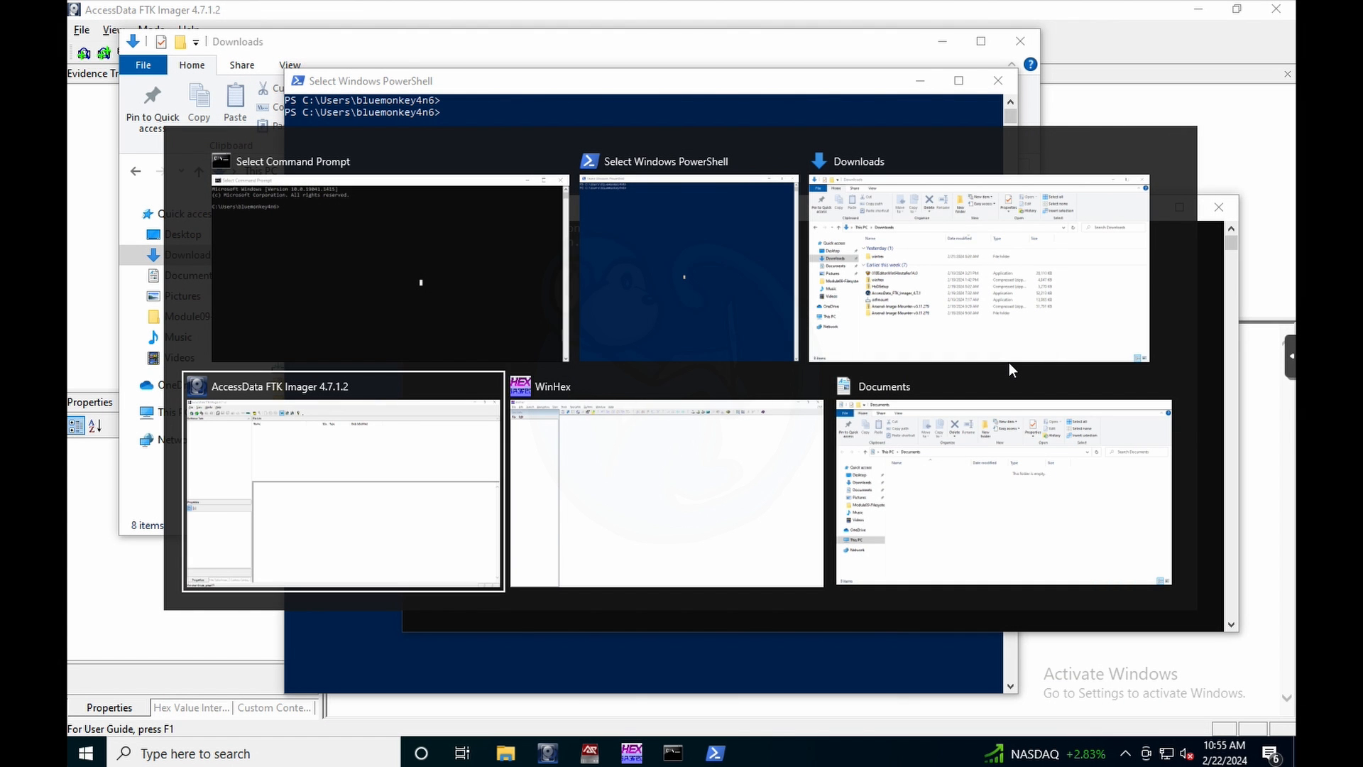
pyautogui.moveTo(687, 261)
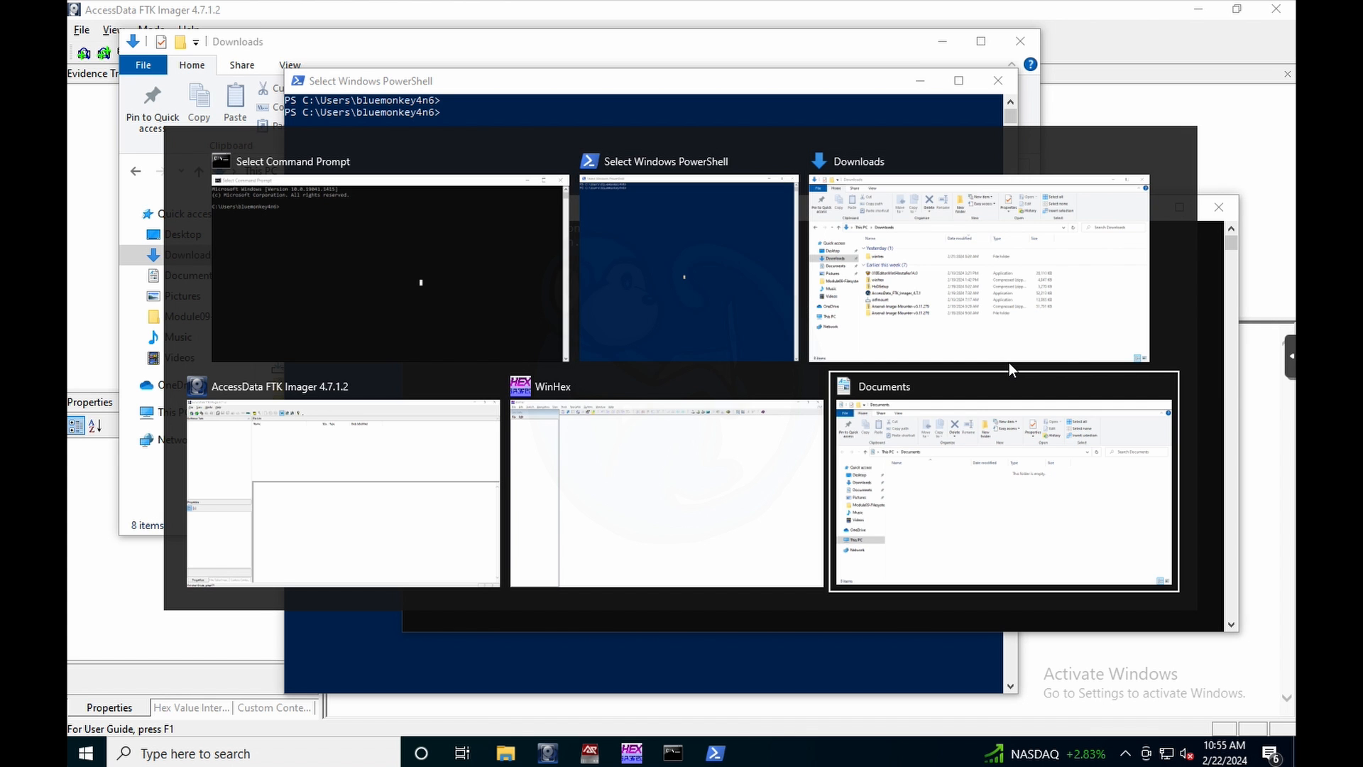
# Step: Switch to the Documents window from the Alt+Tab switcher
pyautogui.click(460, 753)
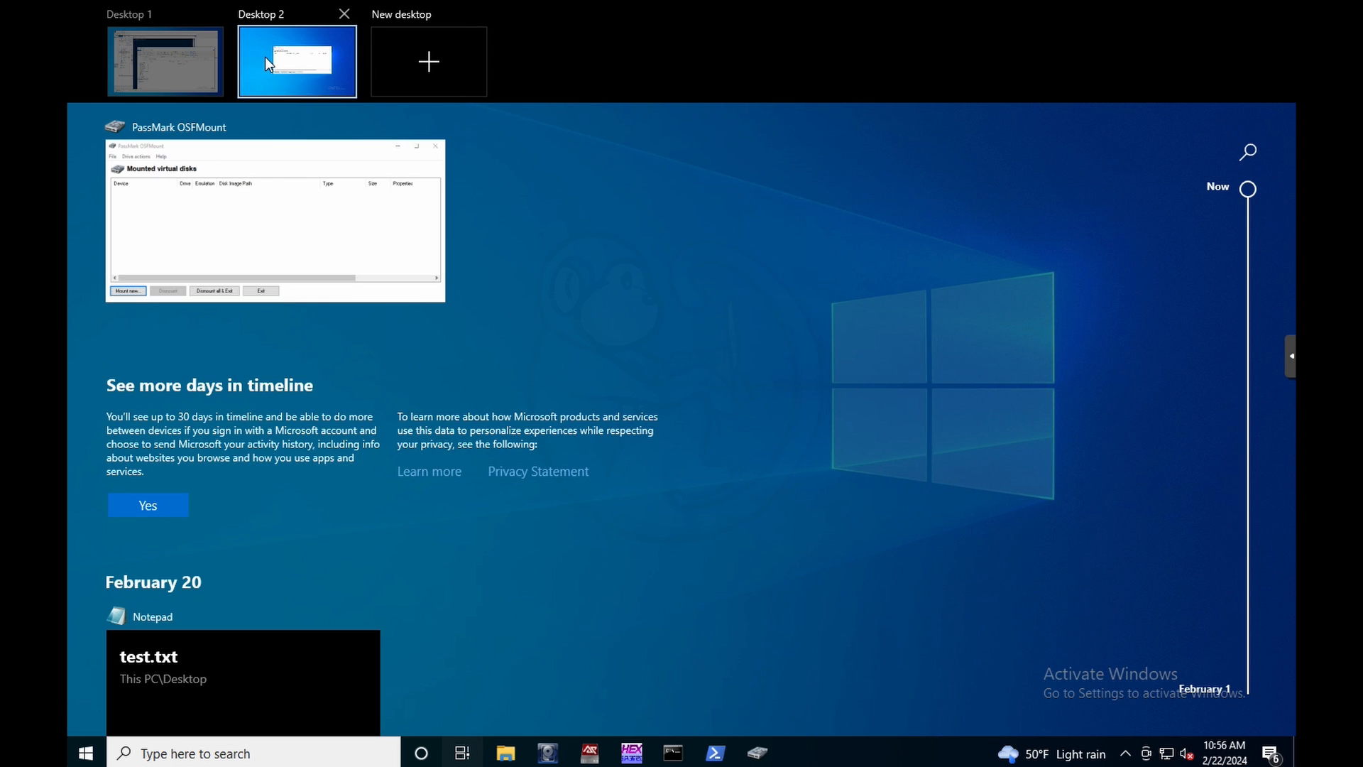
pyautogui.moveTo(278, 71)
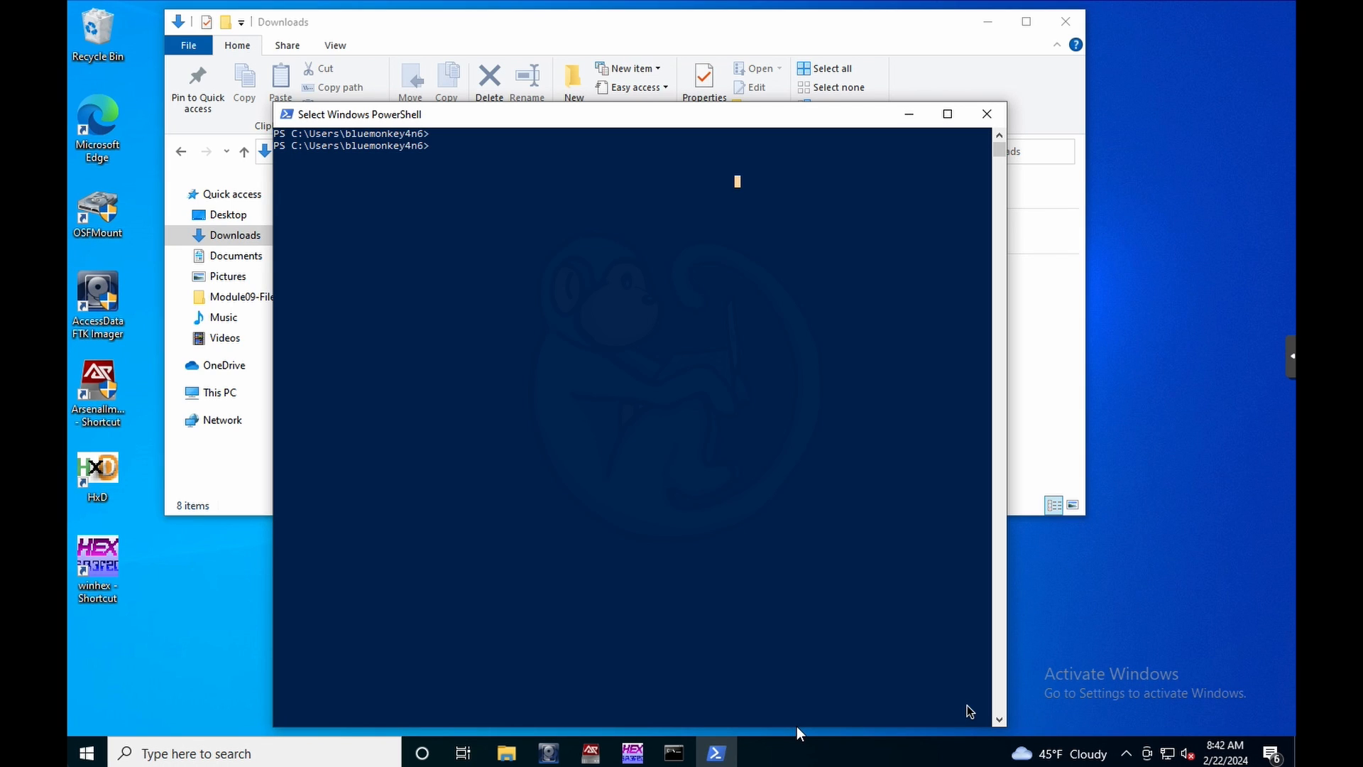
pyautogui.moveTo(900, 507)
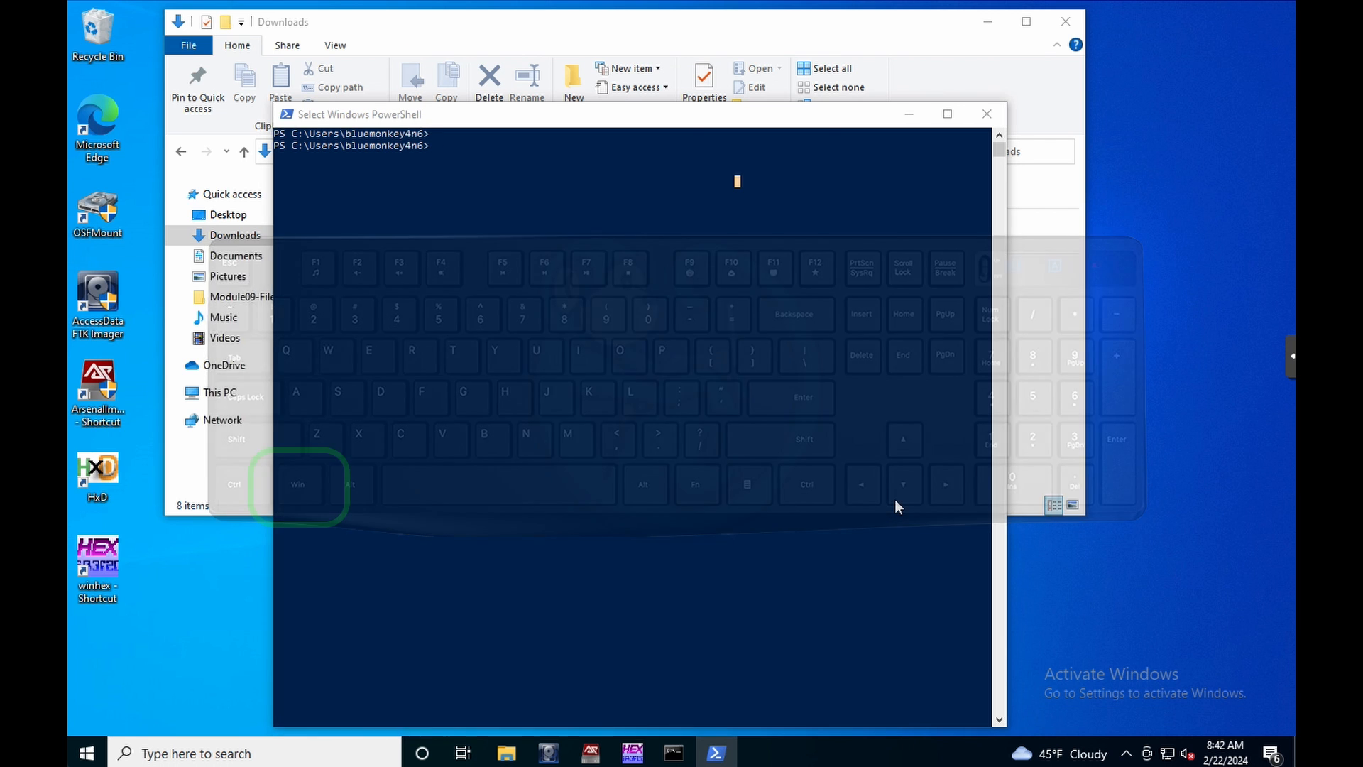
# Step: Search the Start menu for 'winver' to check the Windows version
pyautogui.click(85, 752)
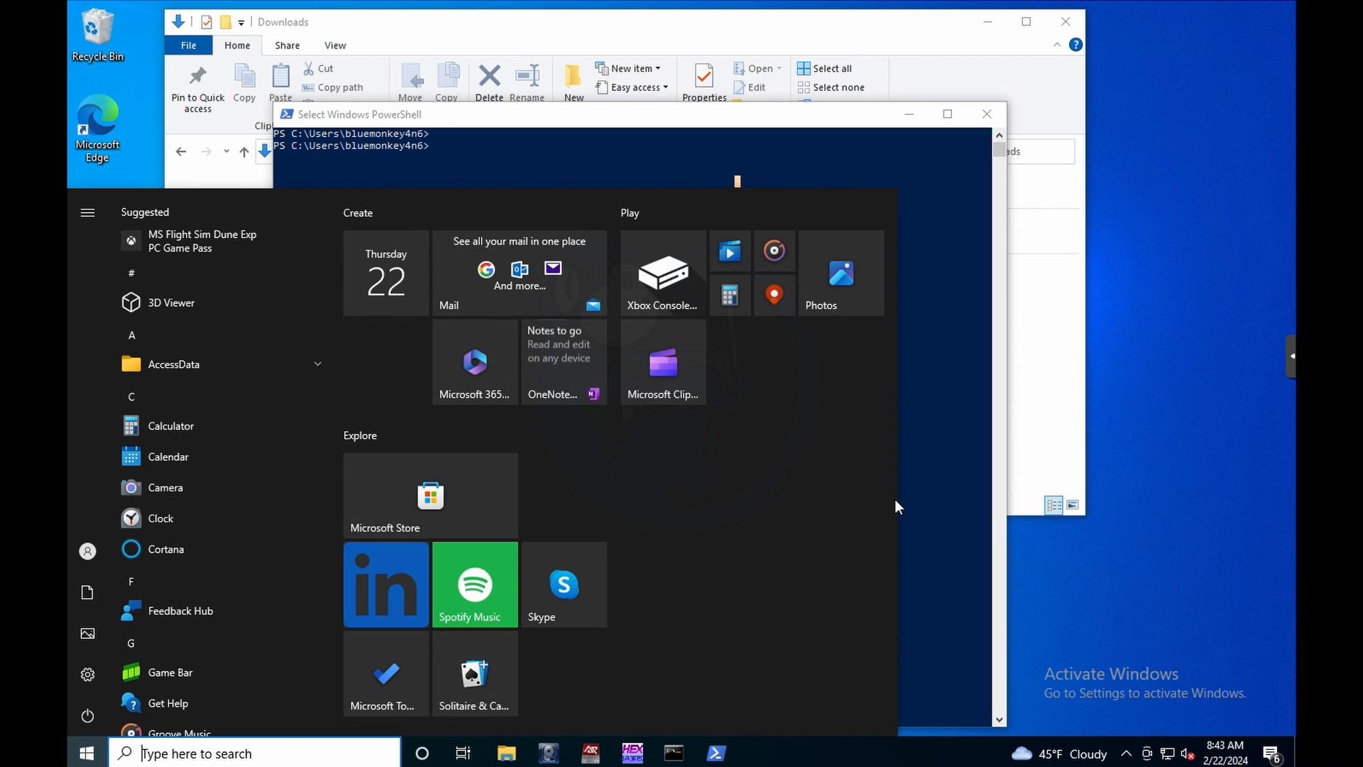
pyautogui.write('winver')
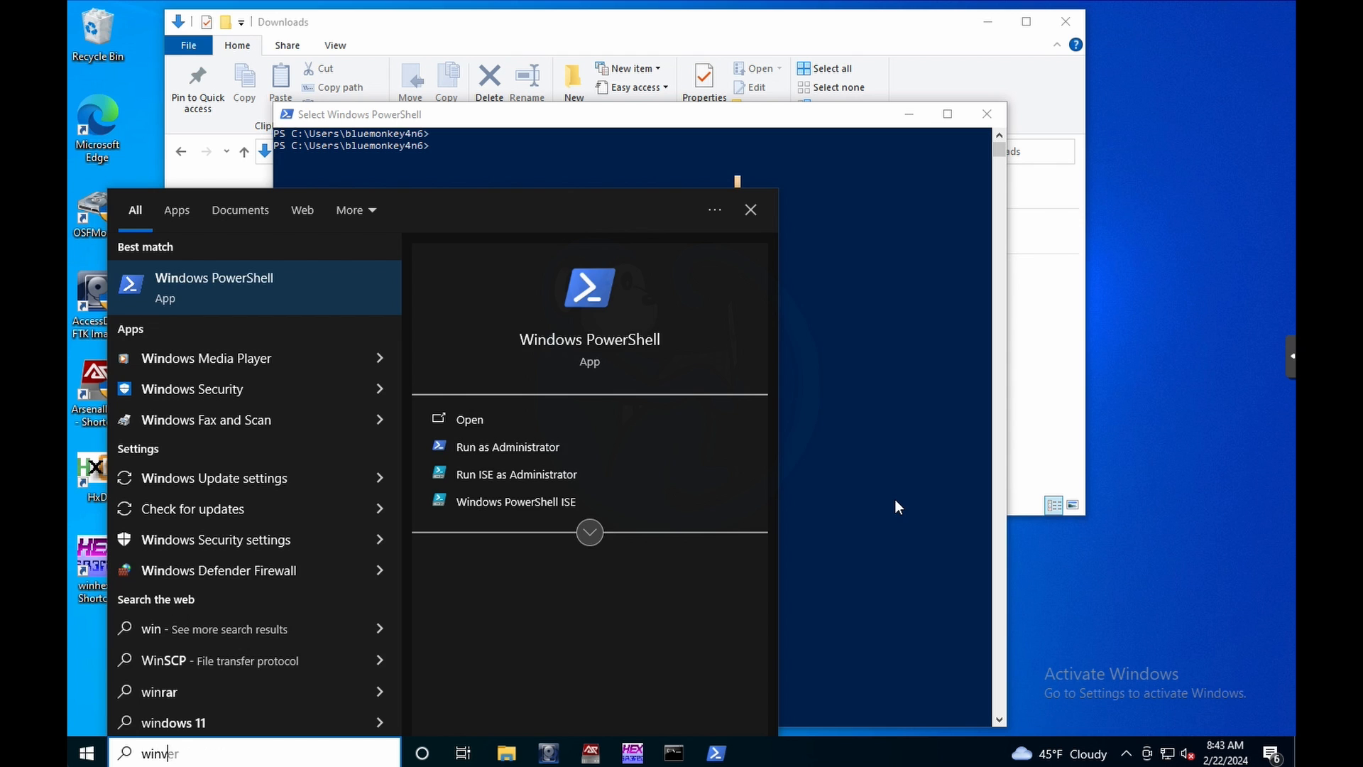
pyautogui.write('er')
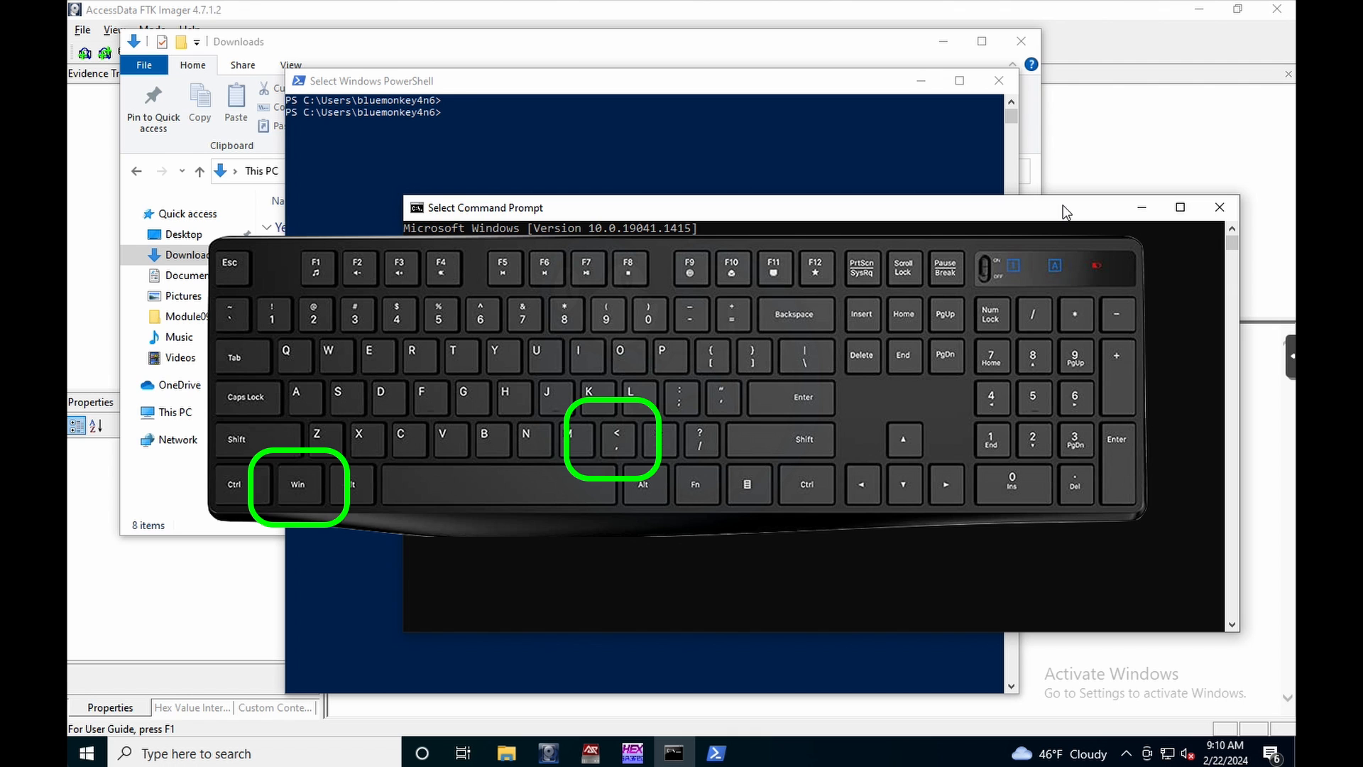
pyautogui.press('Win+D')
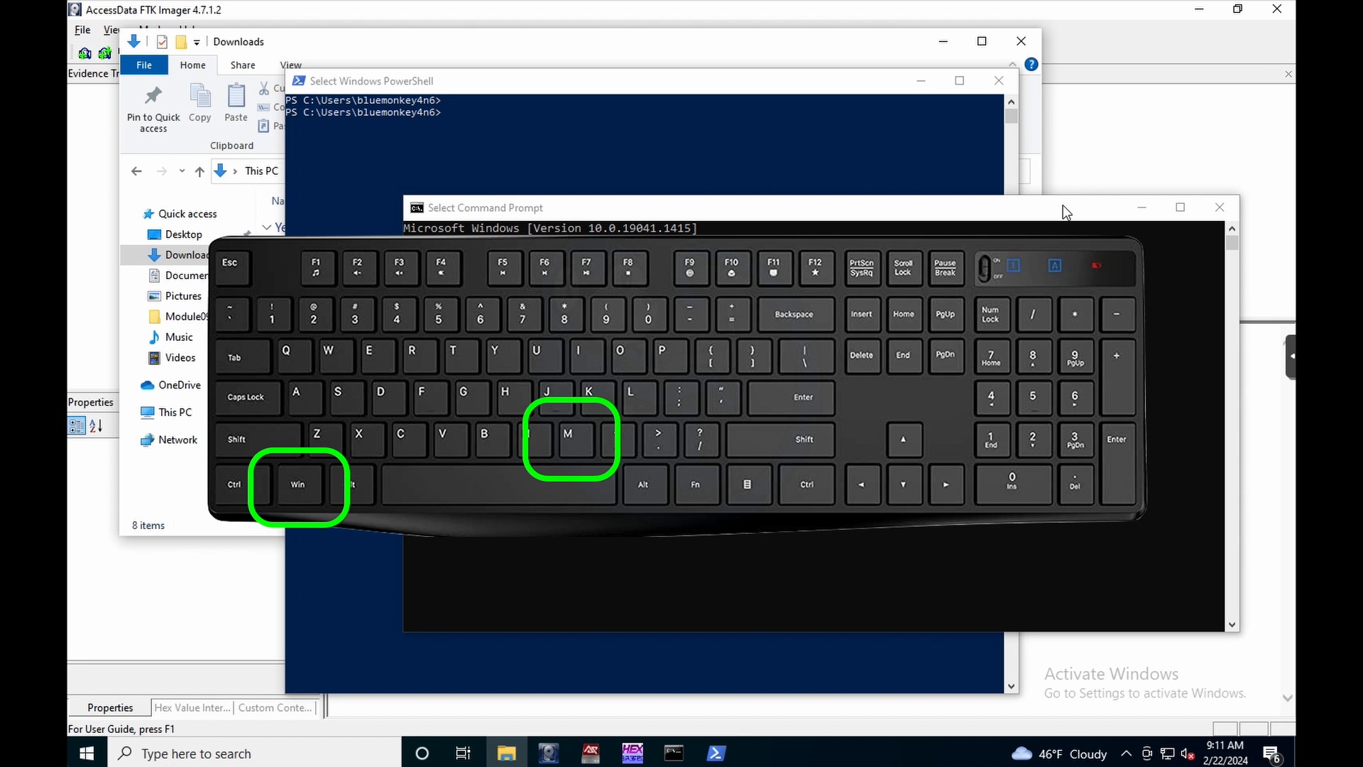
# Step: Minimize all open windows with Win+M to show the bare desktop
pyautogui.press('Win+m')
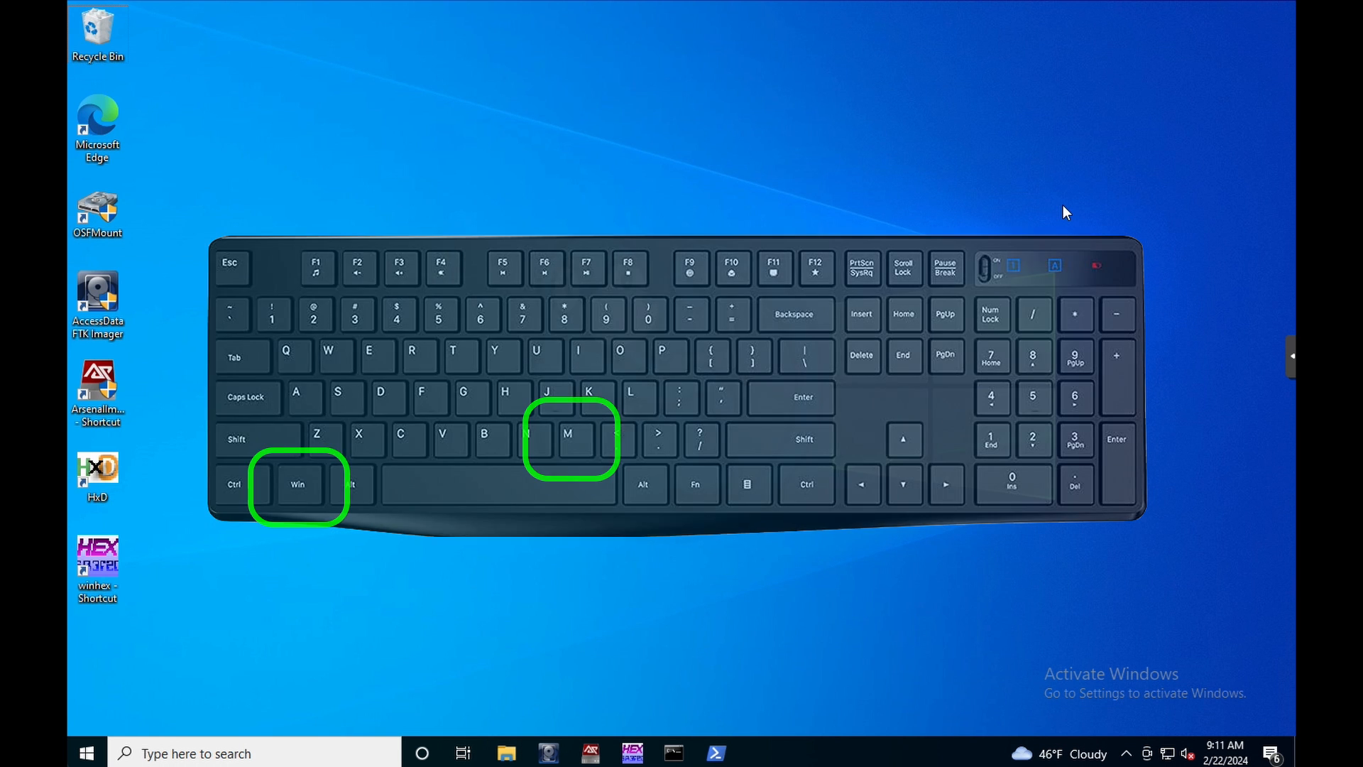
pyautogui.press('win+m')
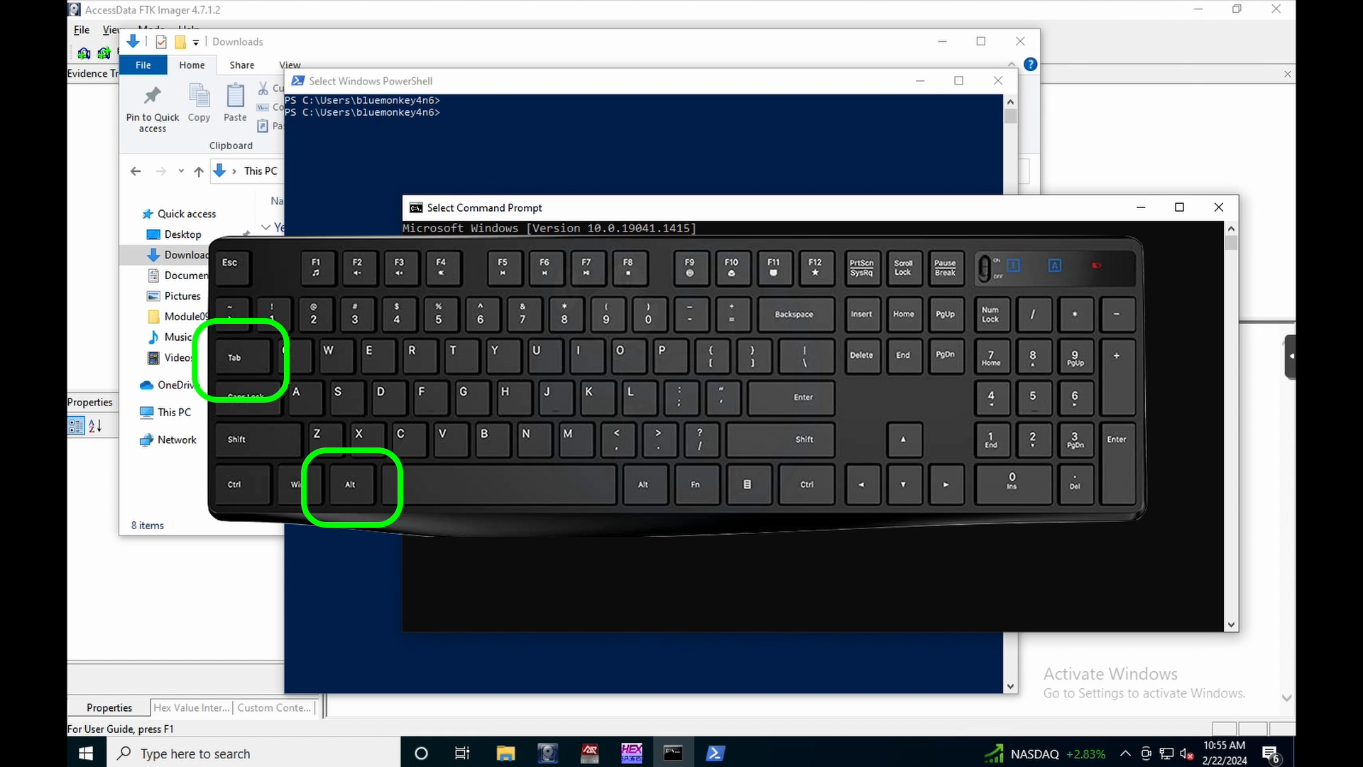
# Step: Cycle open windows with Alt+Tab and bring the Documents window to the front
pyautogui.press('alt+tab')
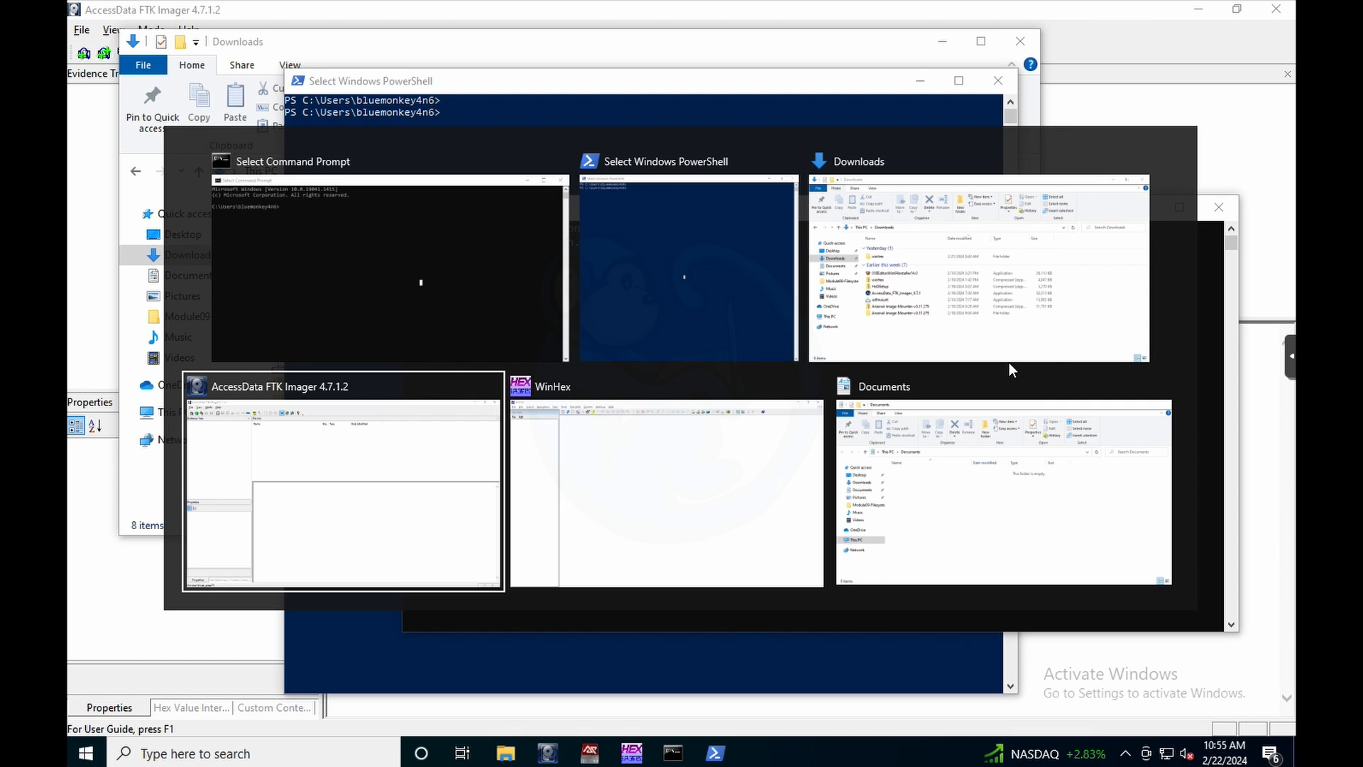
pyautogui.moveTo(666, 483)
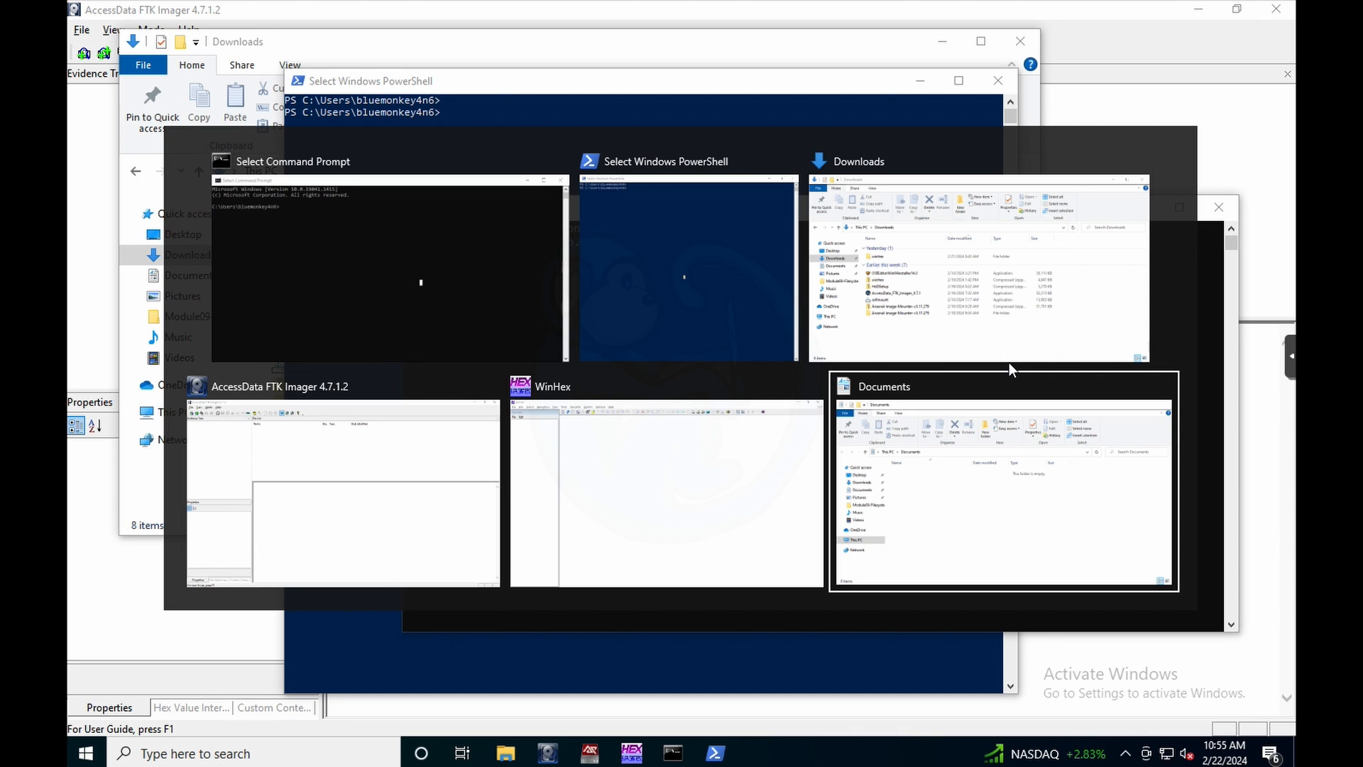
pyautogui.moveTo(666, 484)
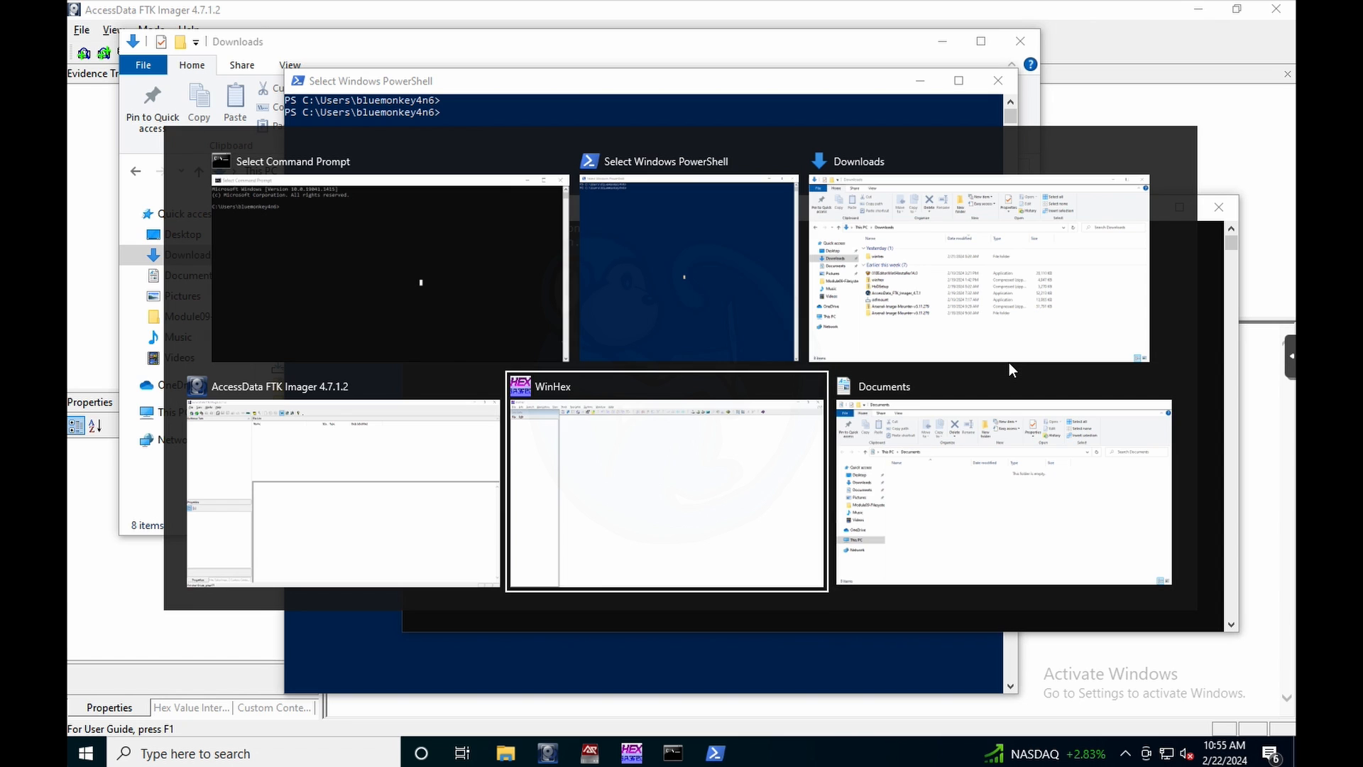
pyautogui.moveTo(392, 261)
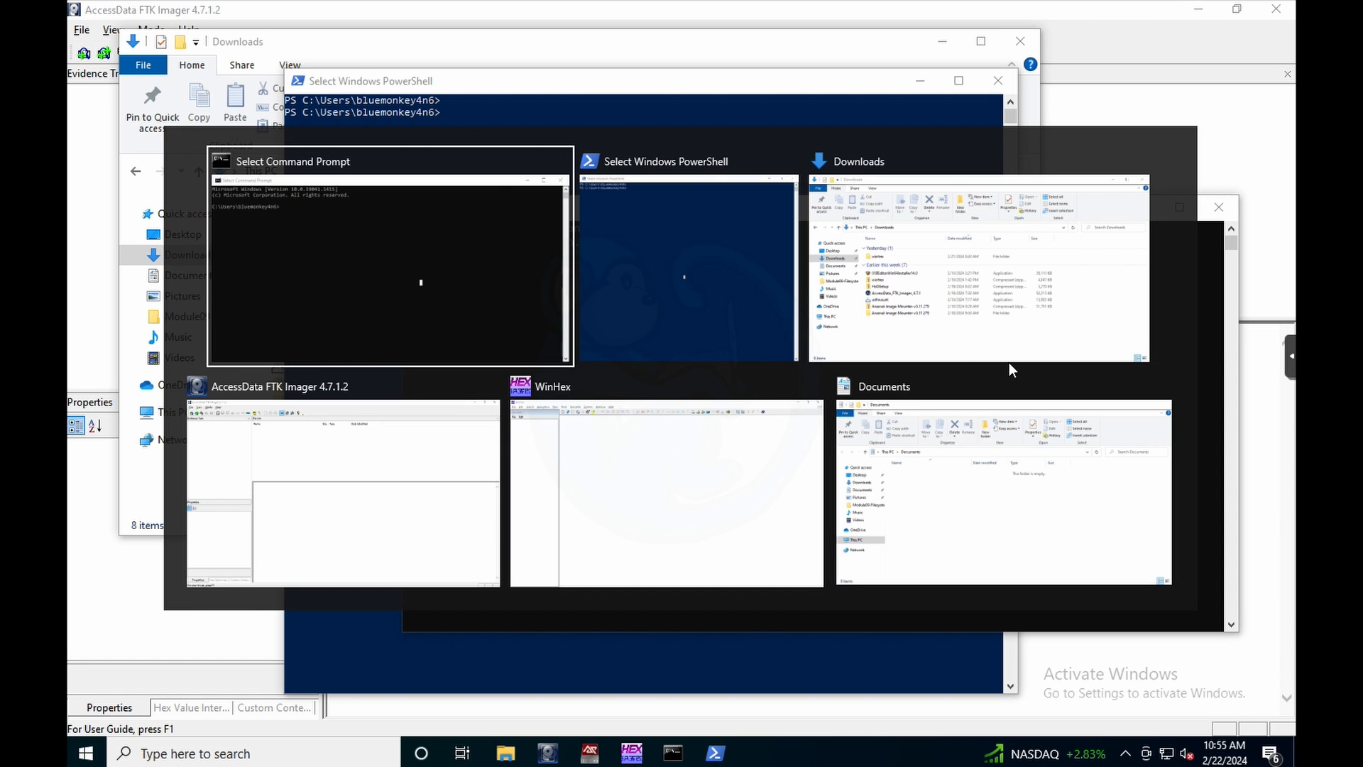
pyautogui.moveTo(666, 487)
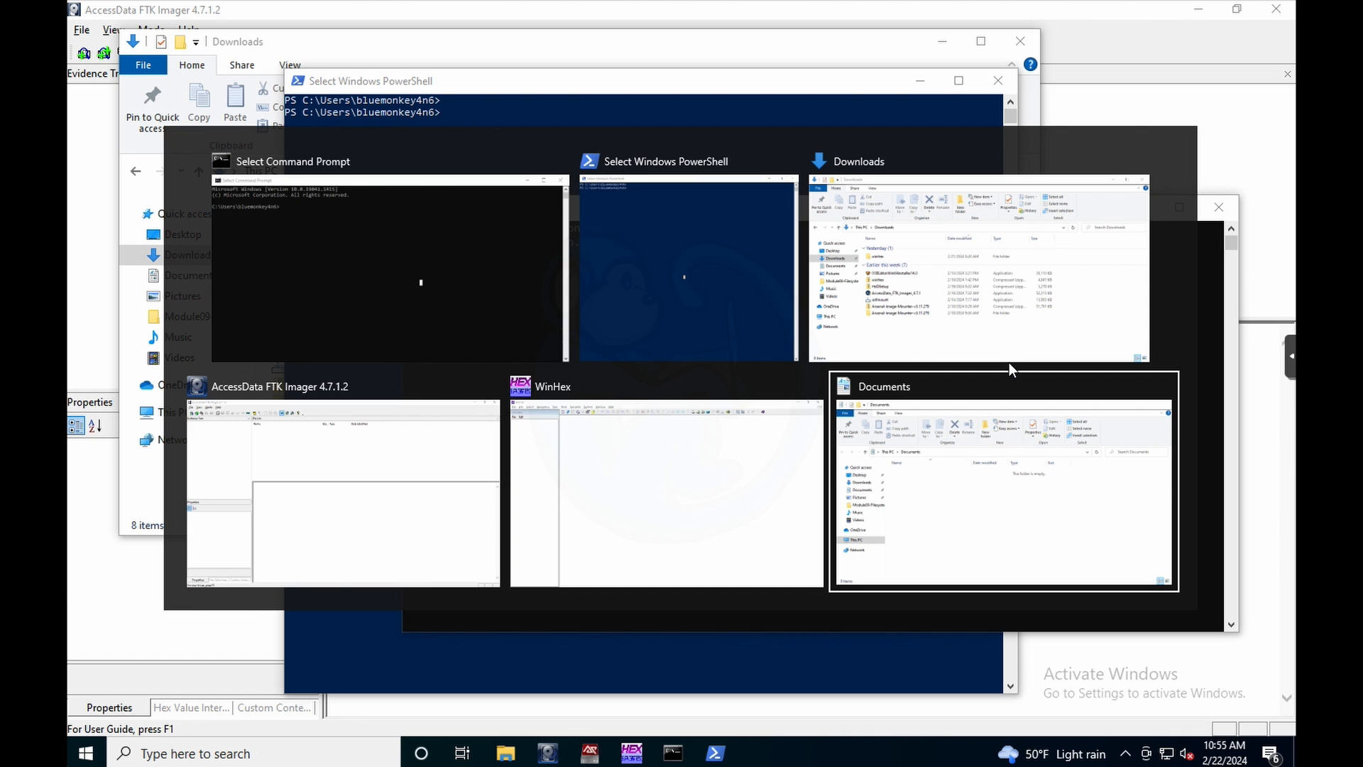
pyautogui.click(1004, 483)
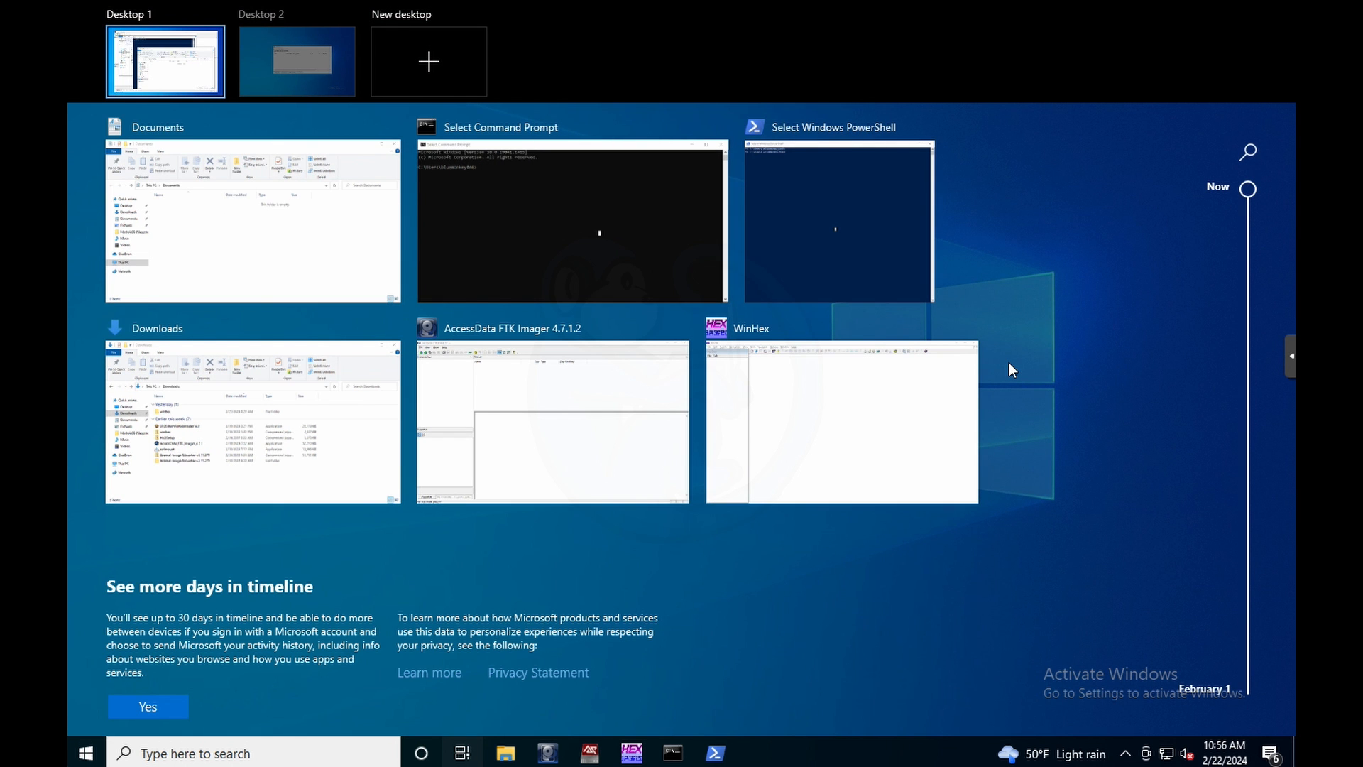
pyautogui.moveTo(508, 24)
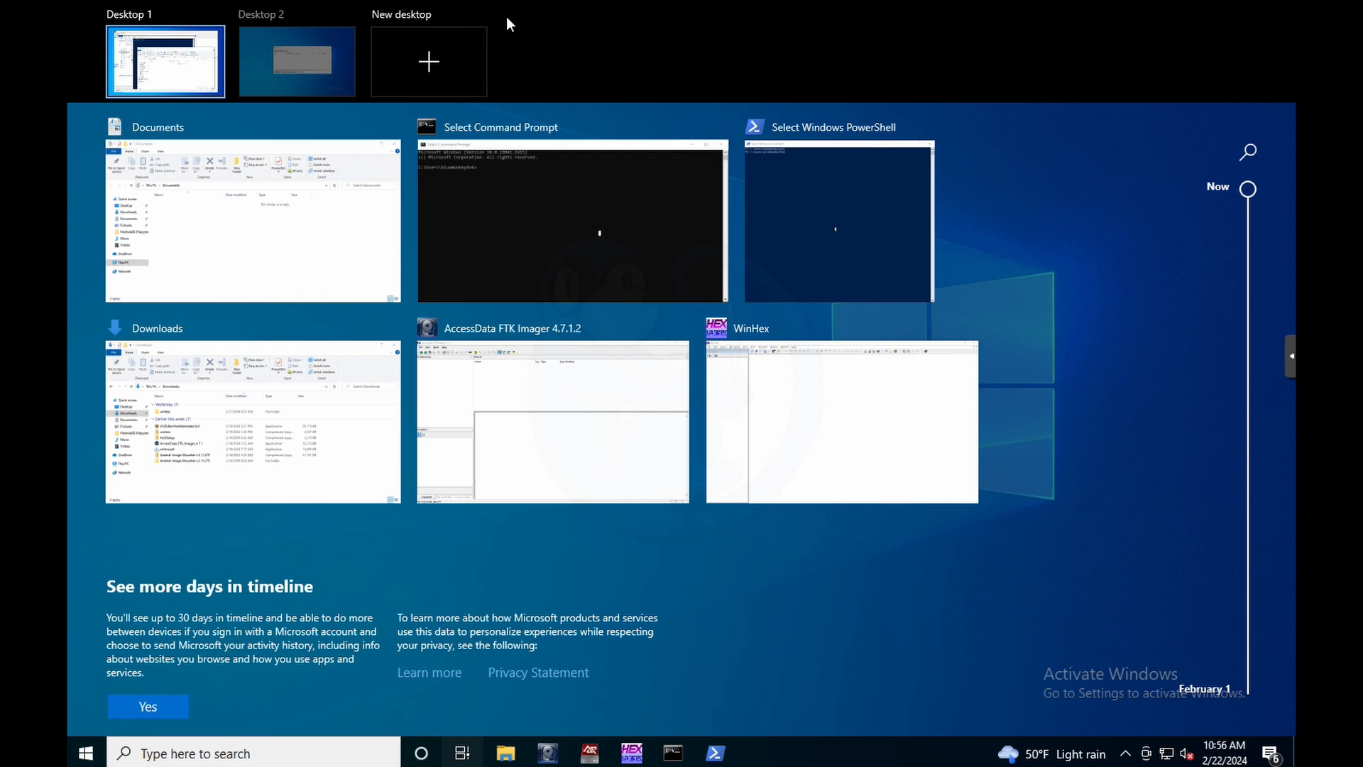
# Step: Preview Desktop 2 and Desktop 1 thumbnails in Task View to compare their windows
pyautogui.click(297, 61)
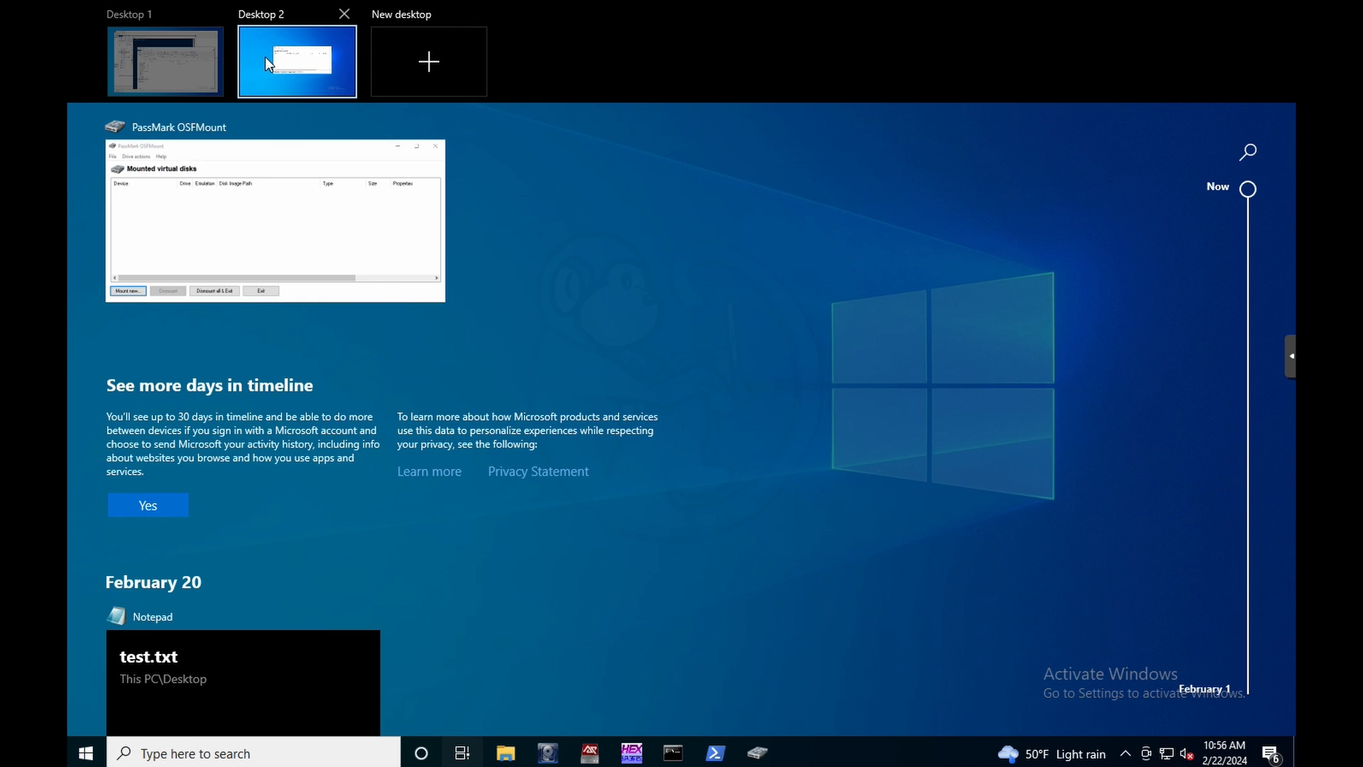
pyautogui.click(164, 61)
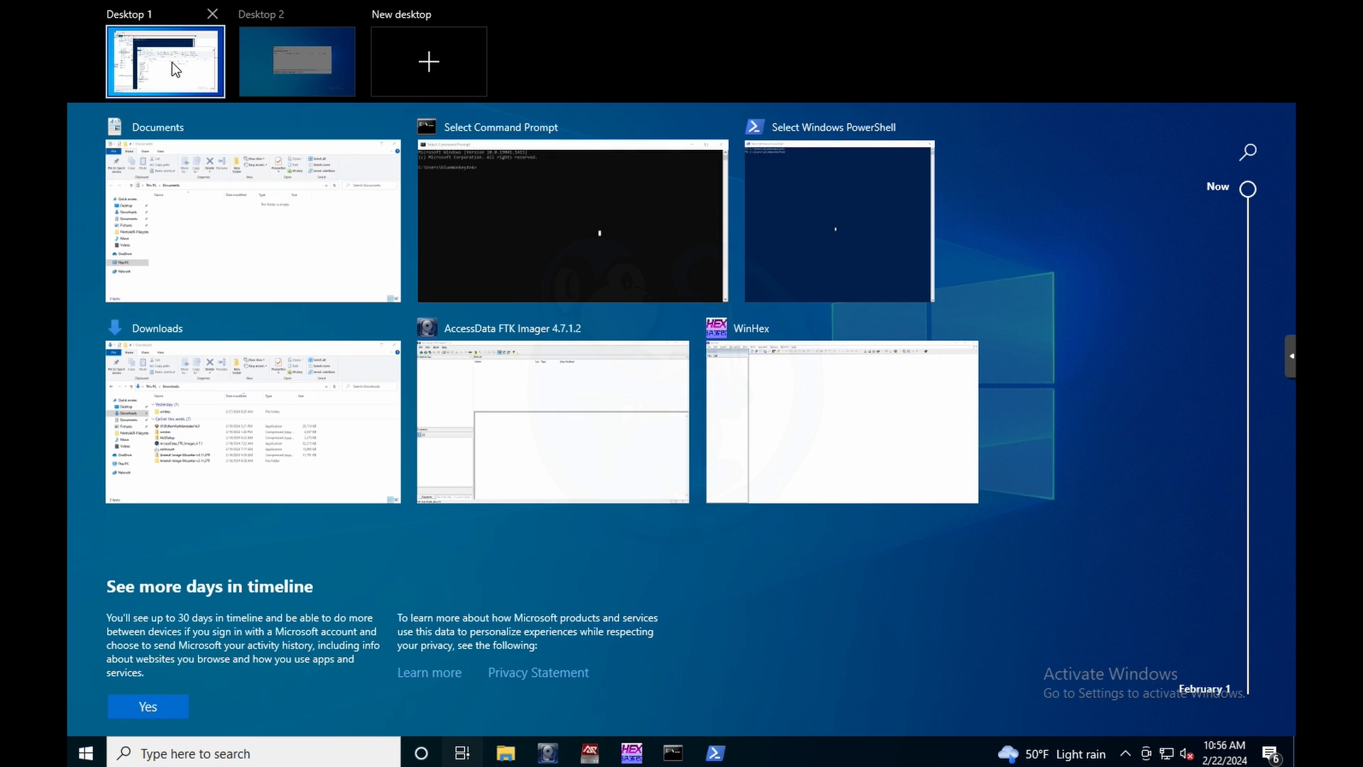
pyautogui.click(297, 61)
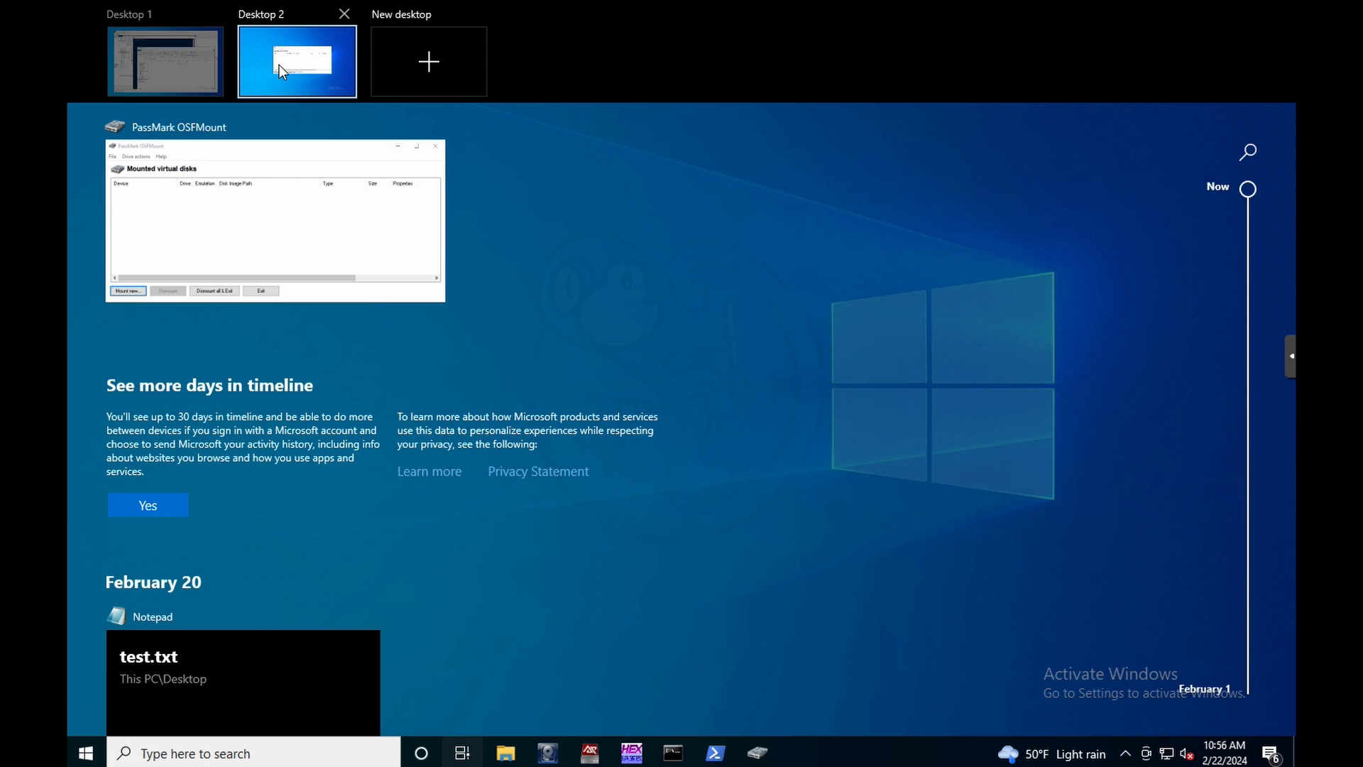
pyautogui.click(297, 61)
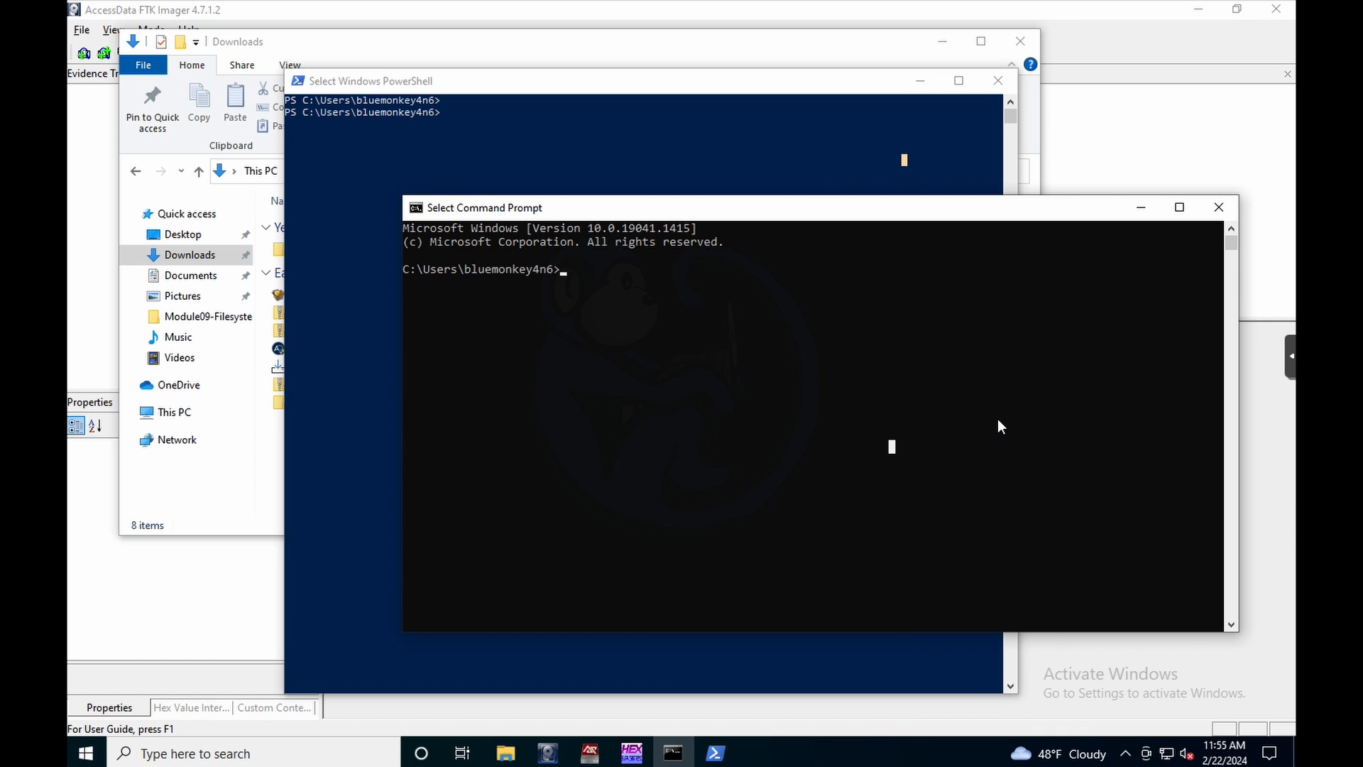
pyautogui.press('alt+tab')
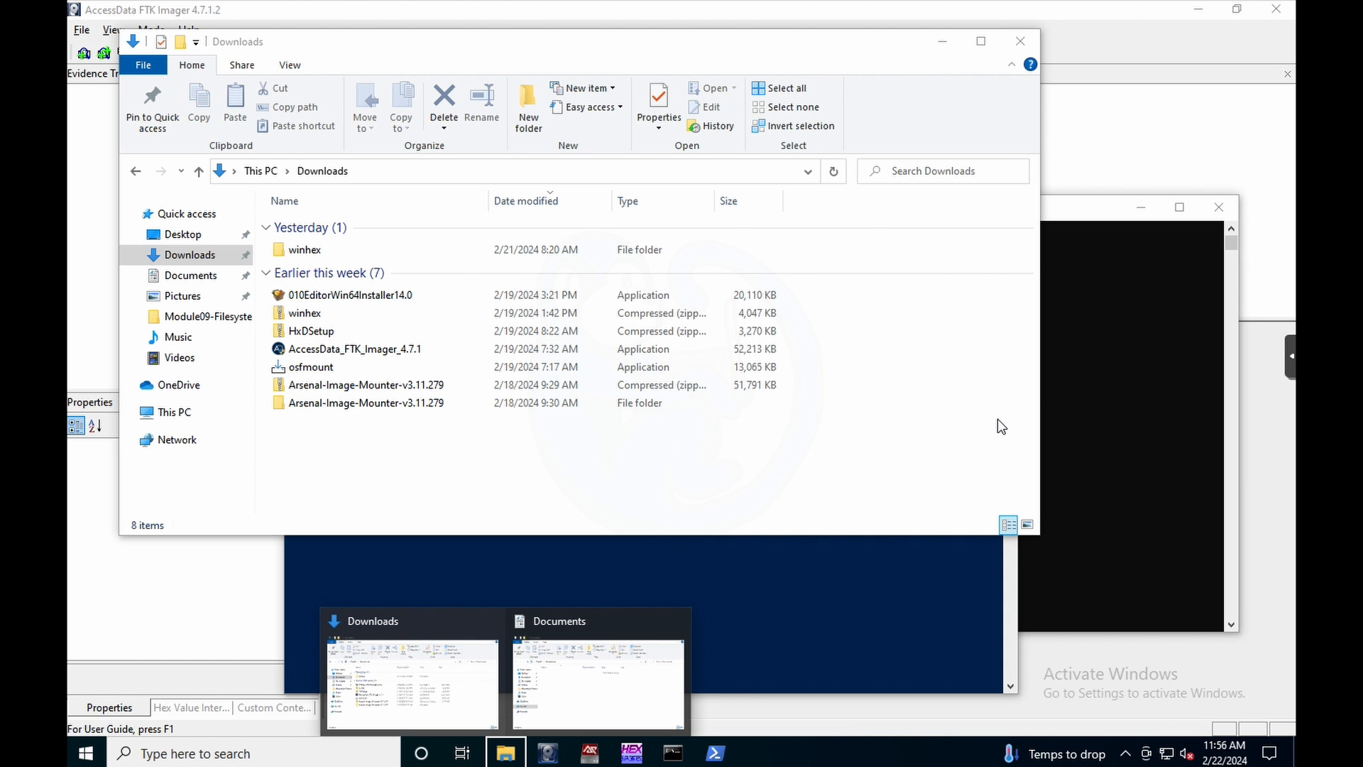
pyautogui.click(598, 673)
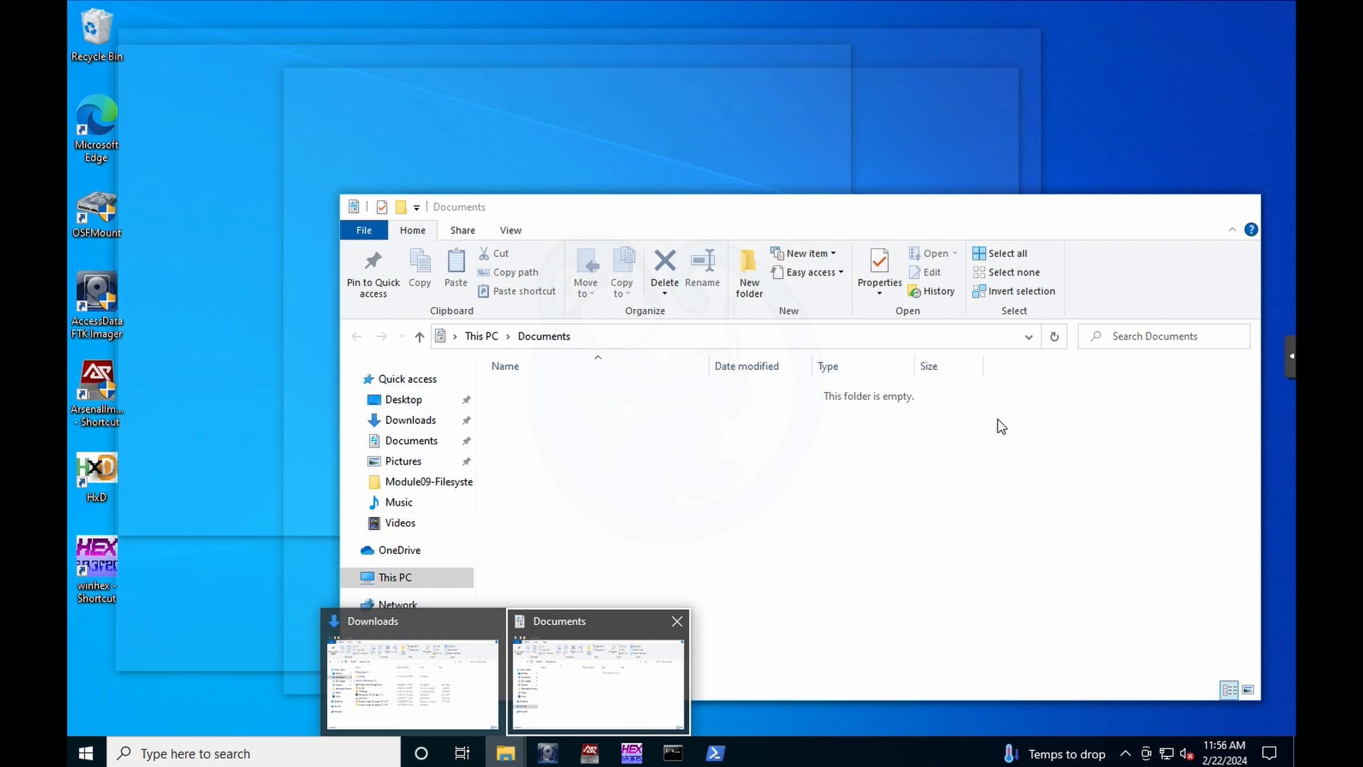
pyautogui.click(588, 753)
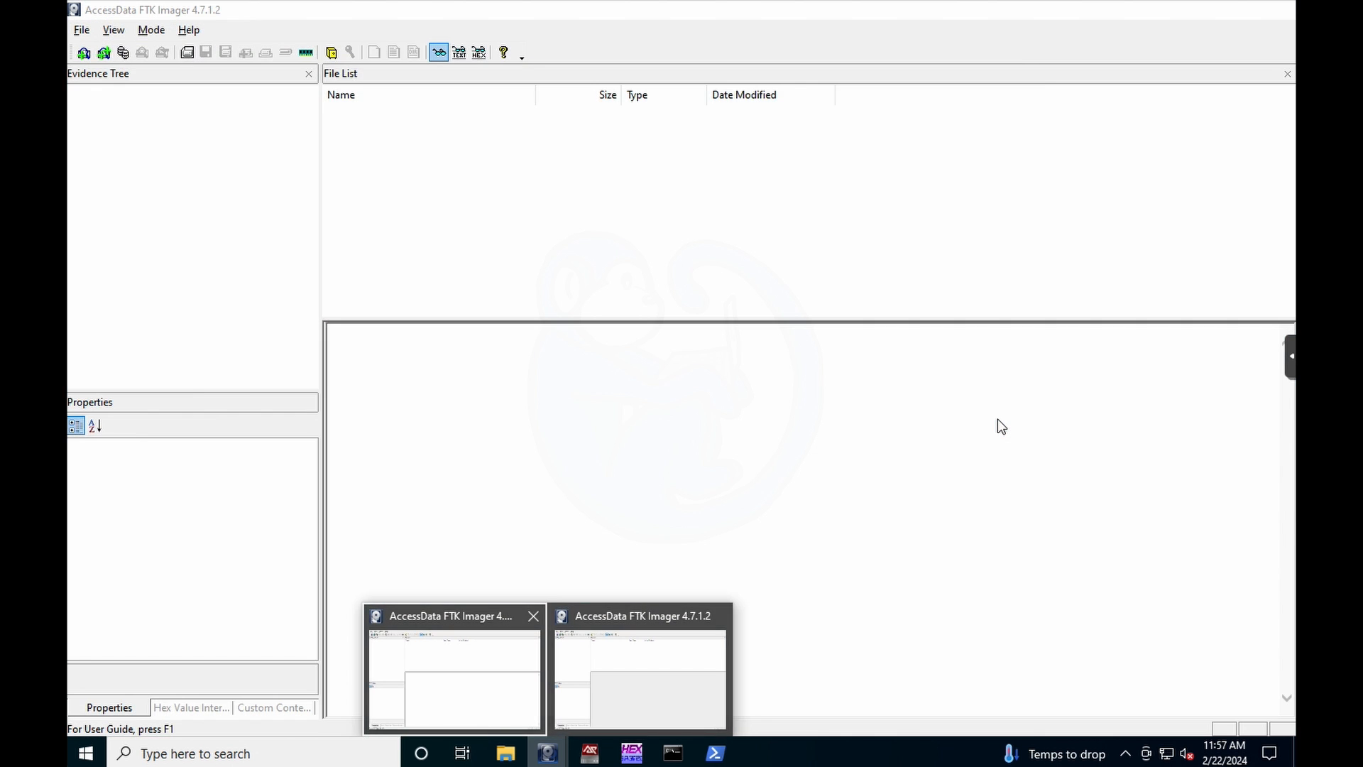
pyautogui.click(506, 753)
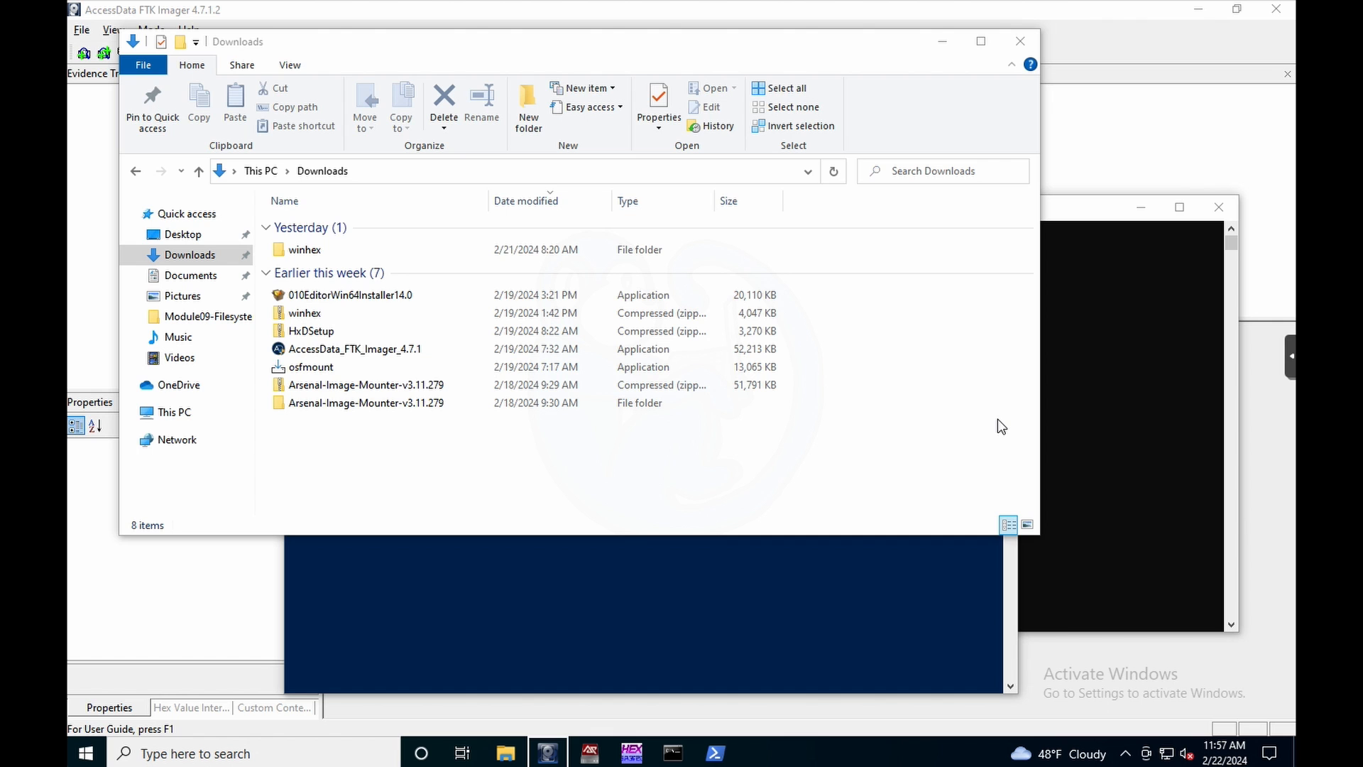
pyautogui.click(748, 249)
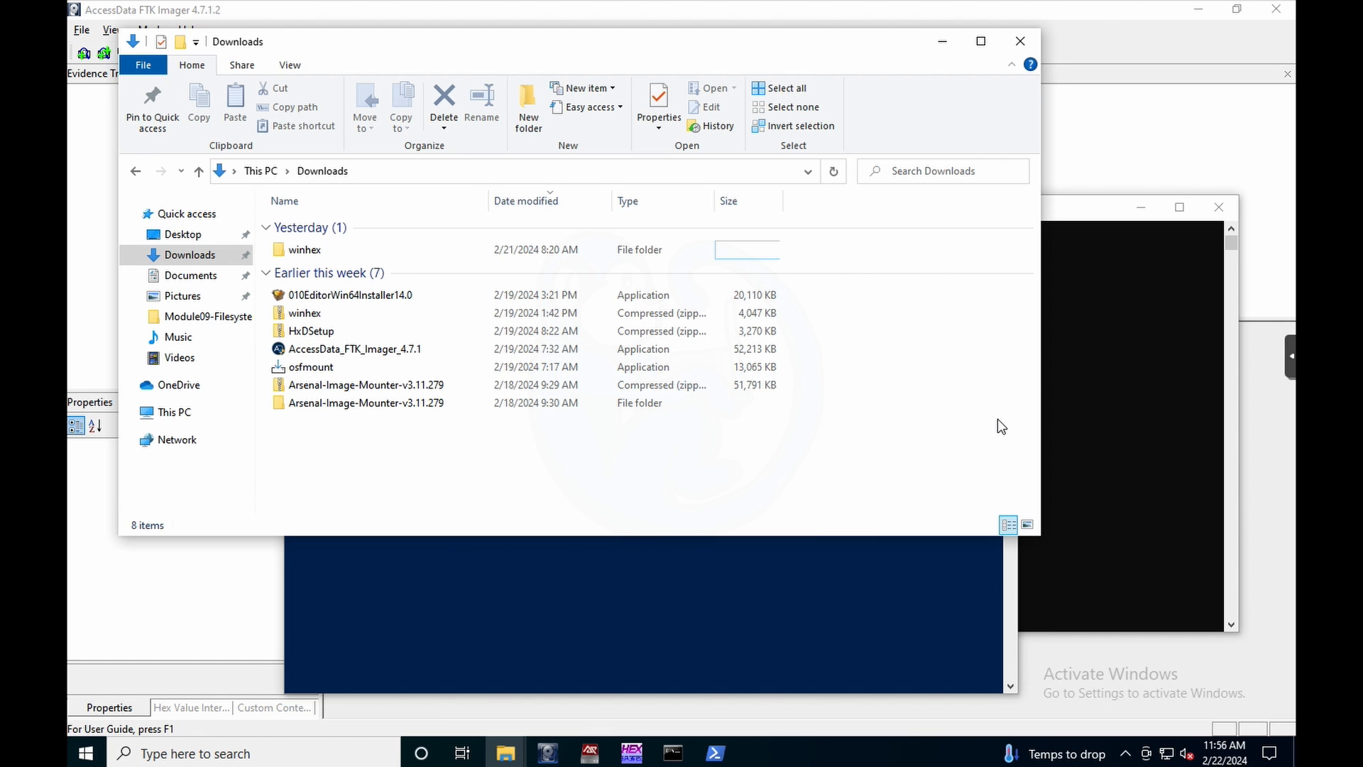
pyautogui.moveTo(505, 752)
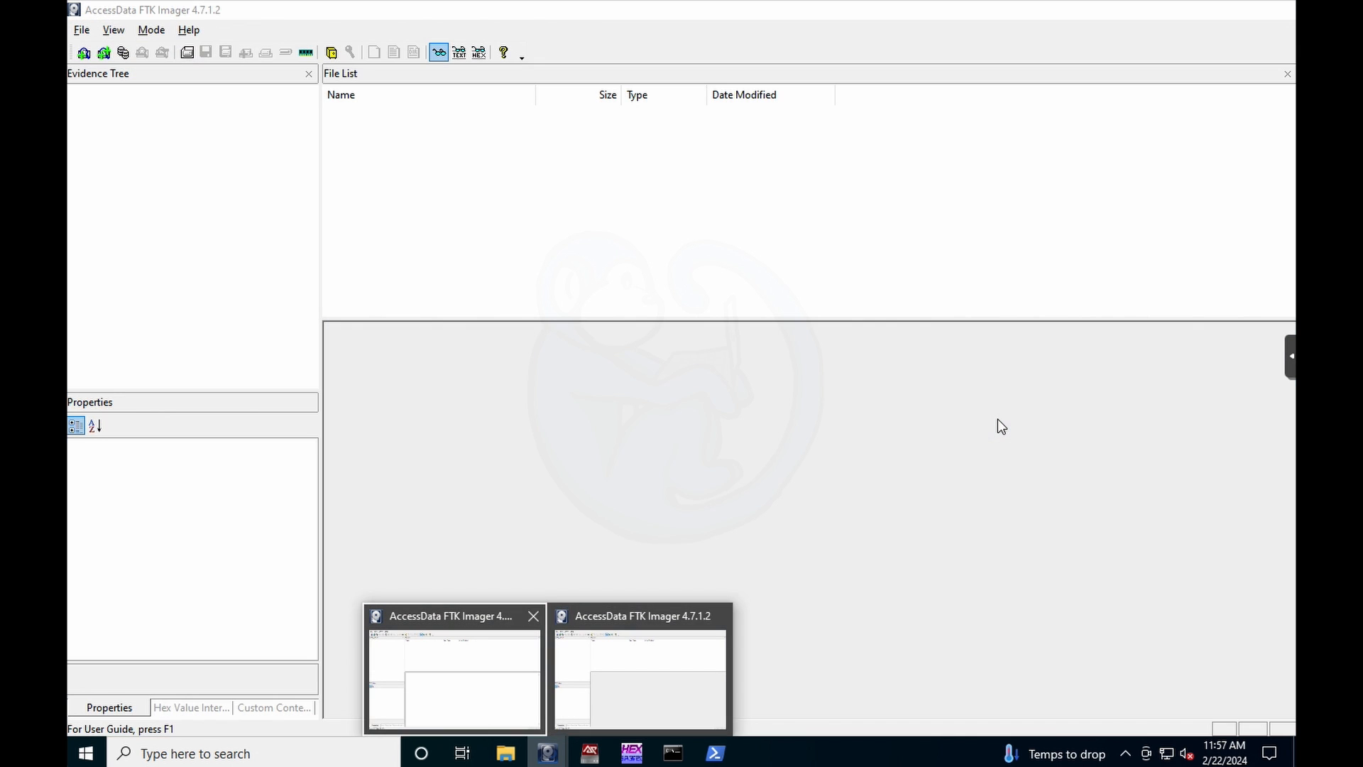
pyautogui.click(506, 753)
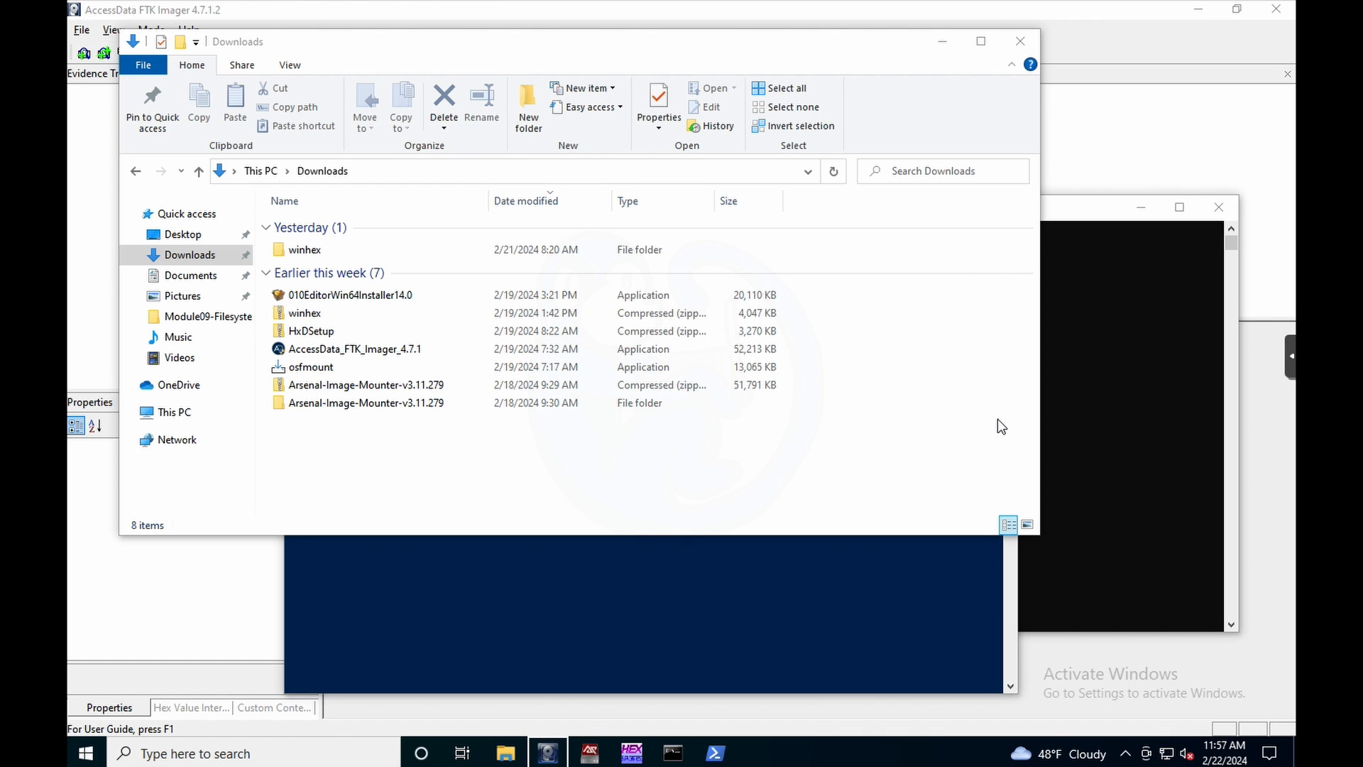
pyautogui.moveTo(589, 752)
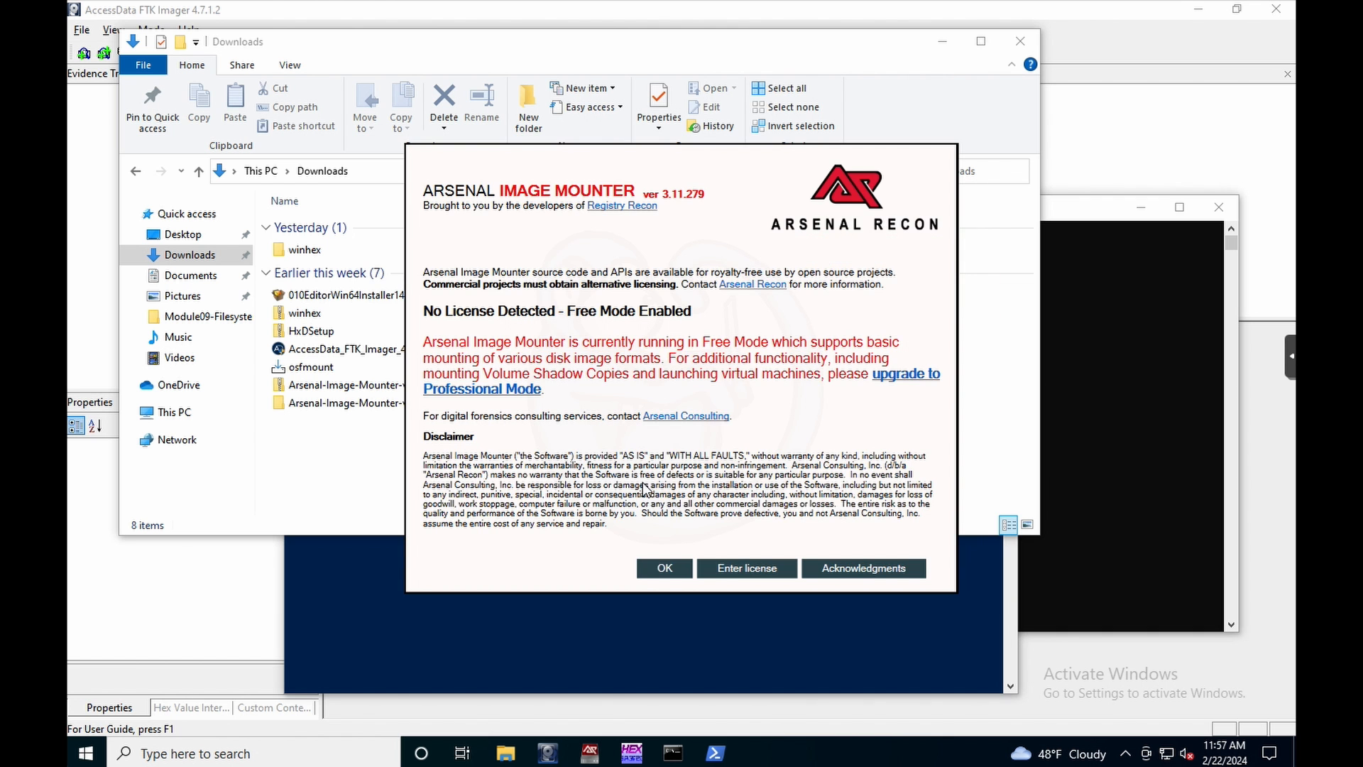
# Step: Dismiss Arsenal Image Mounter's free-mode license notice, close it, and bring FTK Imager forward
pyautogui.click(663, 568)
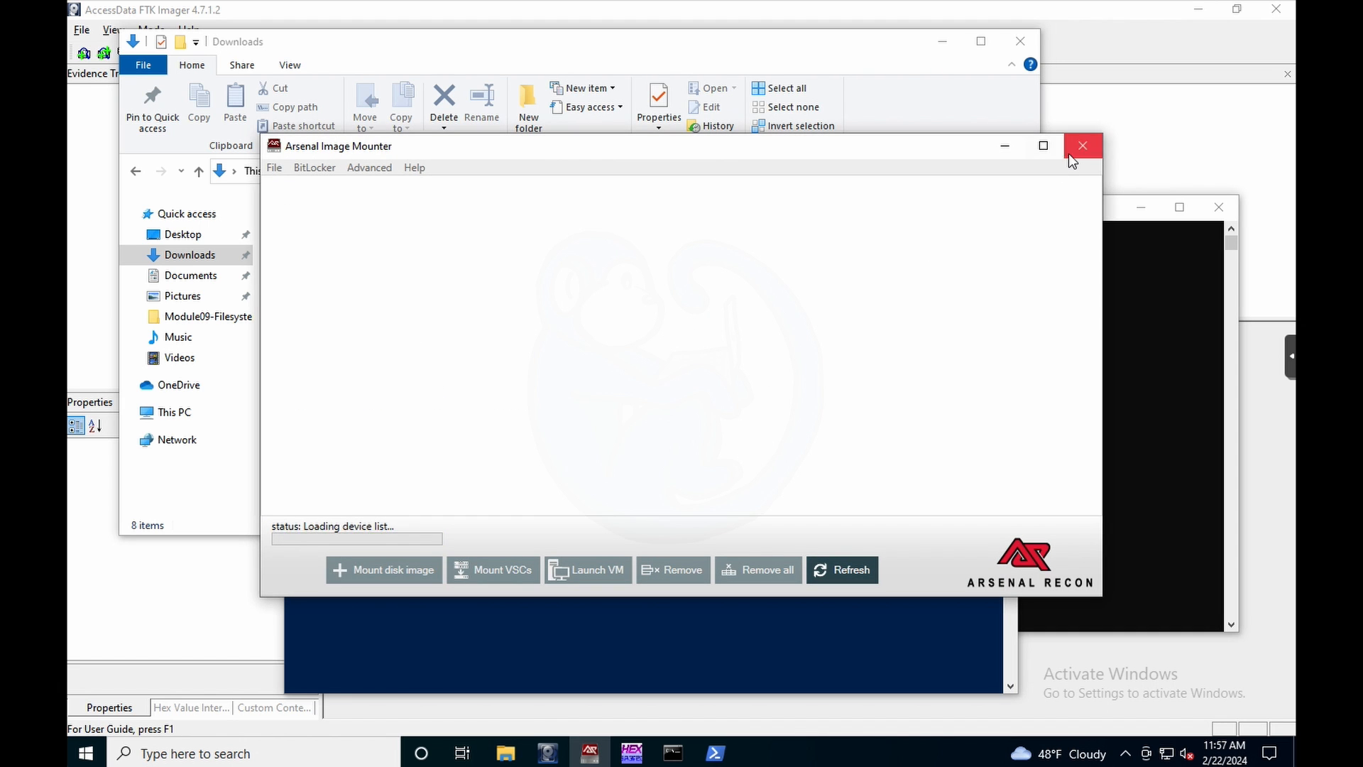
pyautogui.click(1082, 145)
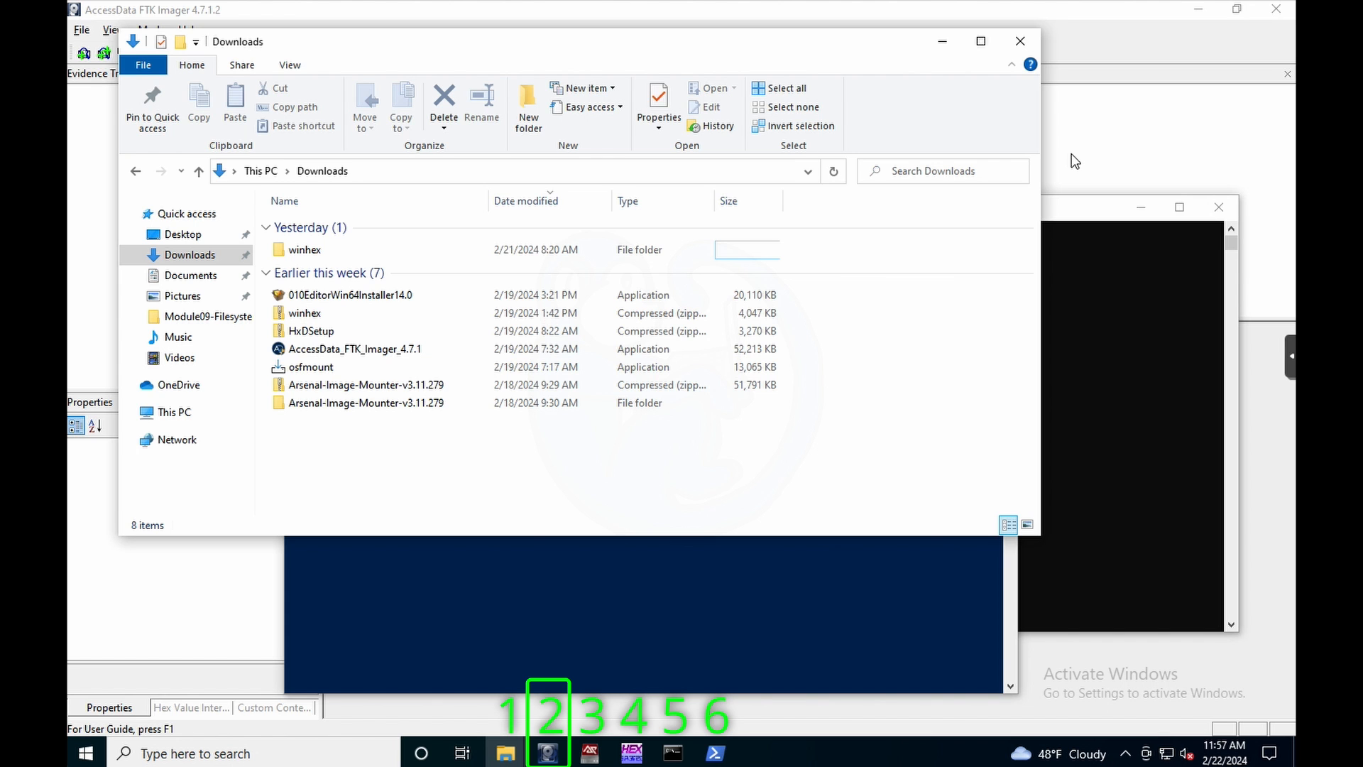
pyautogui.moveTo(504, 752)
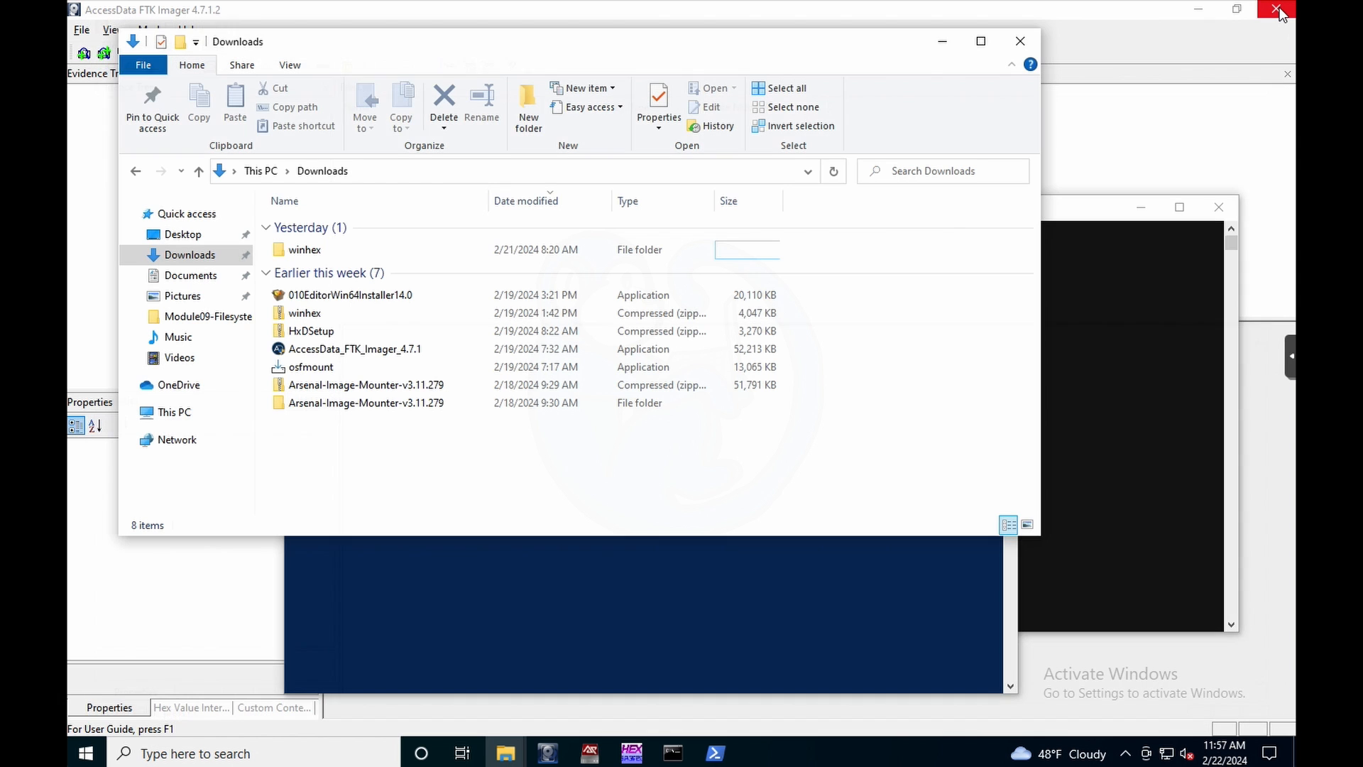
pyautogui.click(1019, 42)
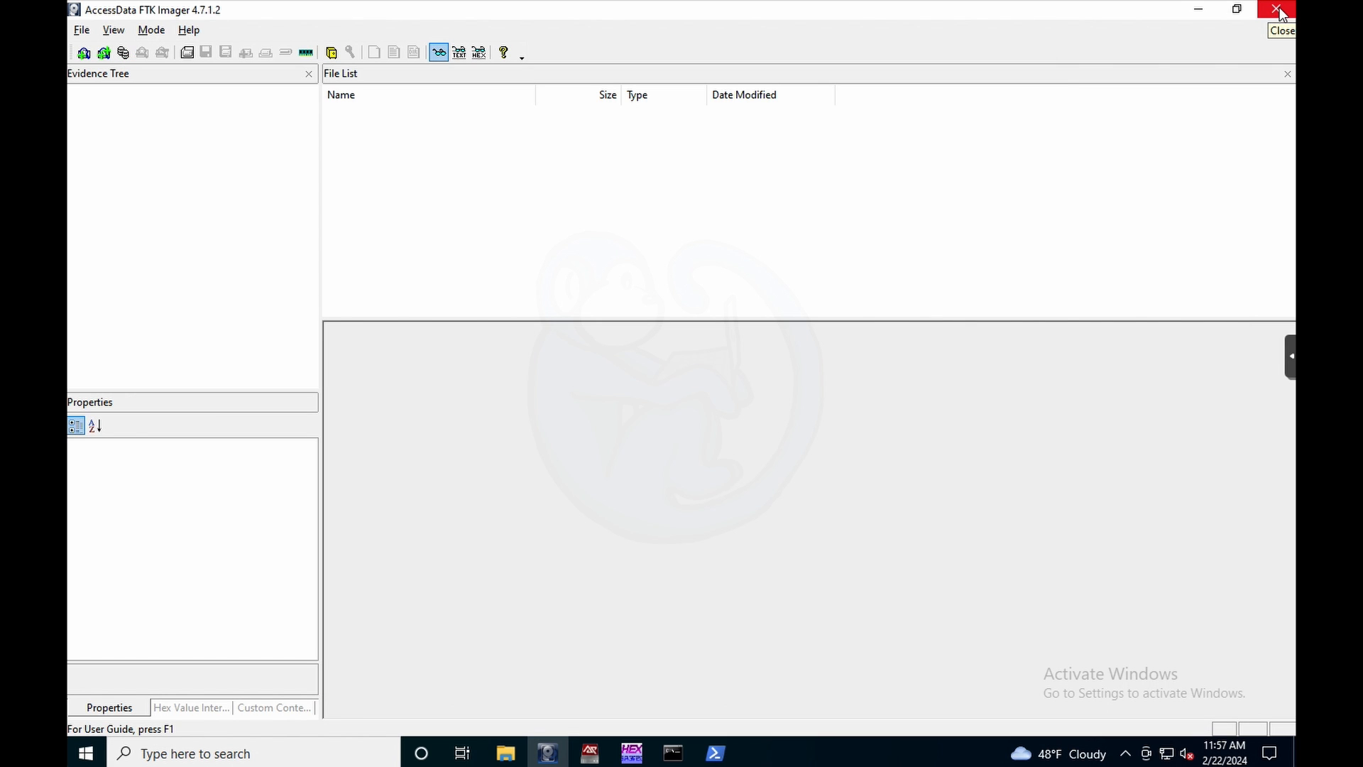
pyautogui.moveTo(1279, 10)
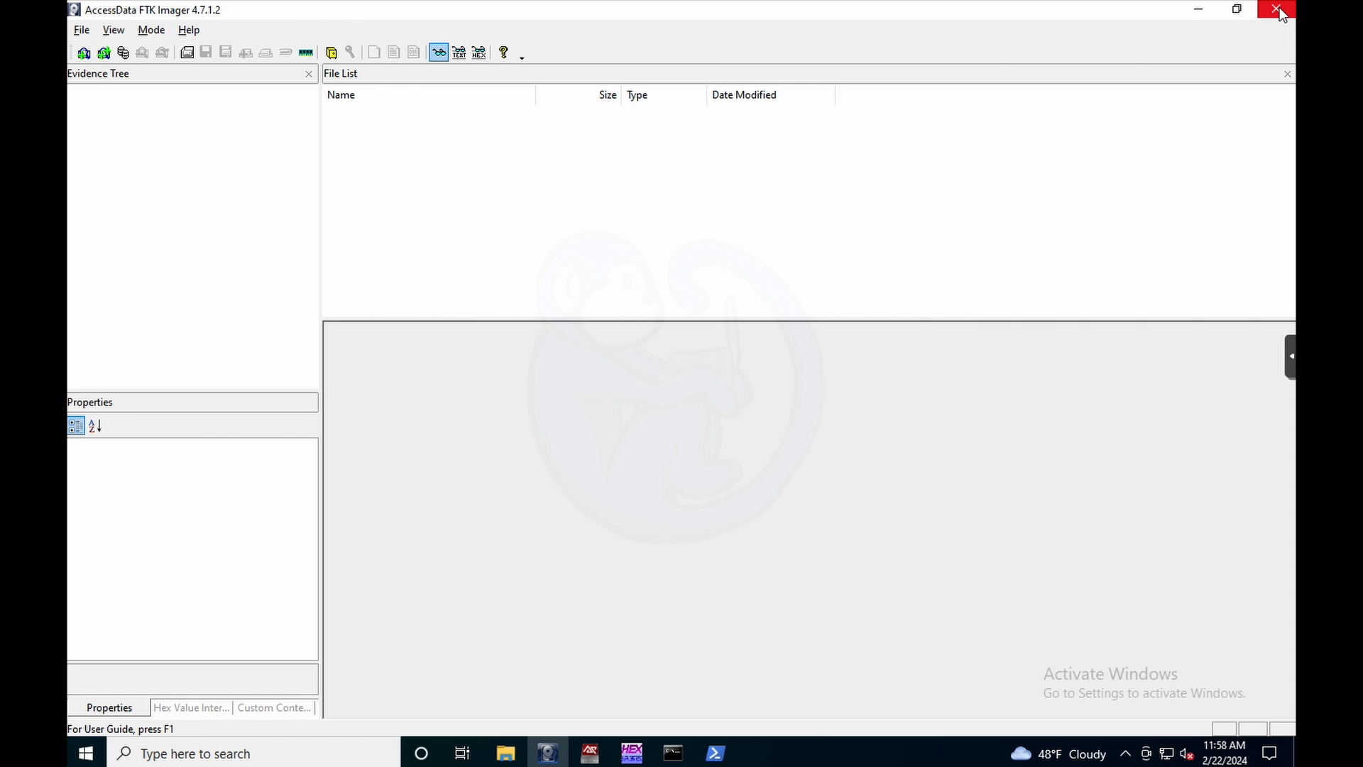
pyautogui.moveTo(547, 753)
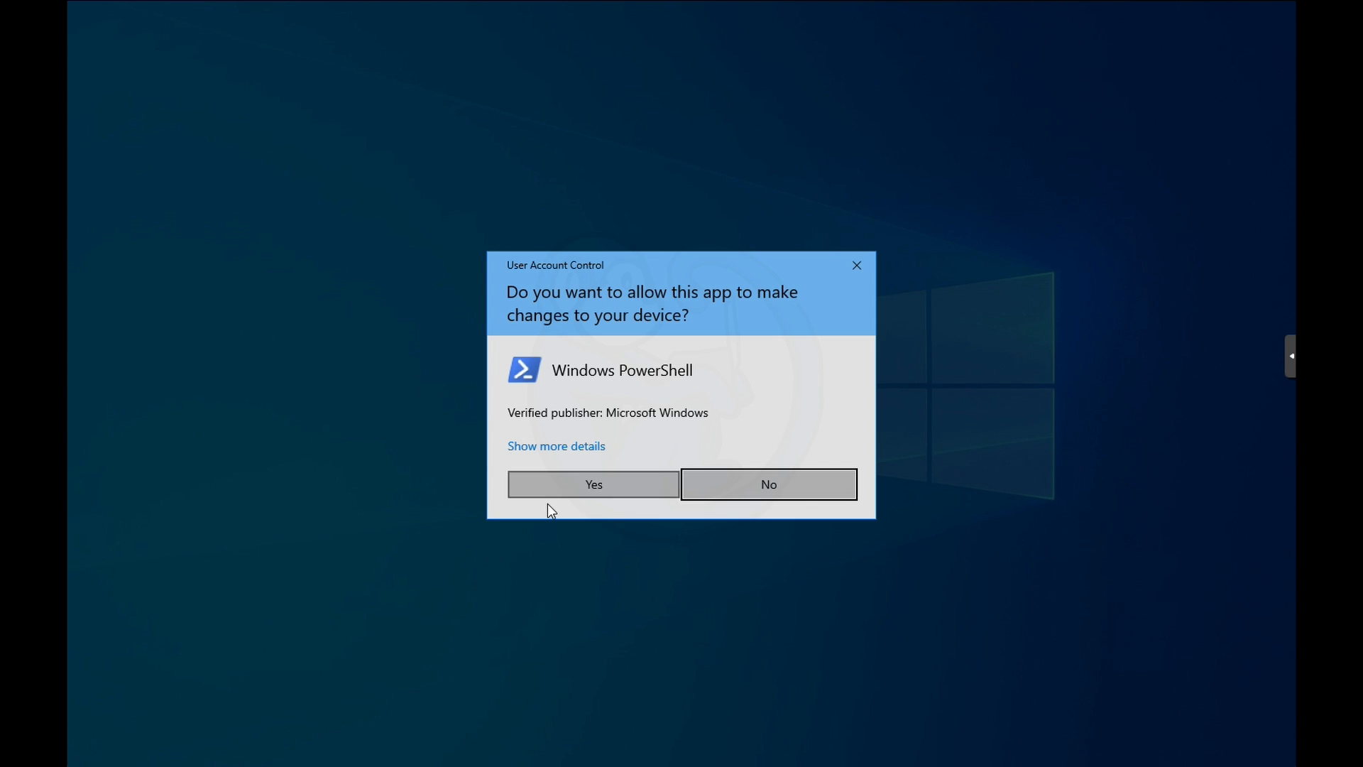
# Step: Confirm the UAC prompt to run Windows PowerShell as administrator
pyautogui.click(593, 484)
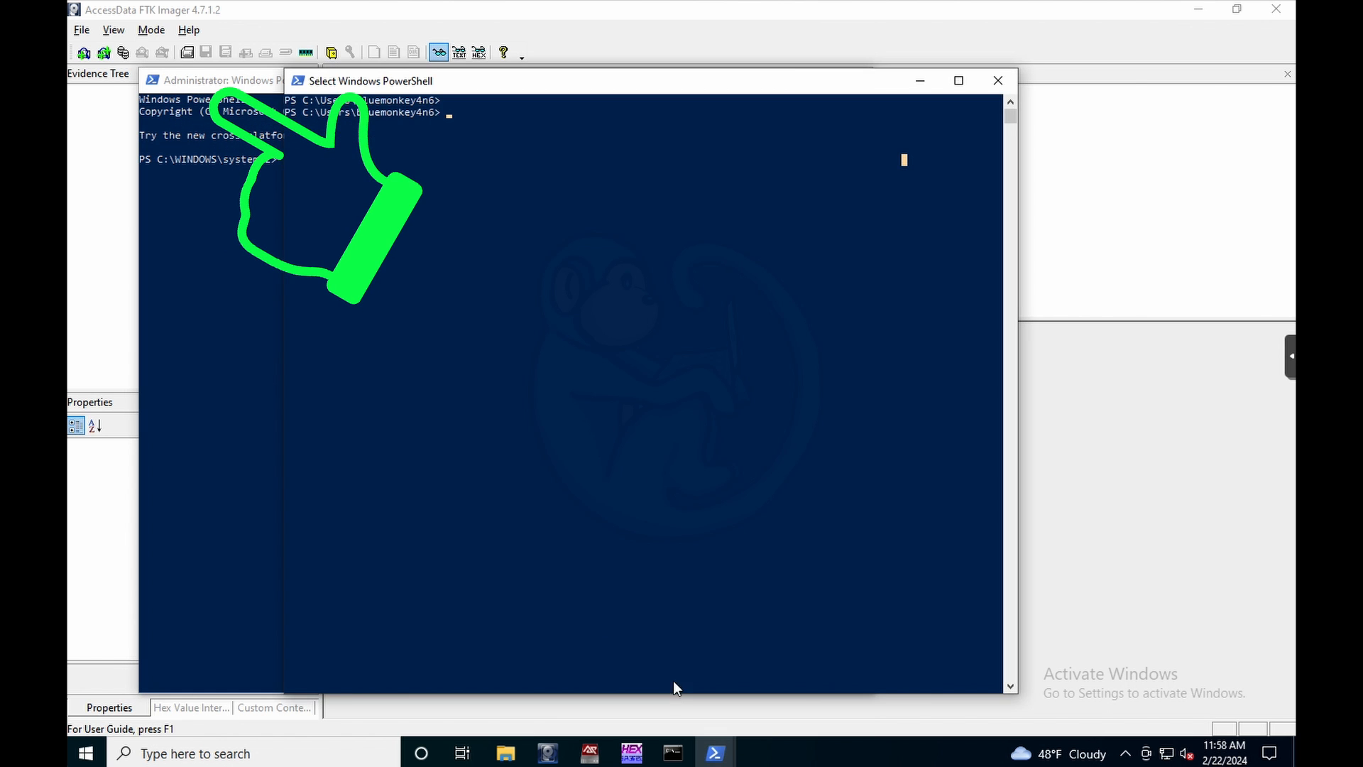
pyautogui.moveTo(532, 125)
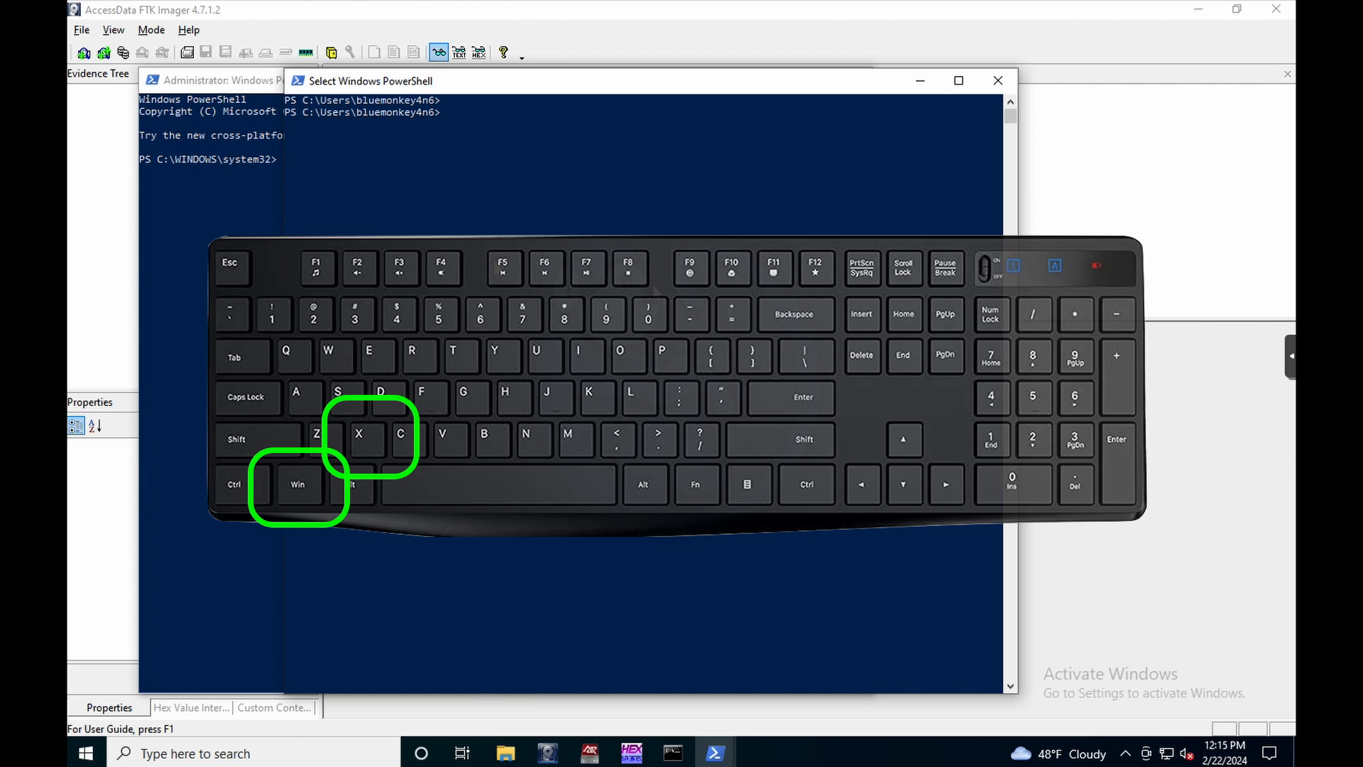
# Step: Reach the Settings About page via the Win+X Quick Link menu, then reopen the menu
pyautogui.press('Win+x')
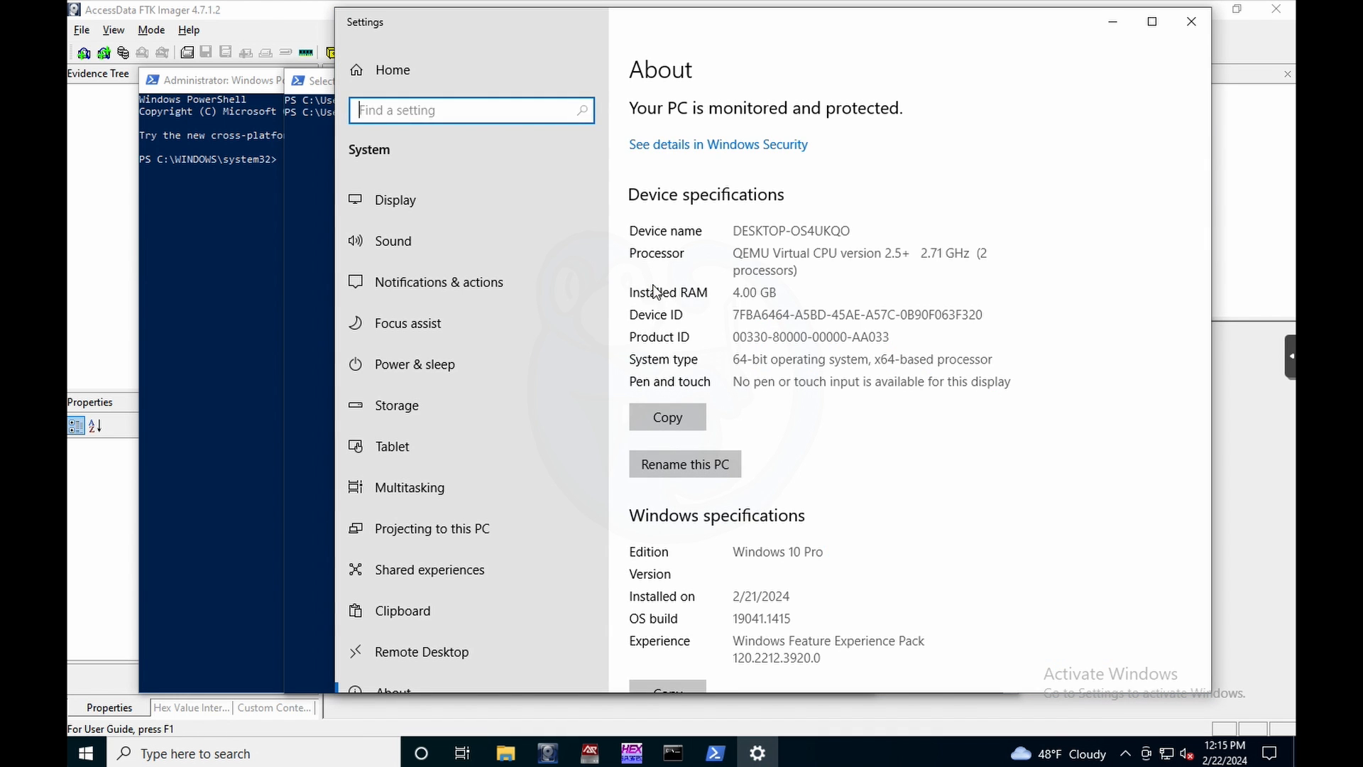
pyautogui.rightClick(86, 752)
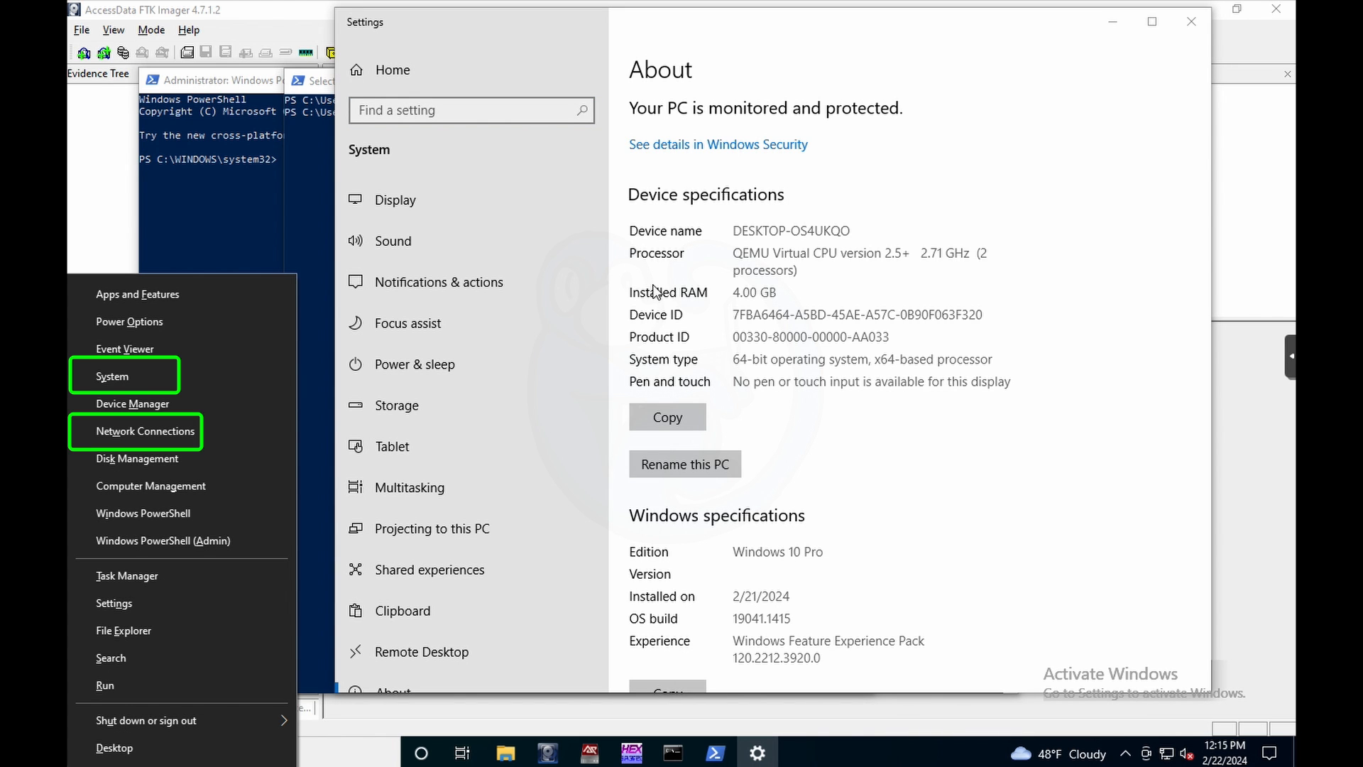
pyautogui.moveTo(136, 459)
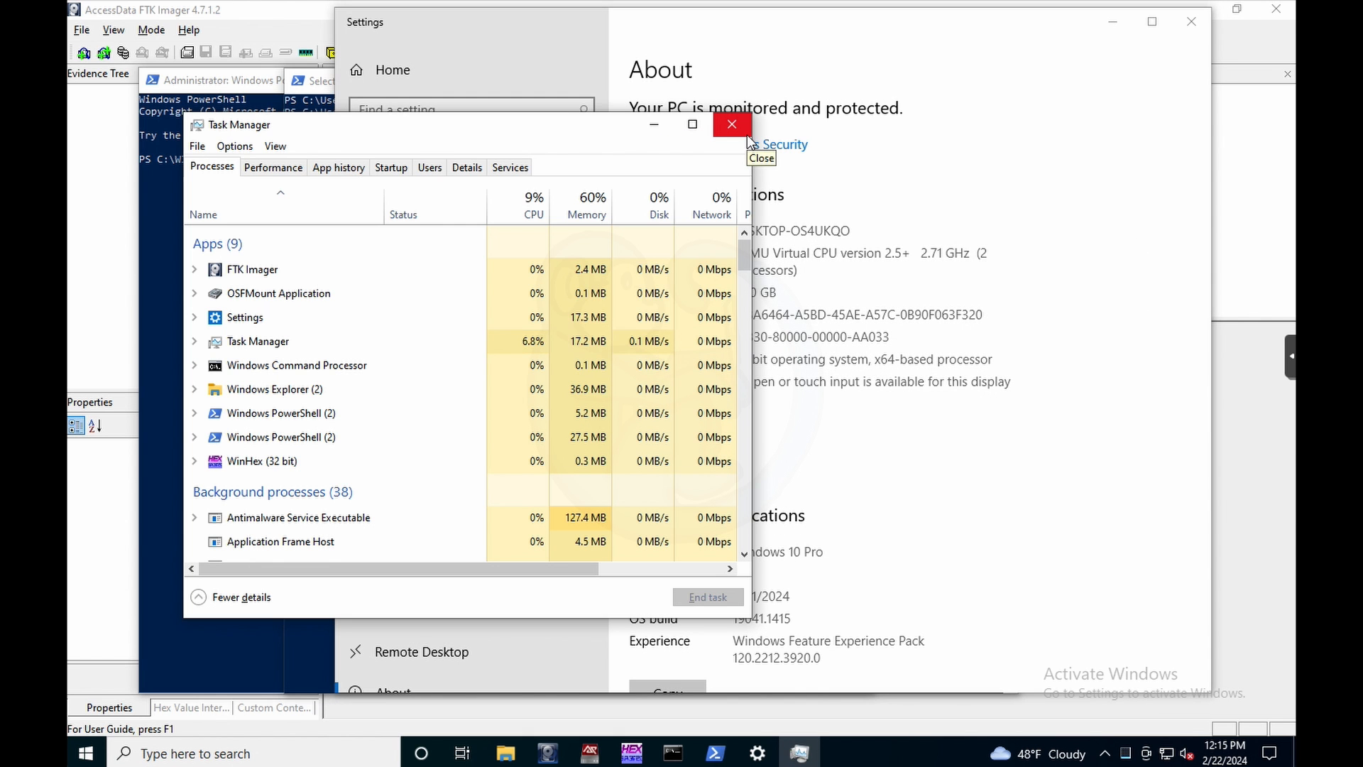
pyautogui.moveTo(731, 125)
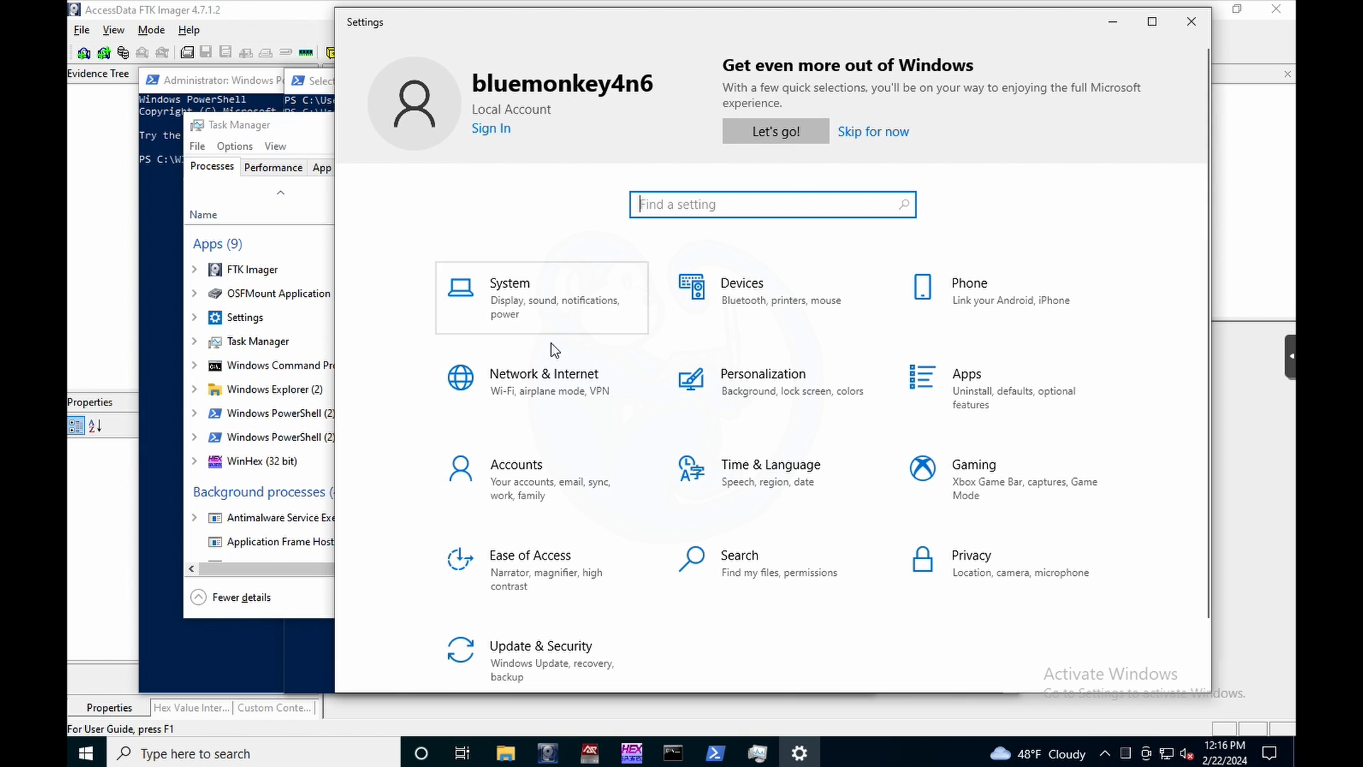
# Step: Close the Settings window, leaving the PowerShell windows in front
pyautogui.click(544, 381)
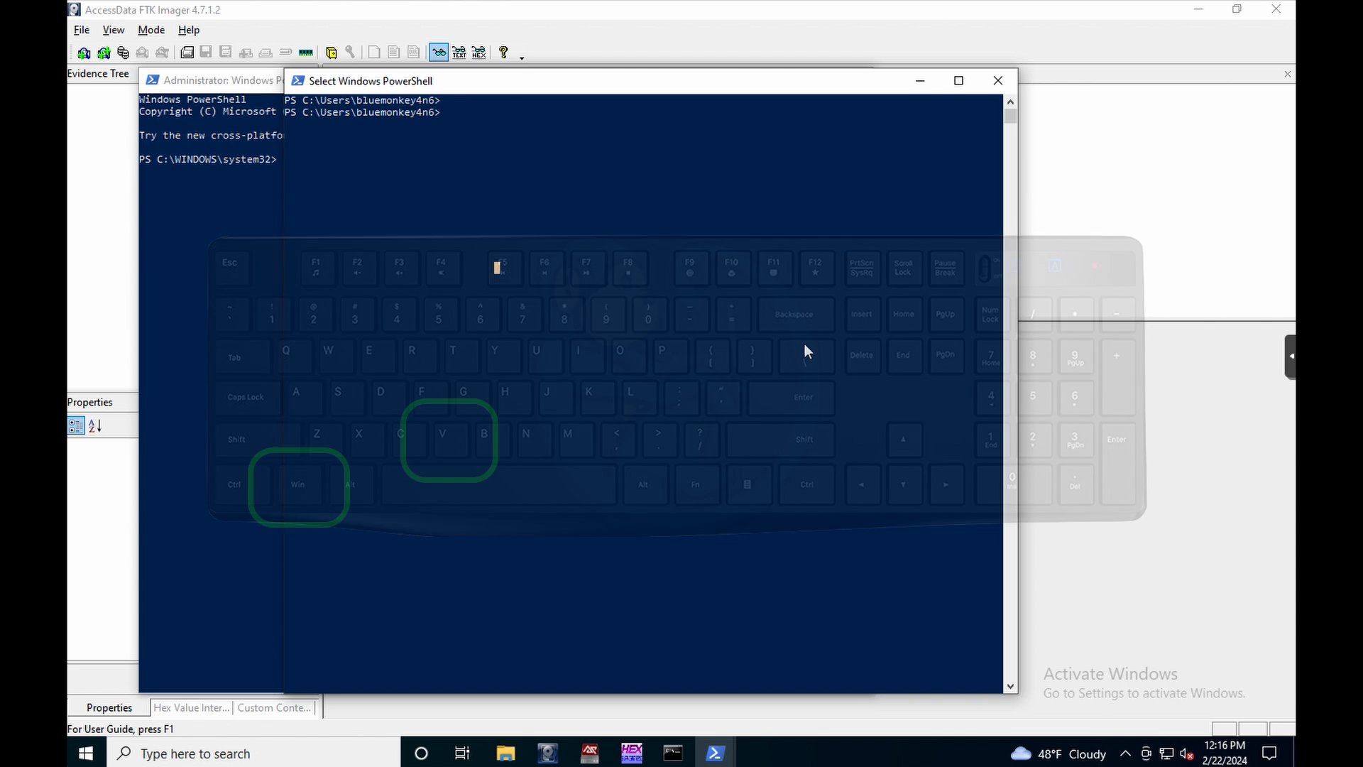
# Step: Turn on clipboard history from the Win+V Clipboard panel
pyautogui.press('win+v')
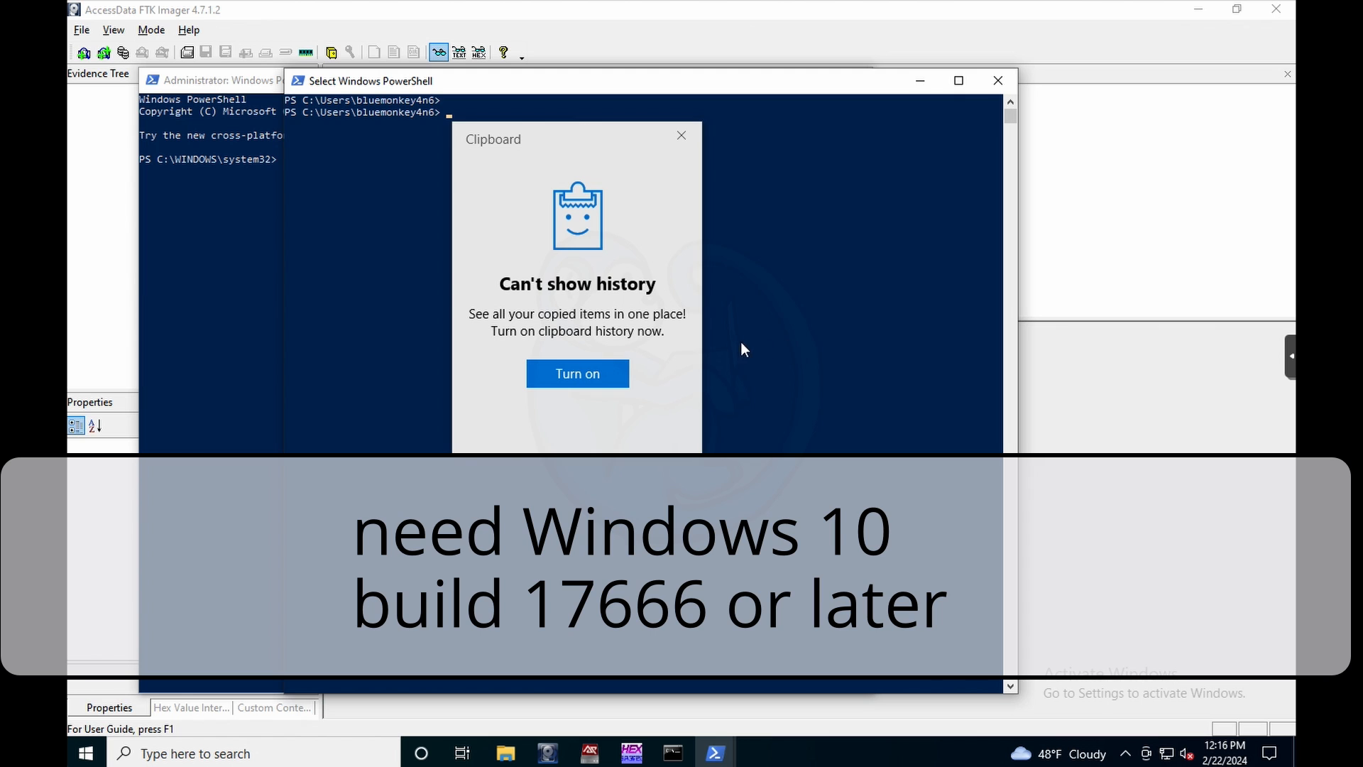
pyautogui.moveTo(601, 375)
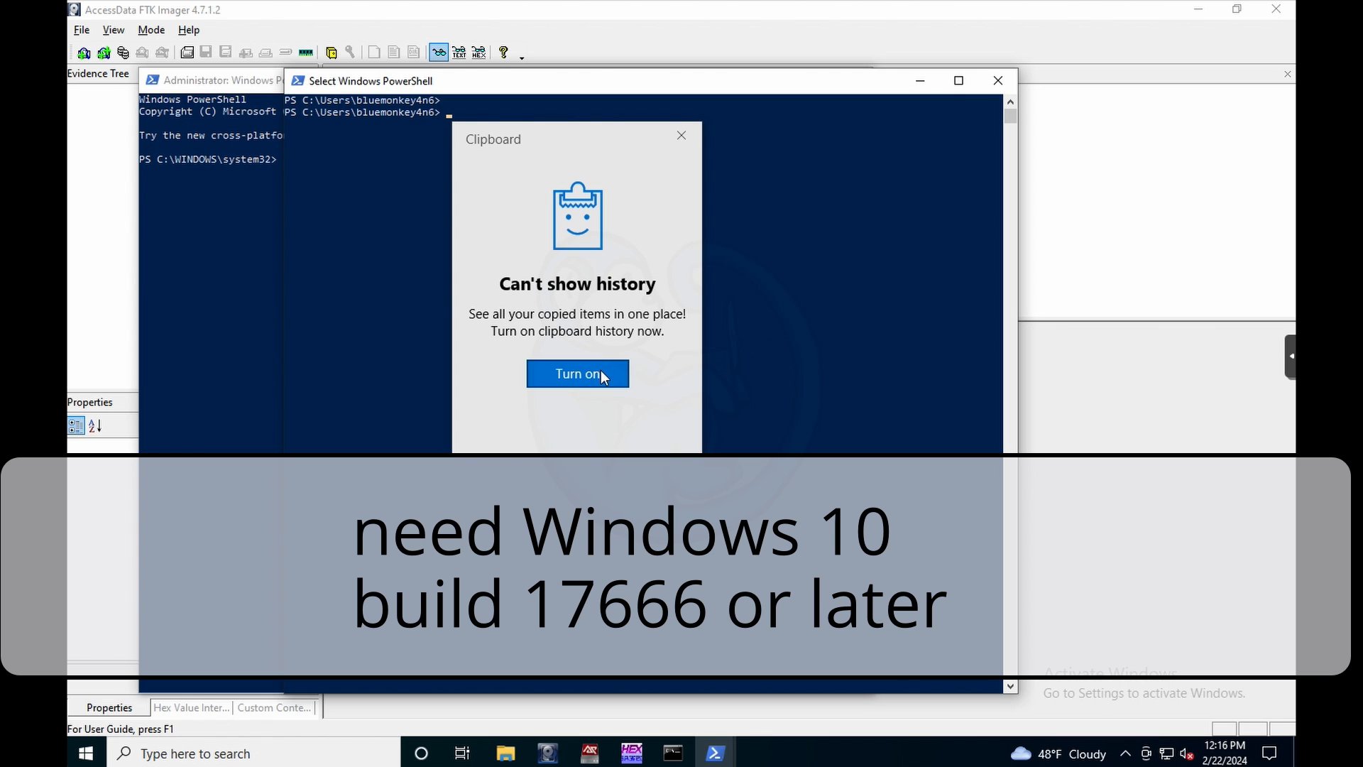
pyautogui.click(576, 373)
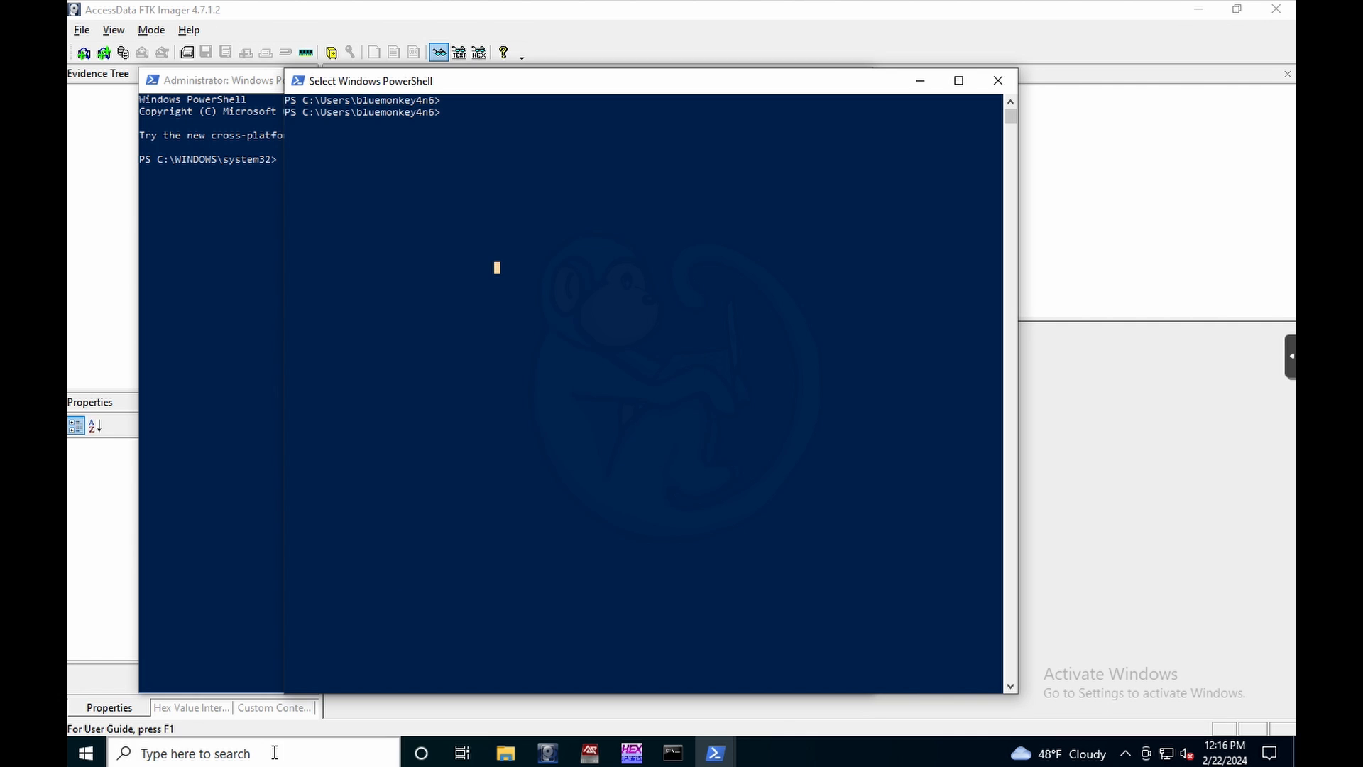
# Step: Launch Microsoft Edge and open the news photo of the woman in glasses in its own tab
pyautogui.click(757, 753)
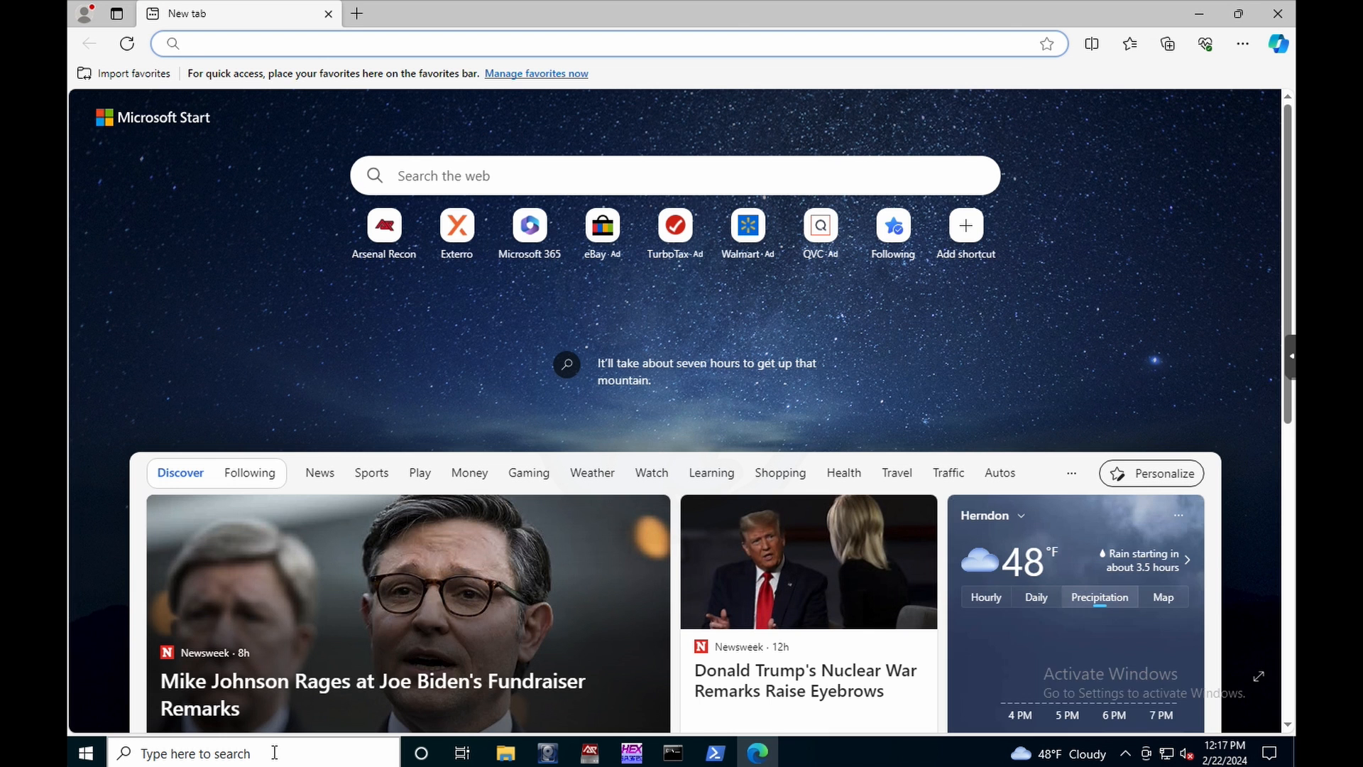
pyautogui.scroll(-3)
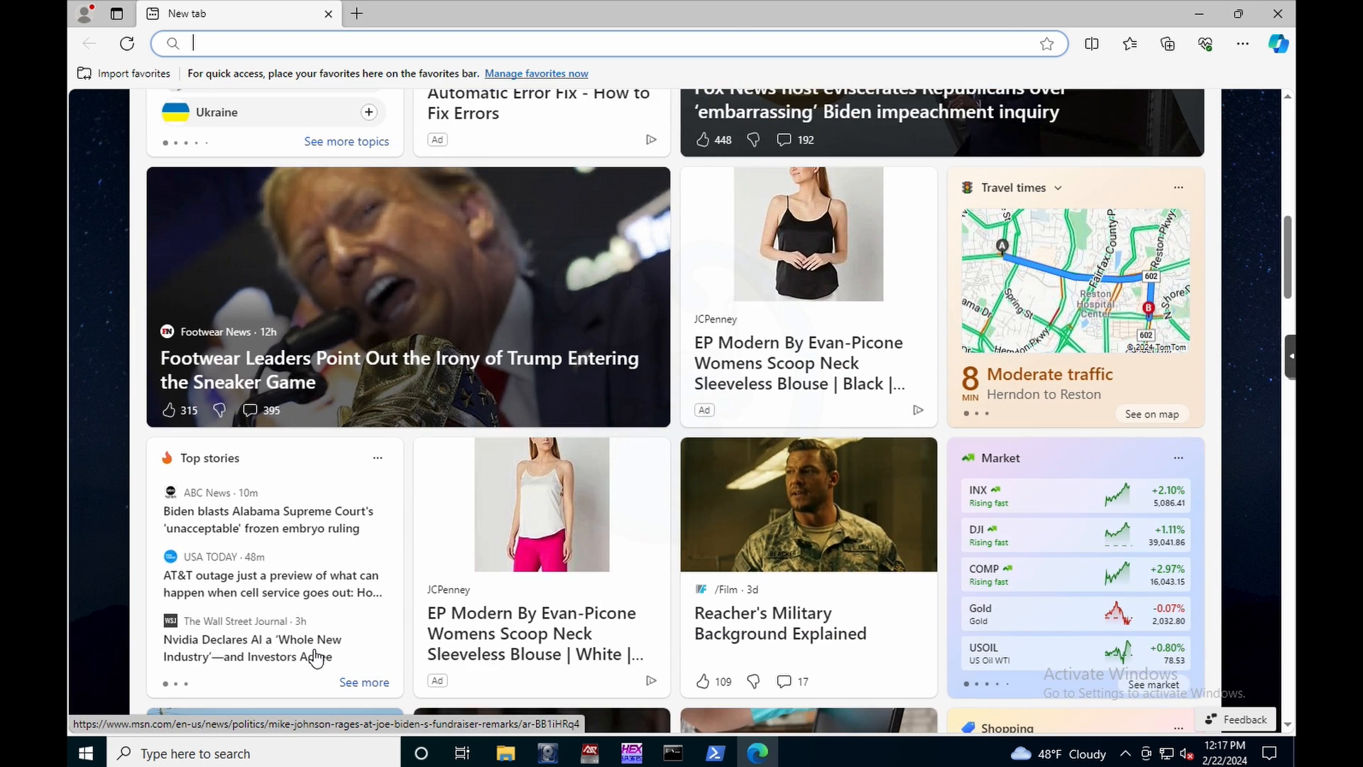
pyautogui.click(253, 647)
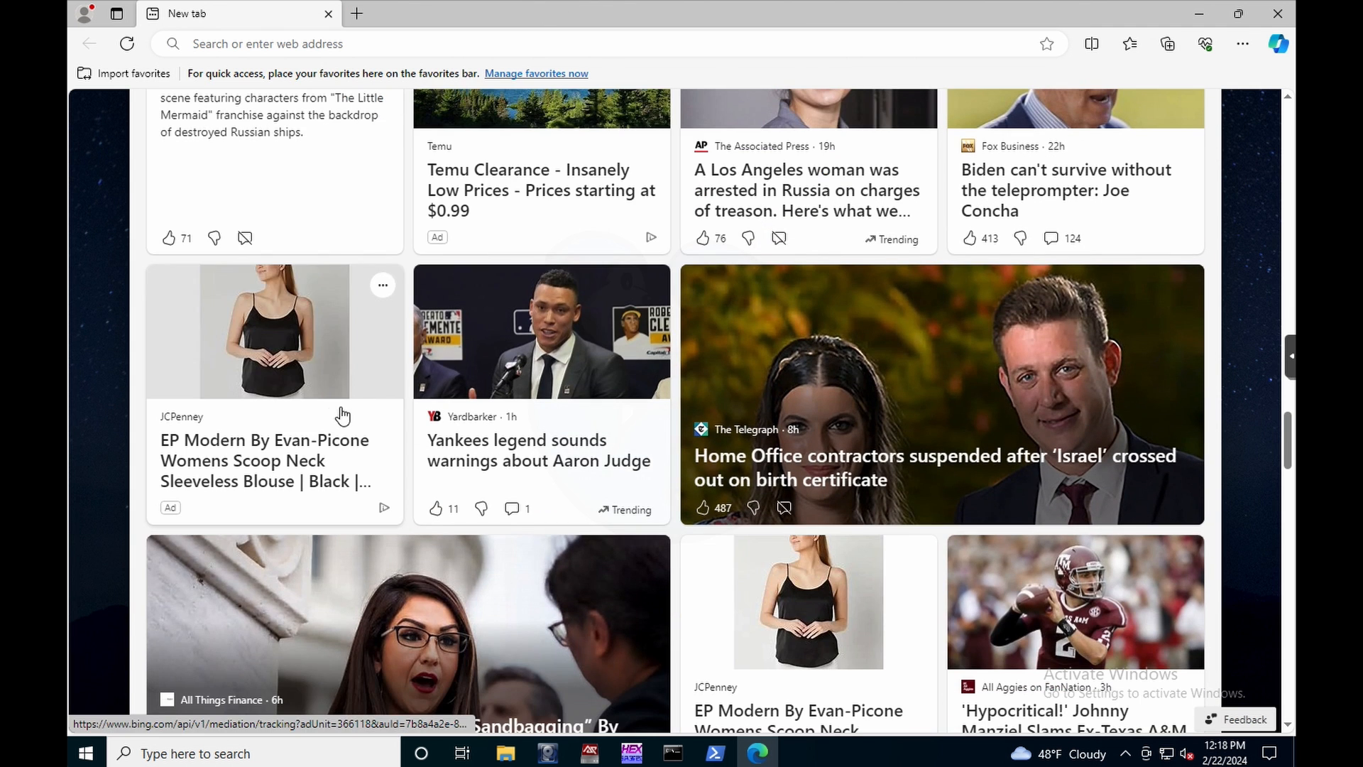
pyautogui.scroll(-3)
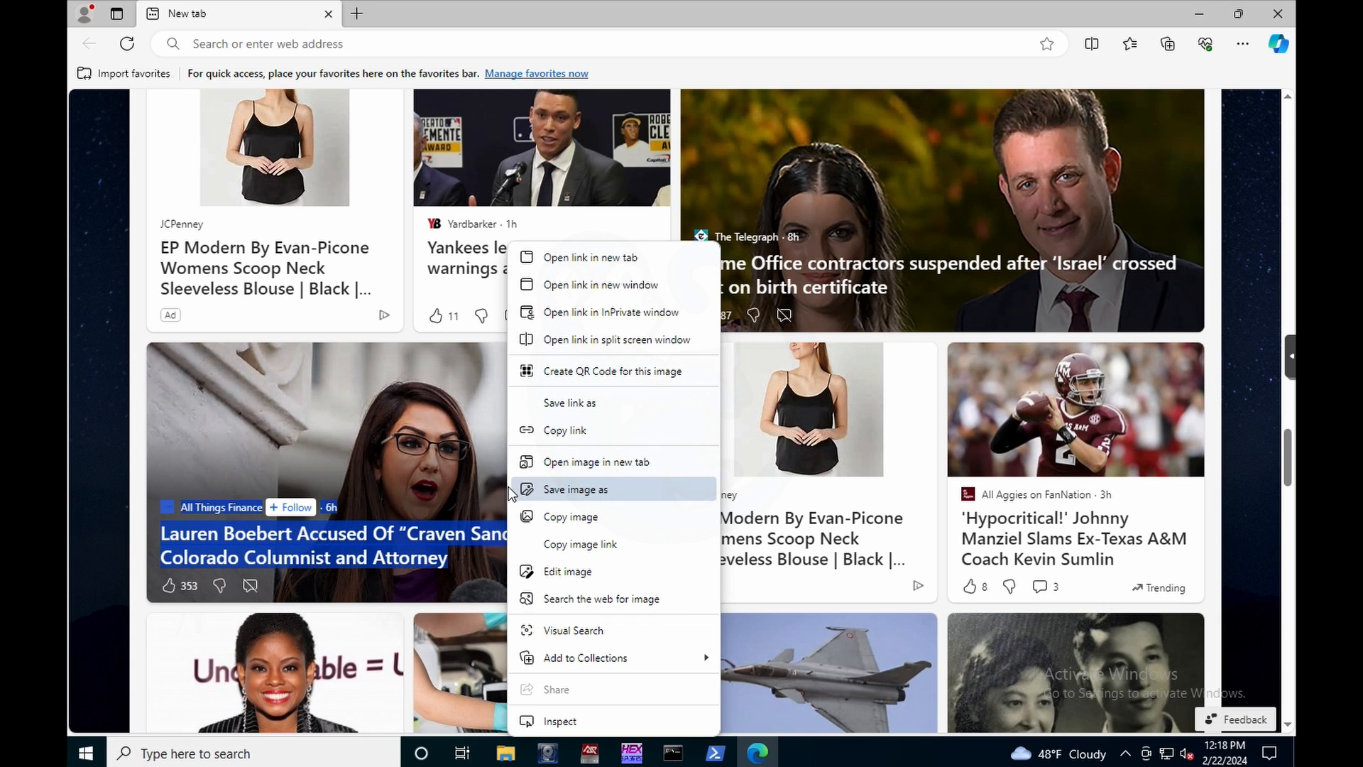
pyautogui.click(596, 461)
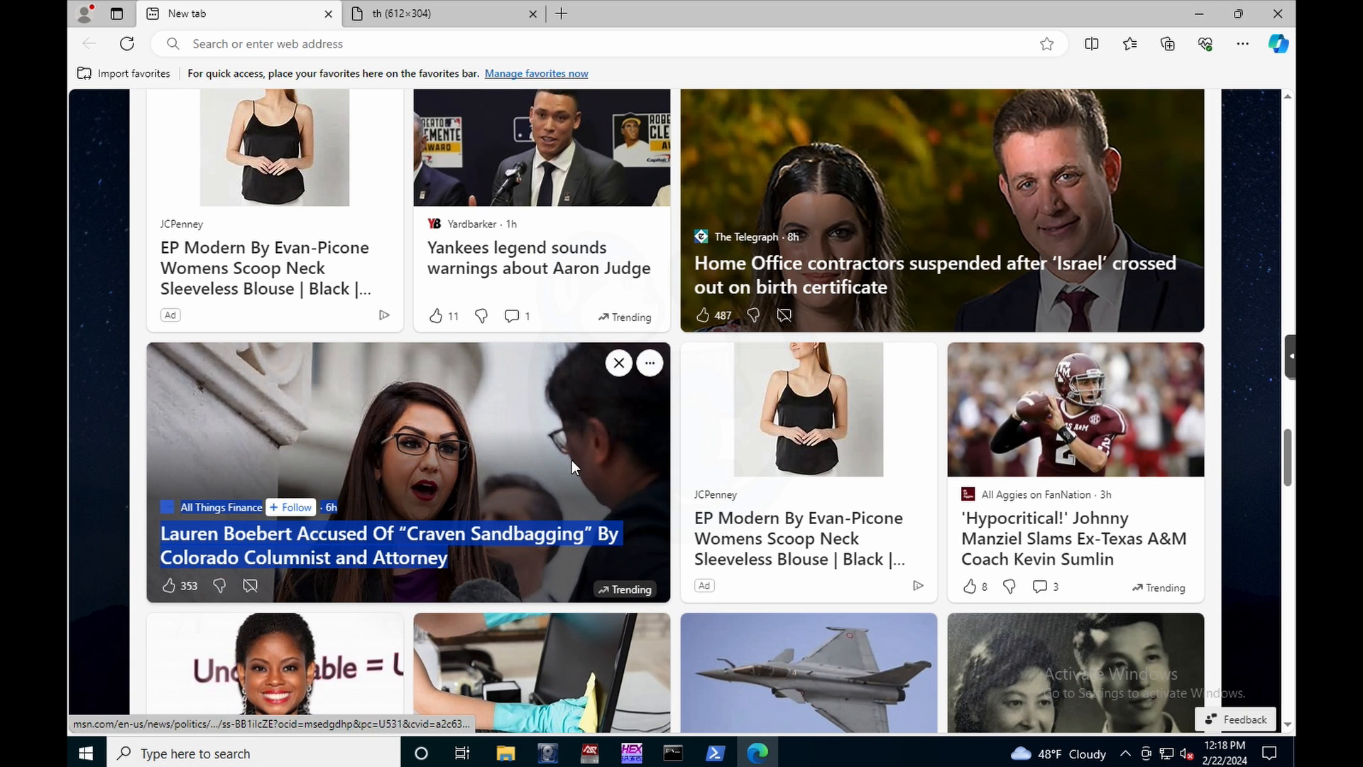
# Step: Copy the photo to the clipboard via its right-click Copy image option
pyautogui.click(443, 13)
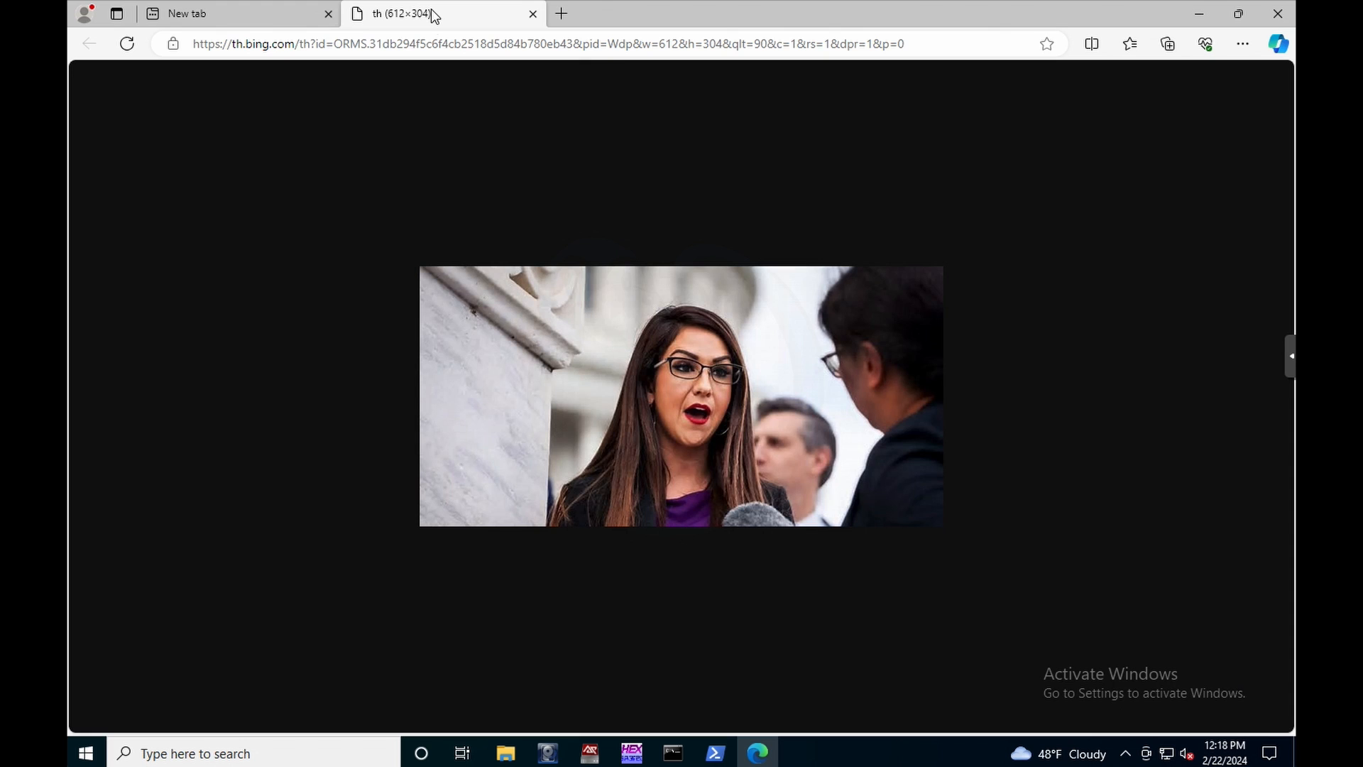
pyautogui.rightClick(508, 295)
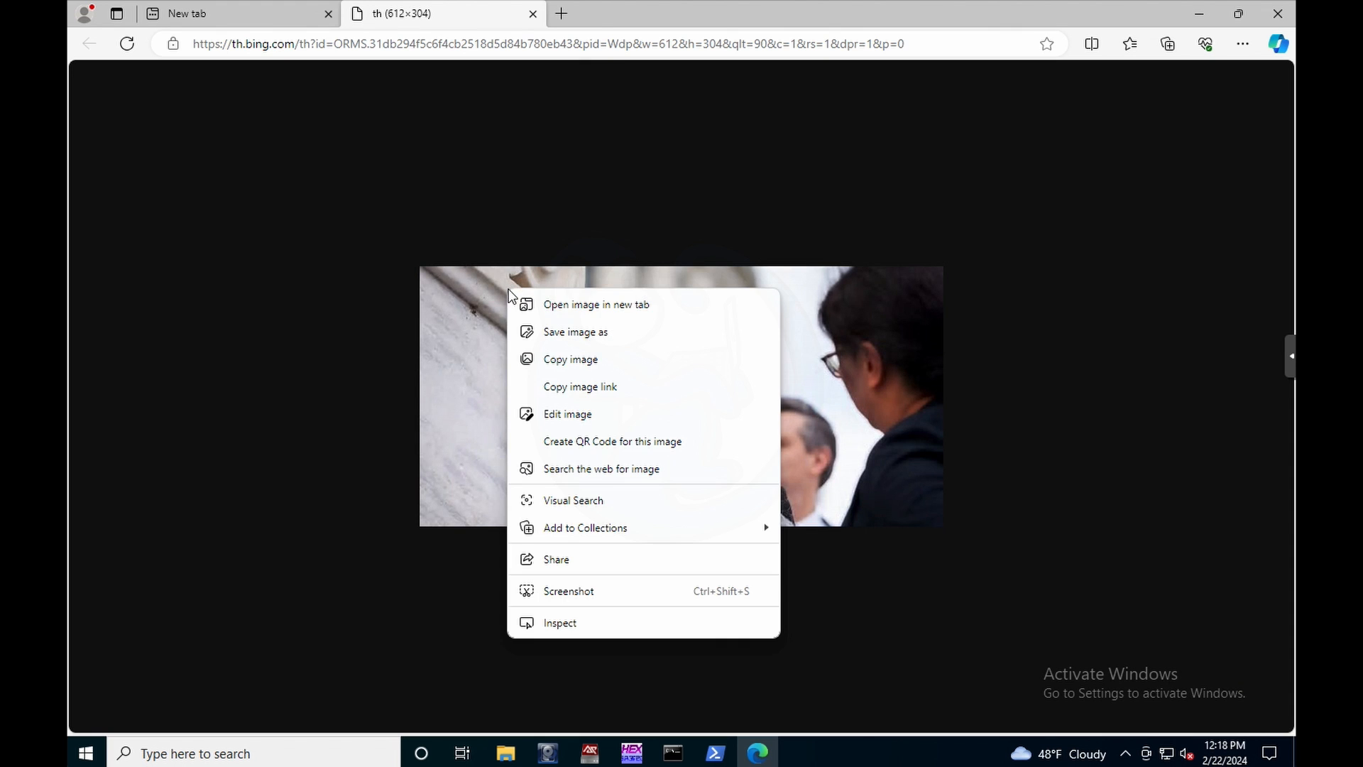
pyautogui.moveTo(571, 359)
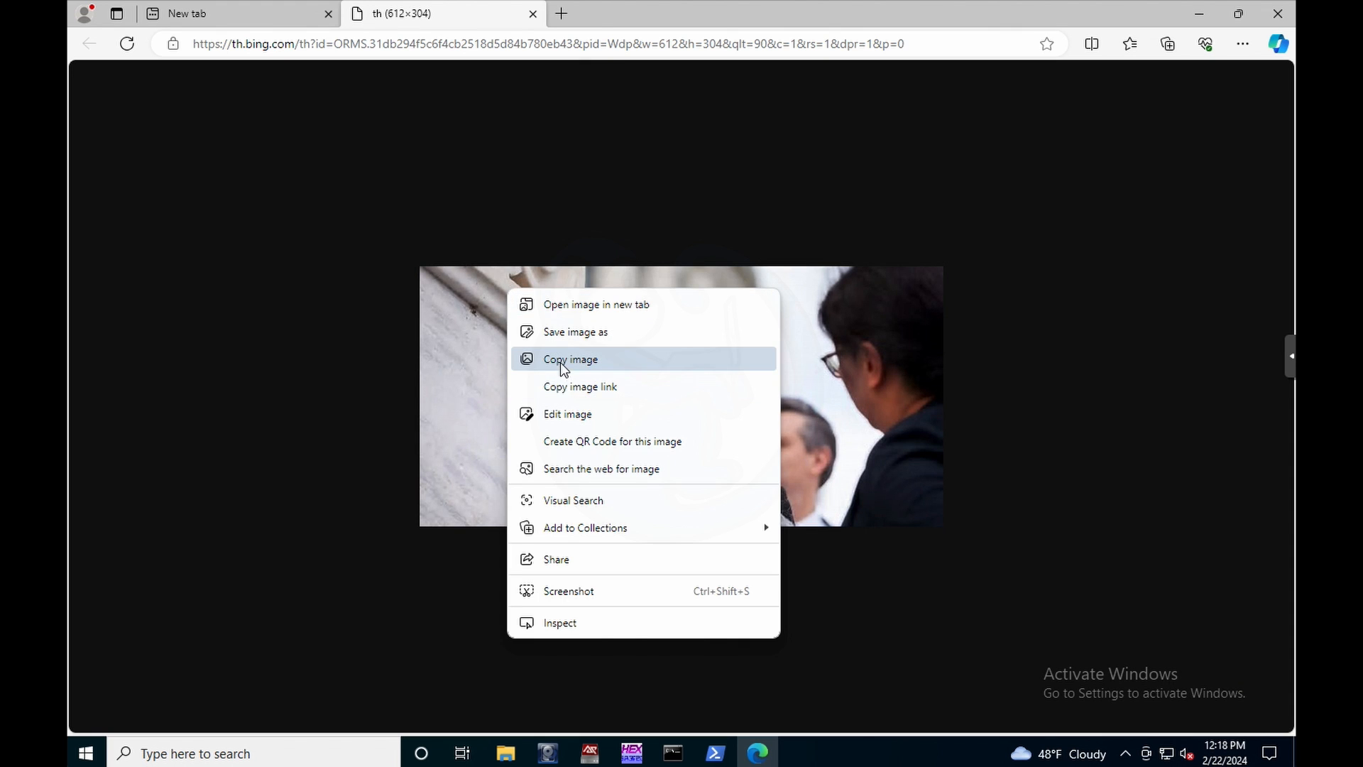
pyautogui.click(571, 359)
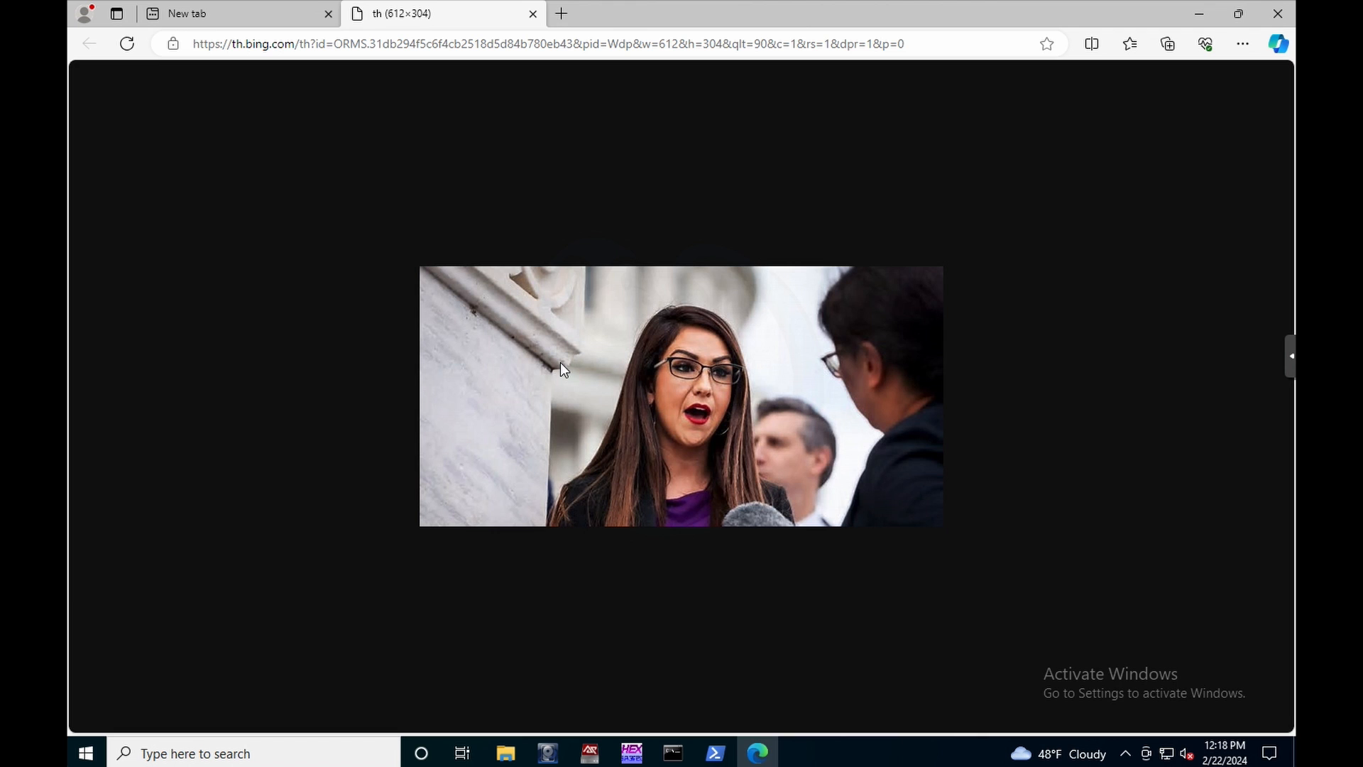
pyautogui.press('Win+v')
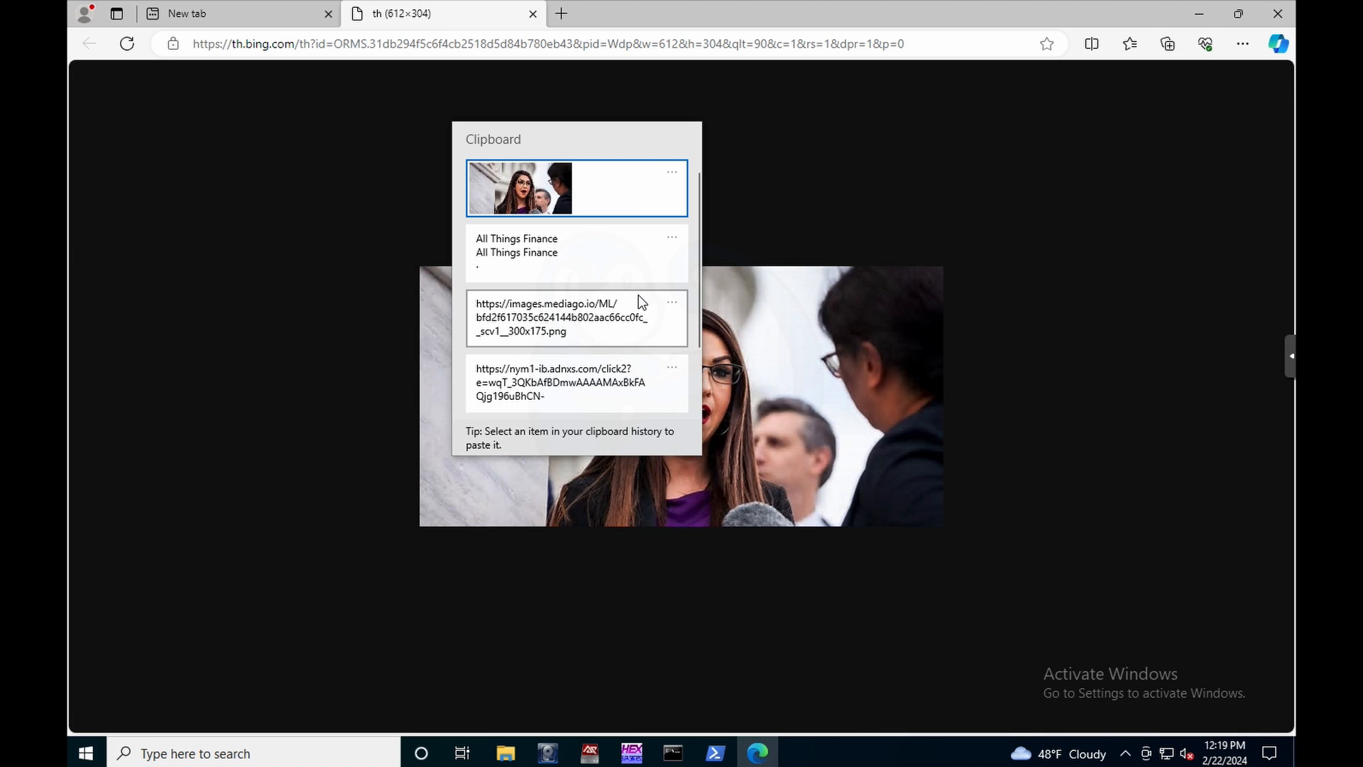
pyautogui.scroll(-3)
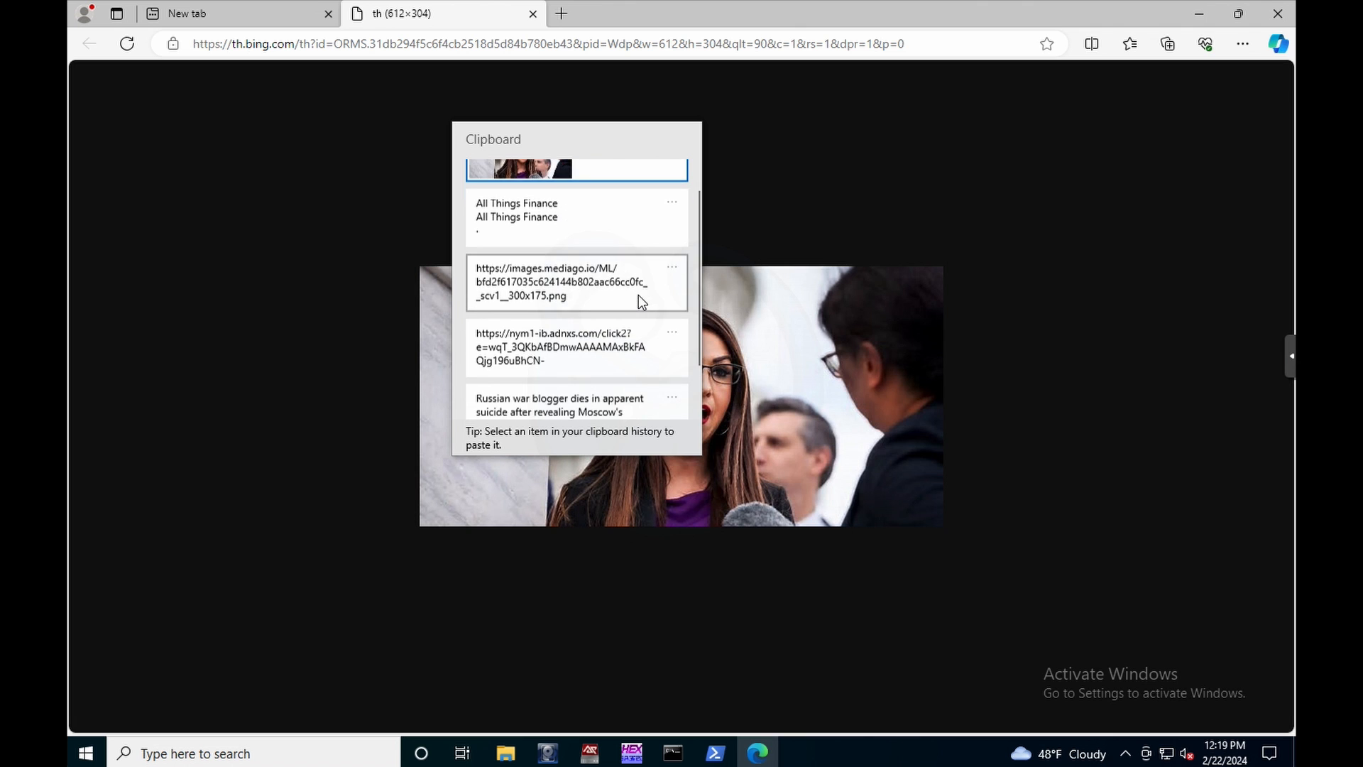
pyautogui.scroll(-3)
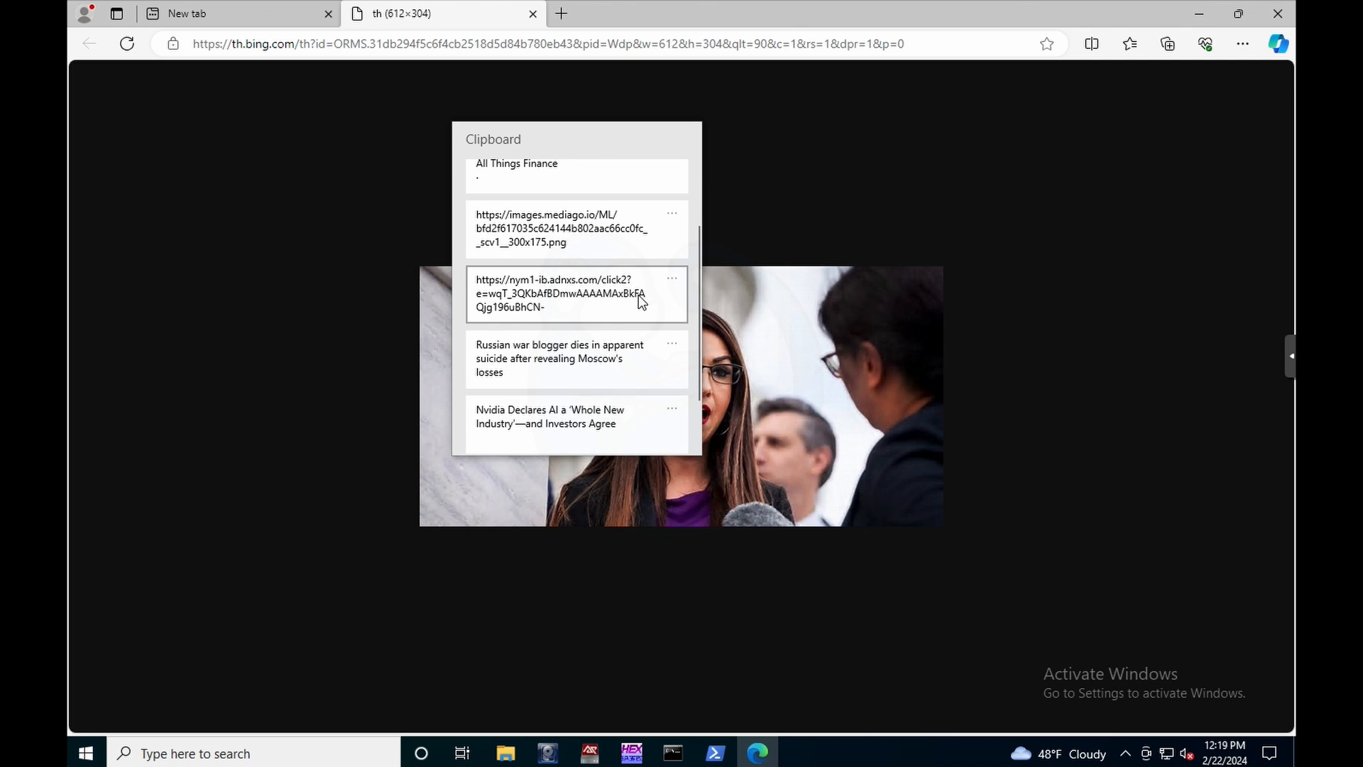
pyautogui.scroll(-3)
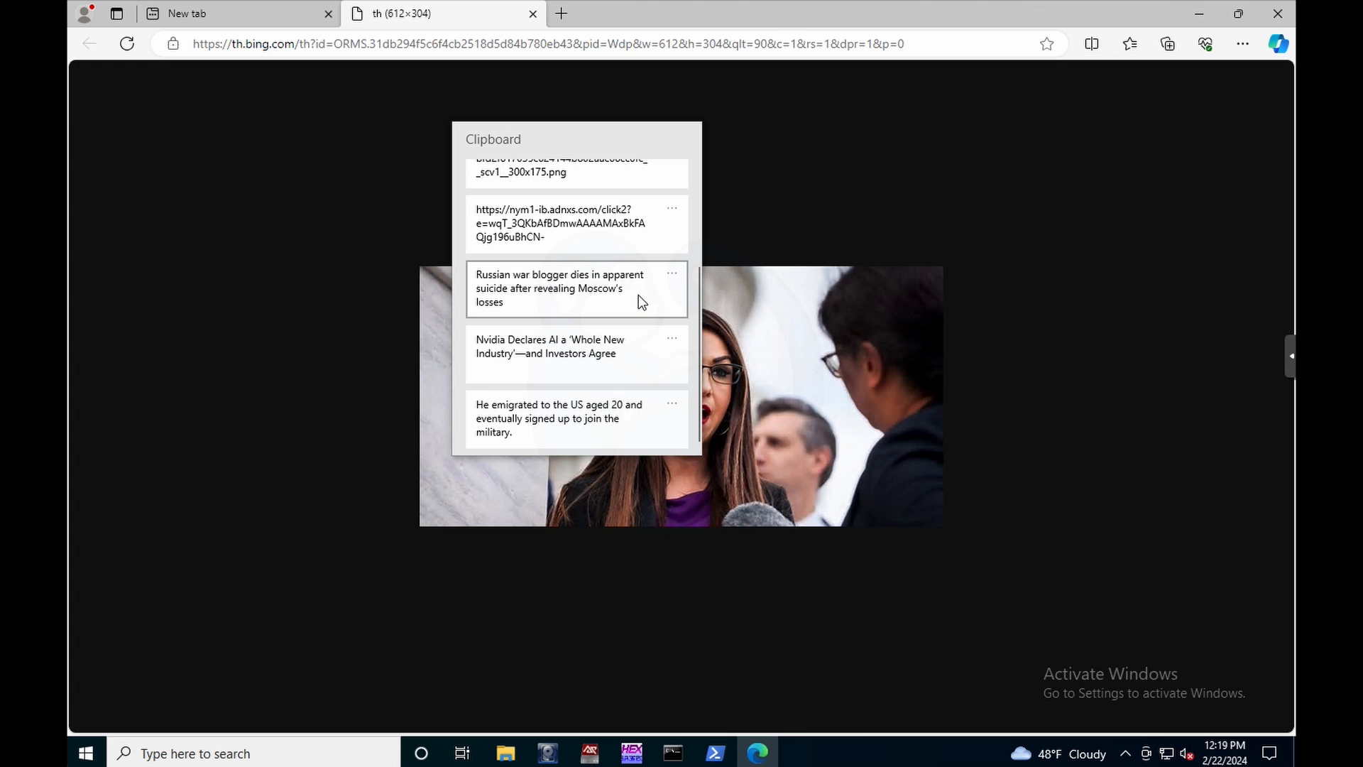
pyautogui.scroll(3)
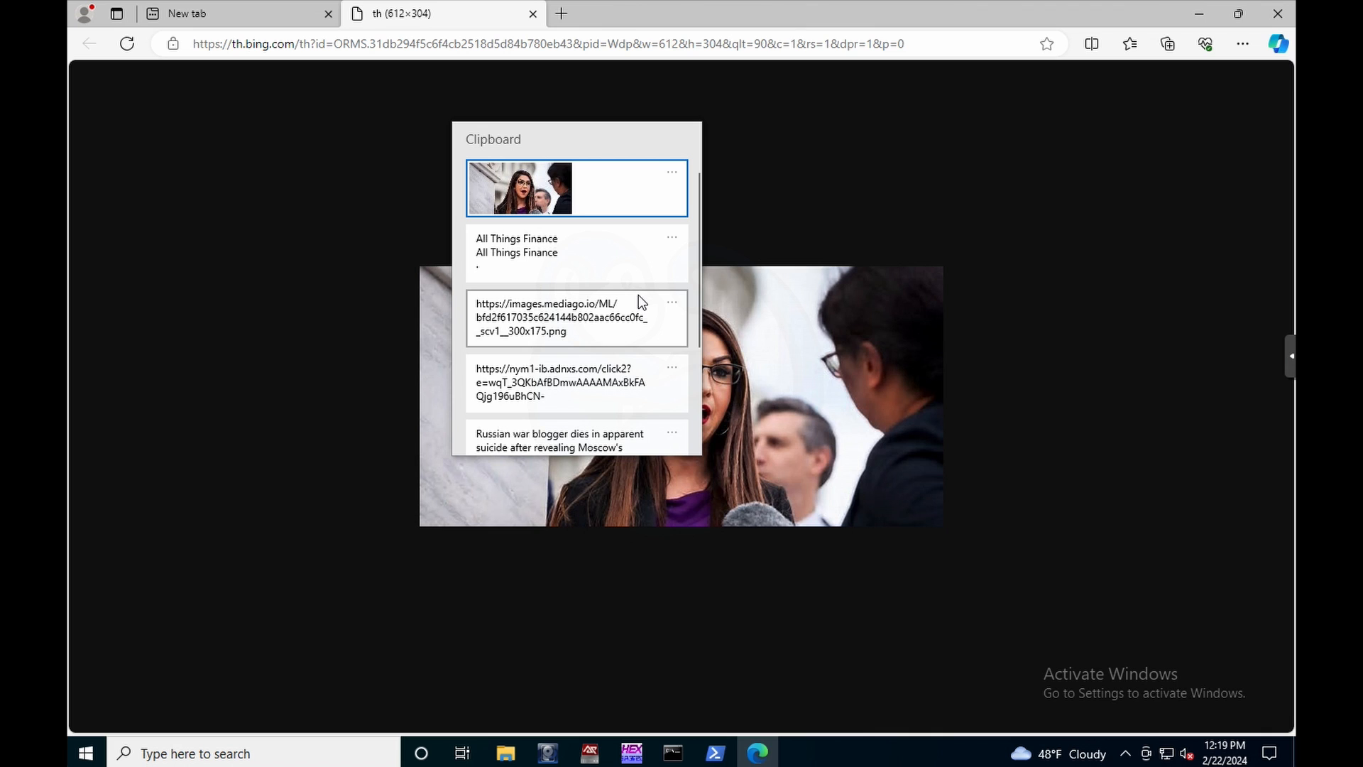
pyautogui.moveTo(1090, 76)
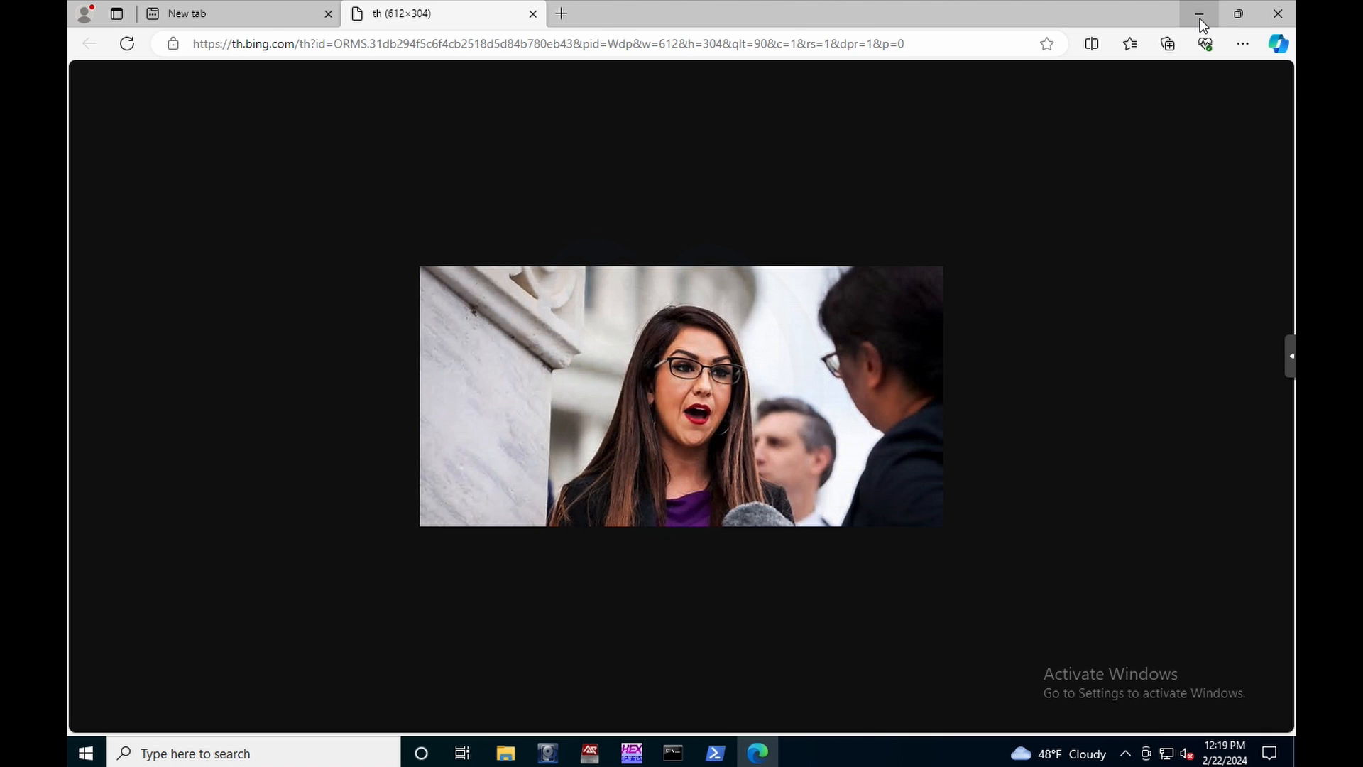
# Step: Minimize Edge so the PowerShell windows over FTK Imager are visible again
pyautogui.click(1198, 14)
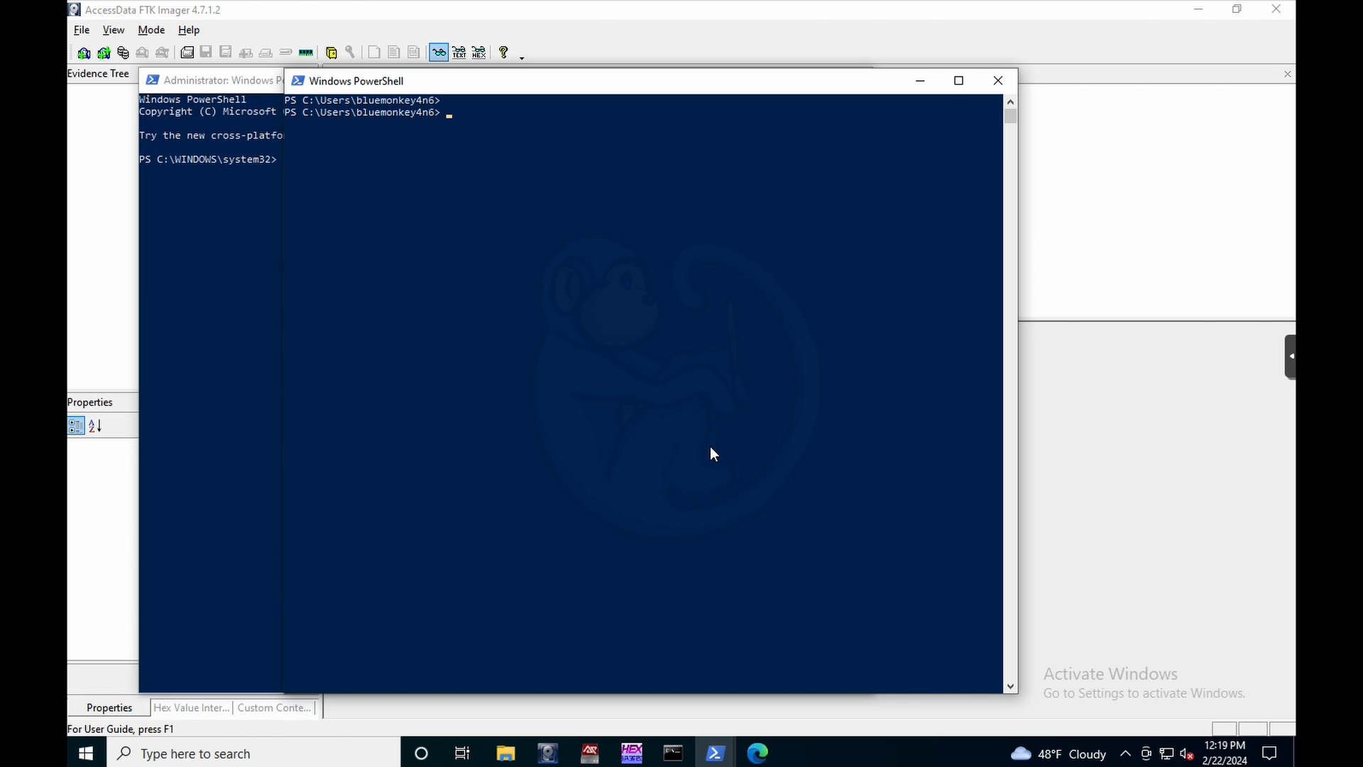
pyautogui.click(958, 80)
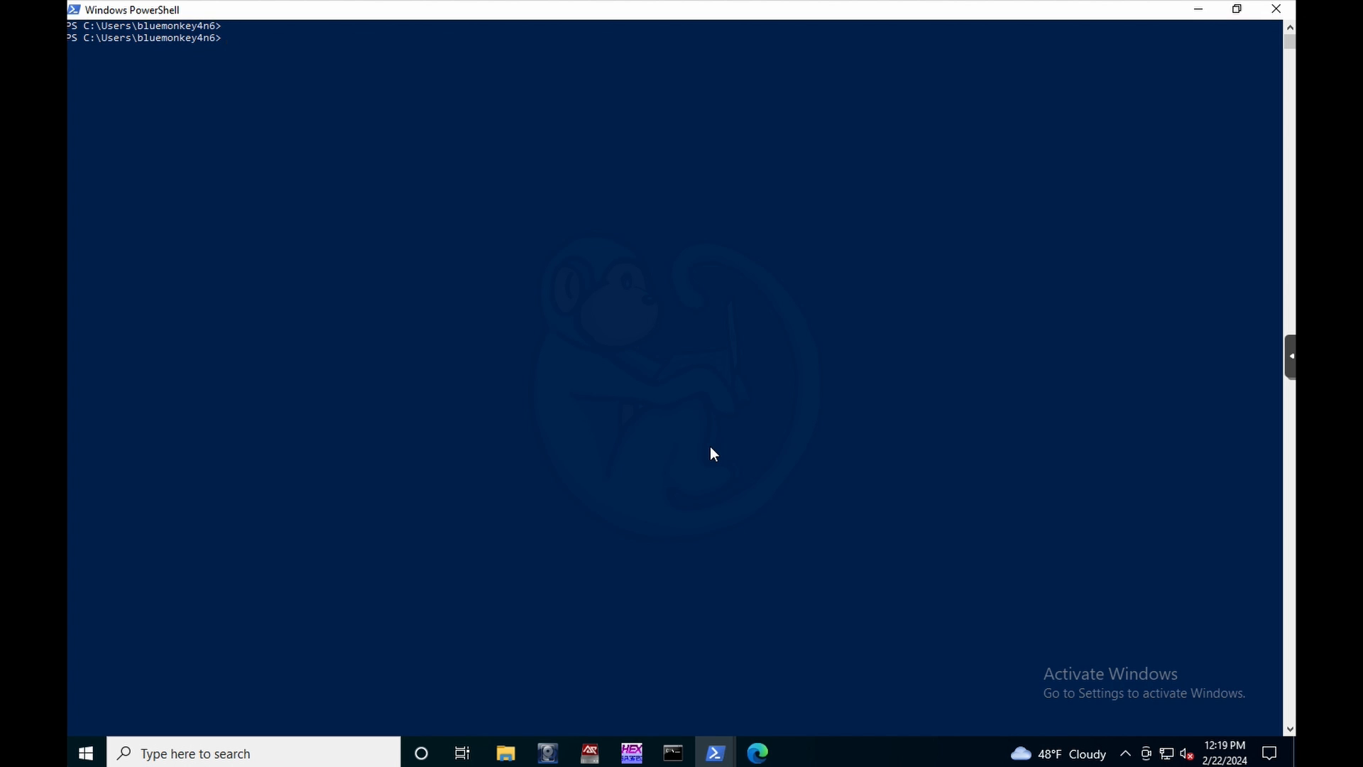
pyautogui.click(590, 753)
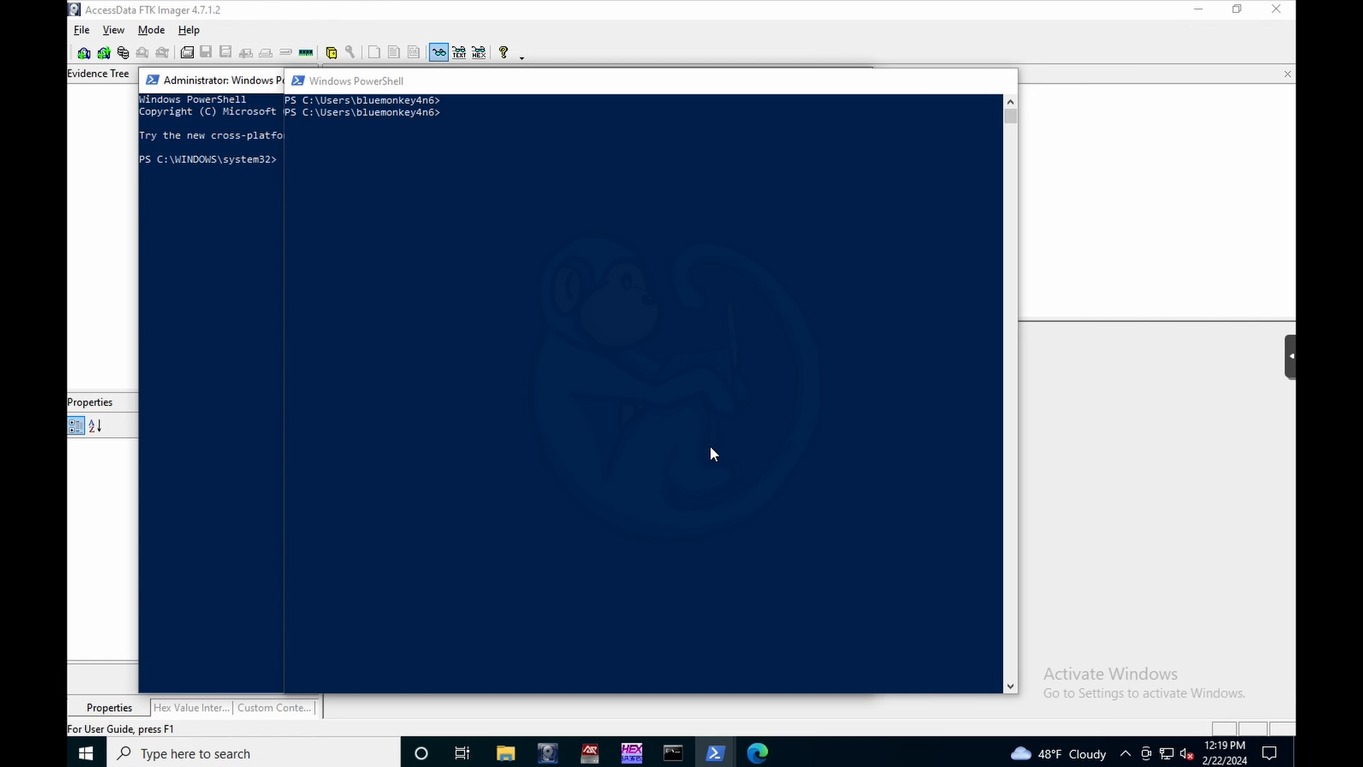
pyautogui.click(213, 80)
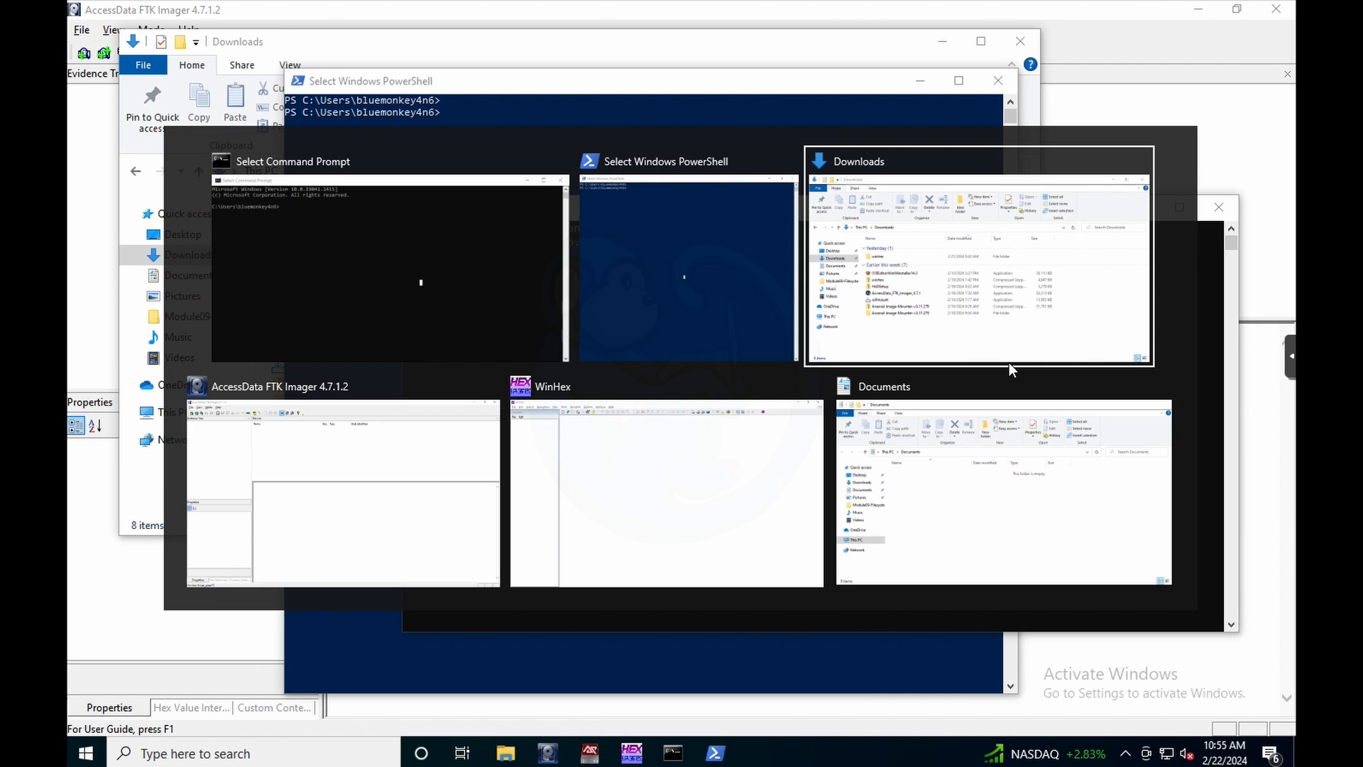
pyautogui.moveTo(342, 487)
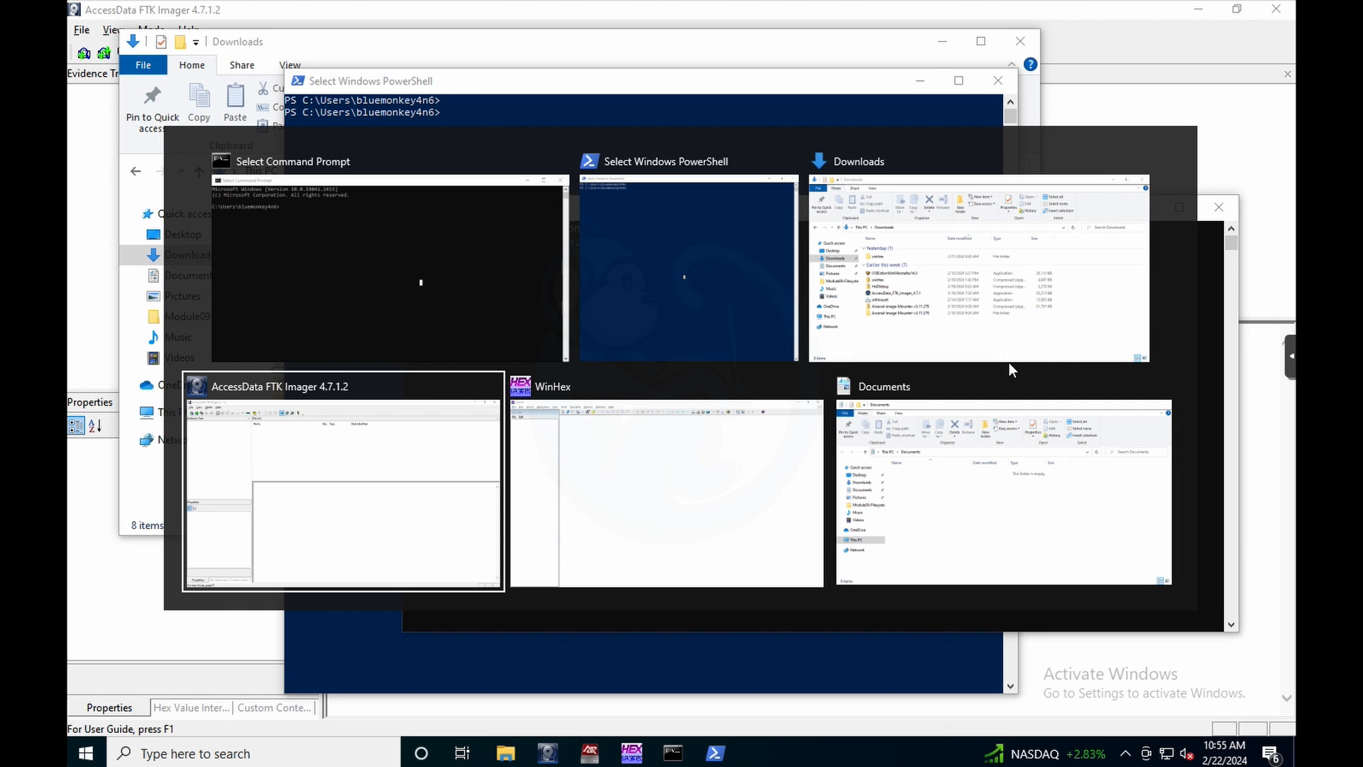
pyautogui.moveTo(687, 262)
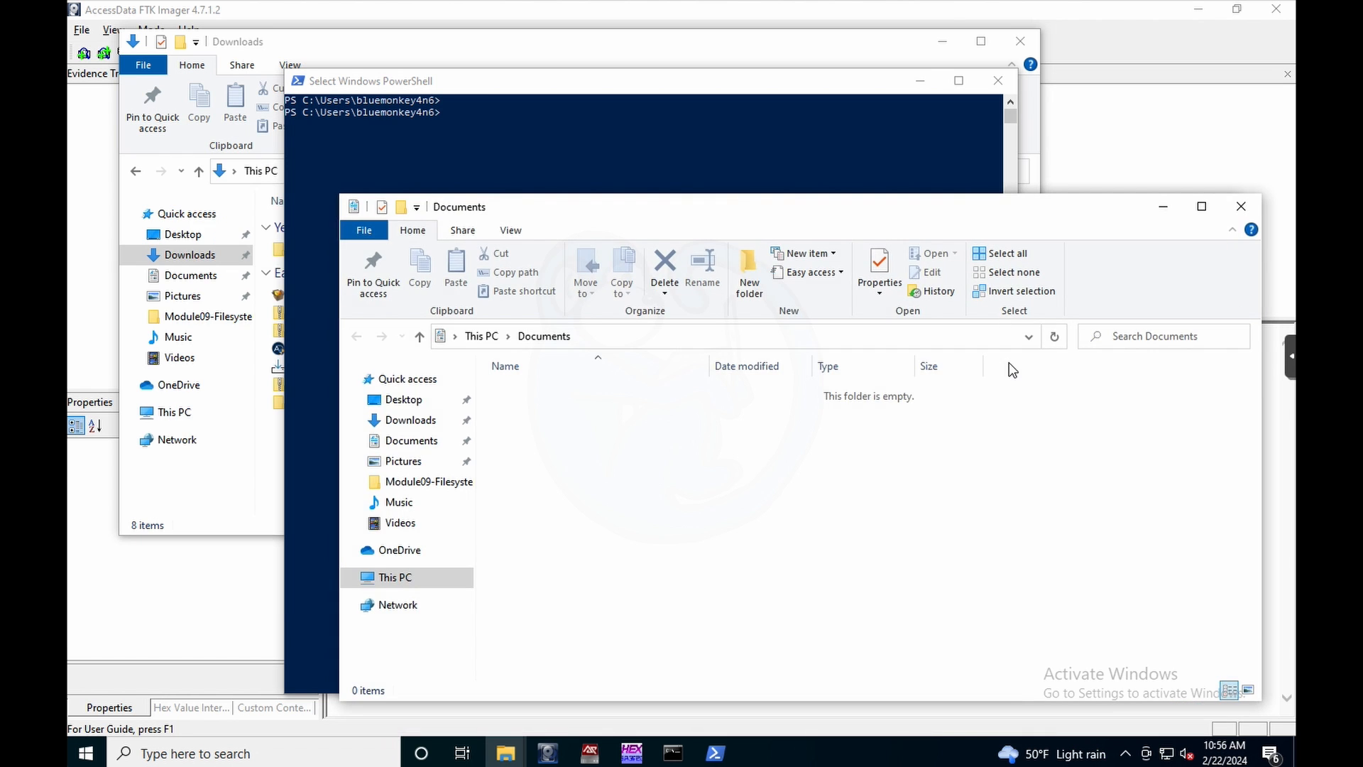
# Step: Use Task View to switch to Desktop 2, where PassMark OSFMount is open
pyautogui.click(461, 752)
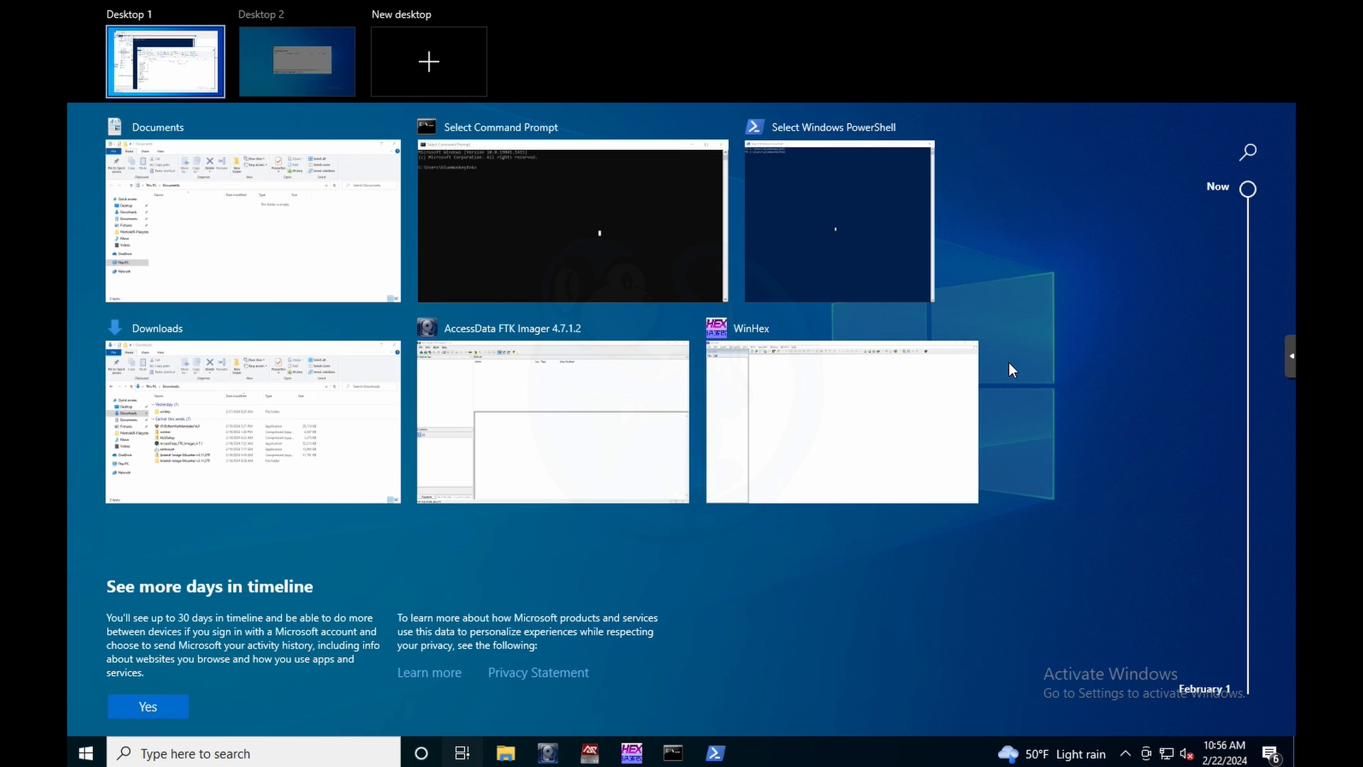
pyautogui.click(297, 61)
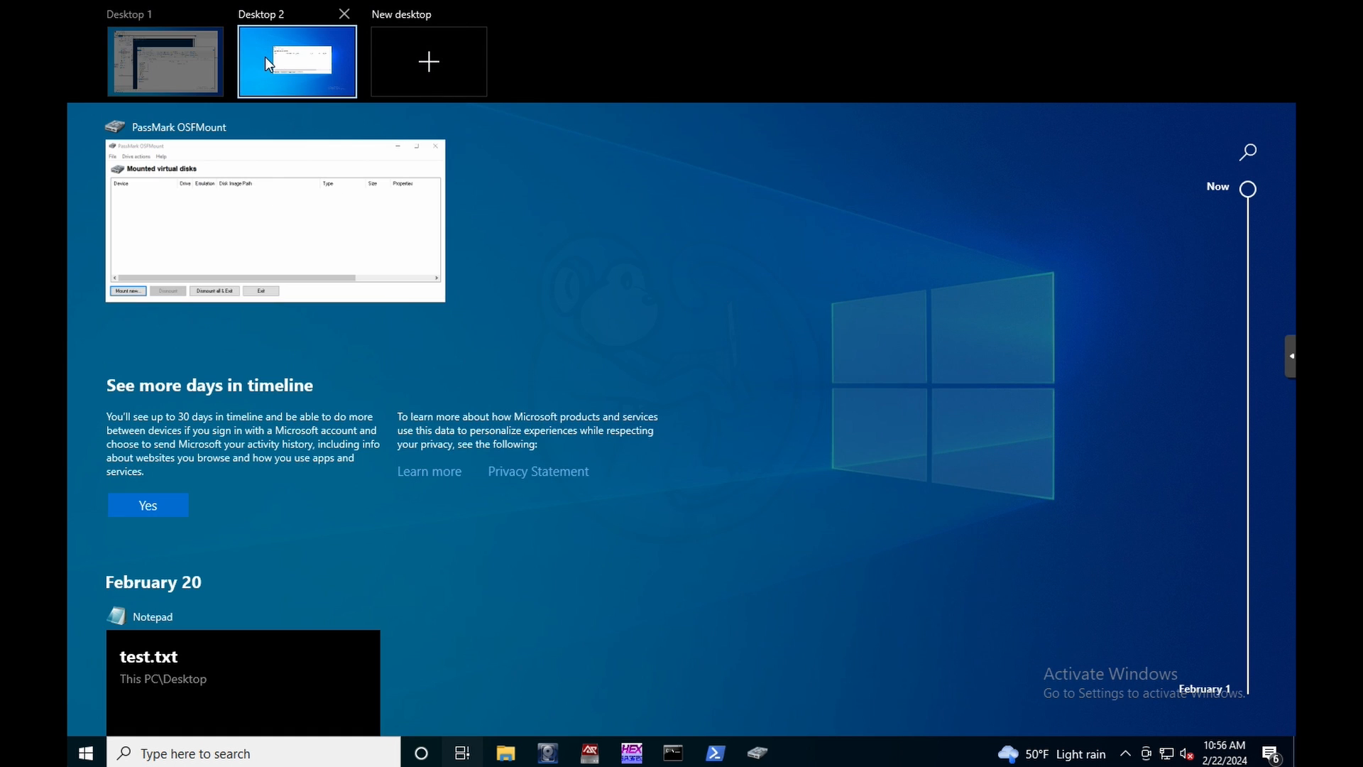
pyautogui.moveTo(239, 67)
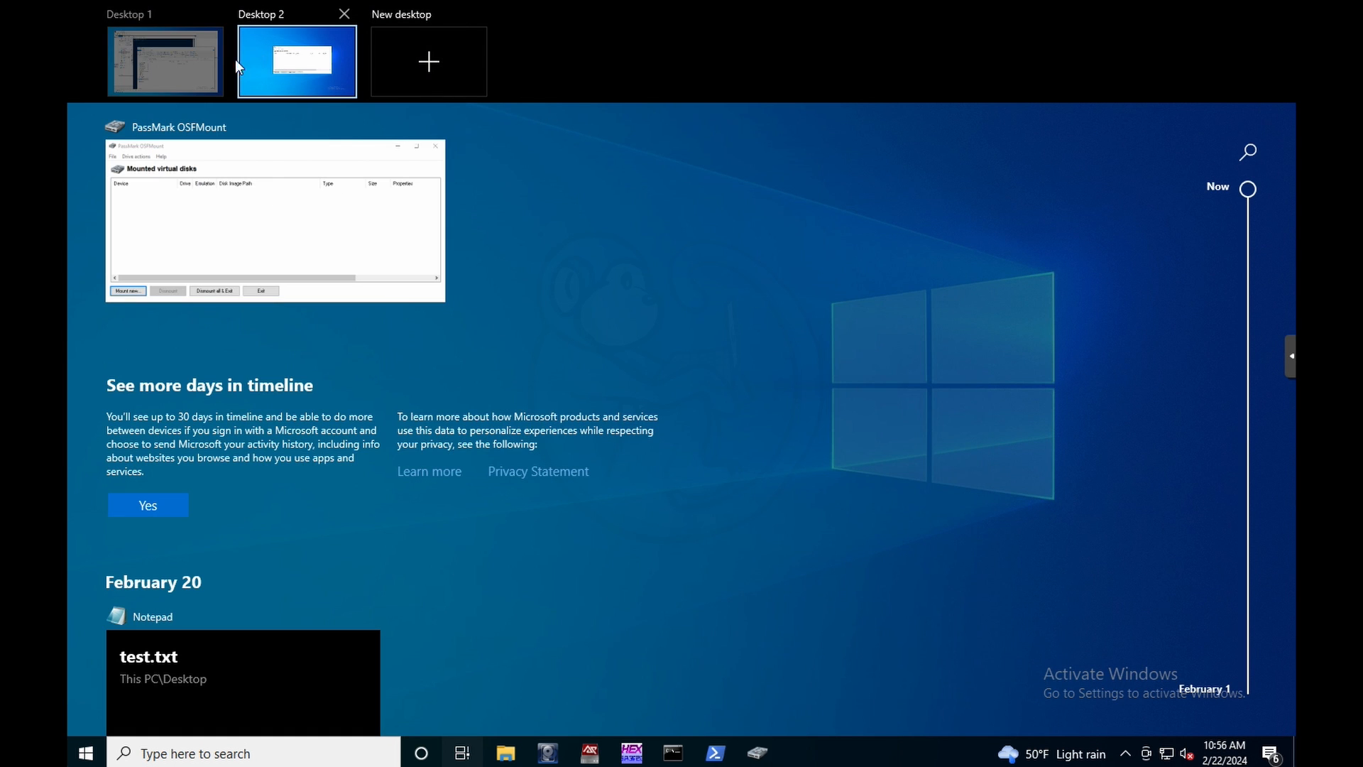
pyautogui.moveTo(281, 71)
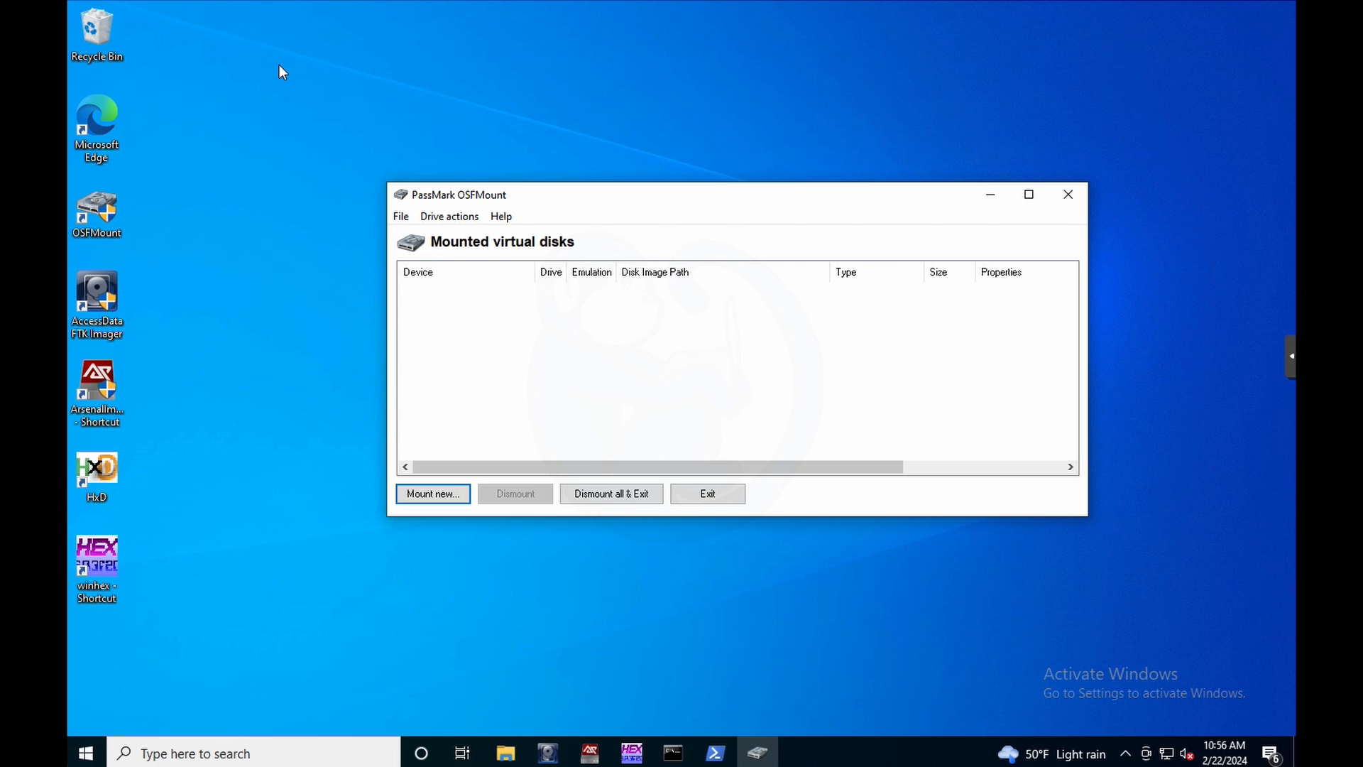
# Step: Show Task View from Desktop 2 with its windows and virtual desktops
pyautogui.click(460, 753)
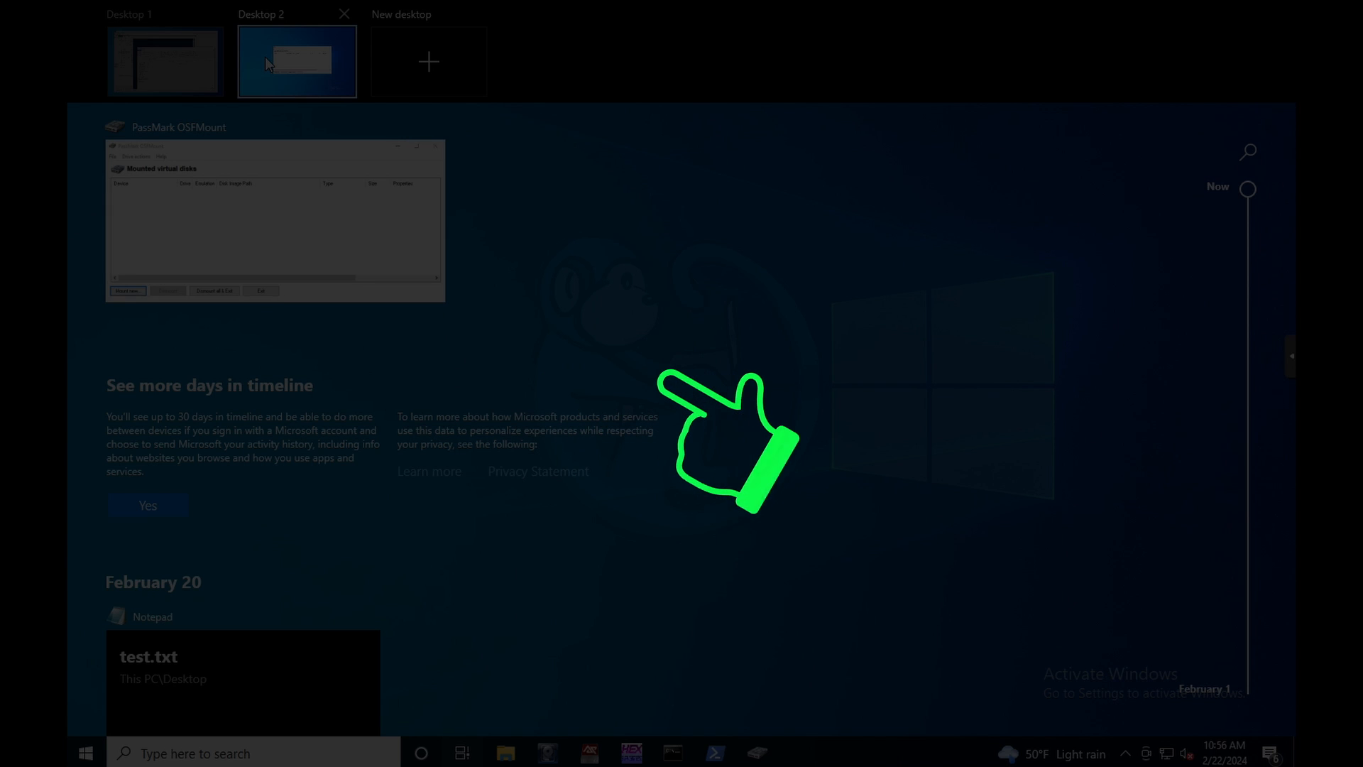
pyautogui.moveTo(237, 67)
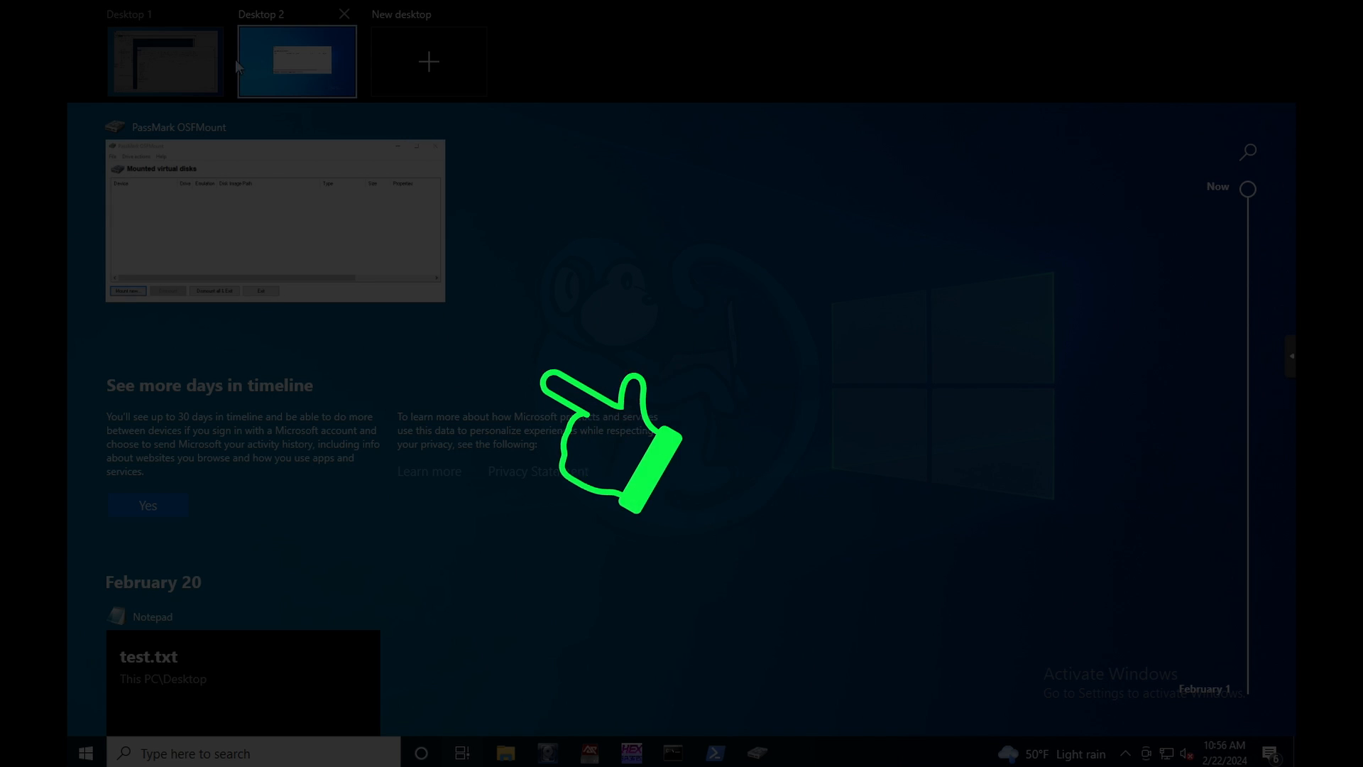
pyautogui.moveTo(278, 72)
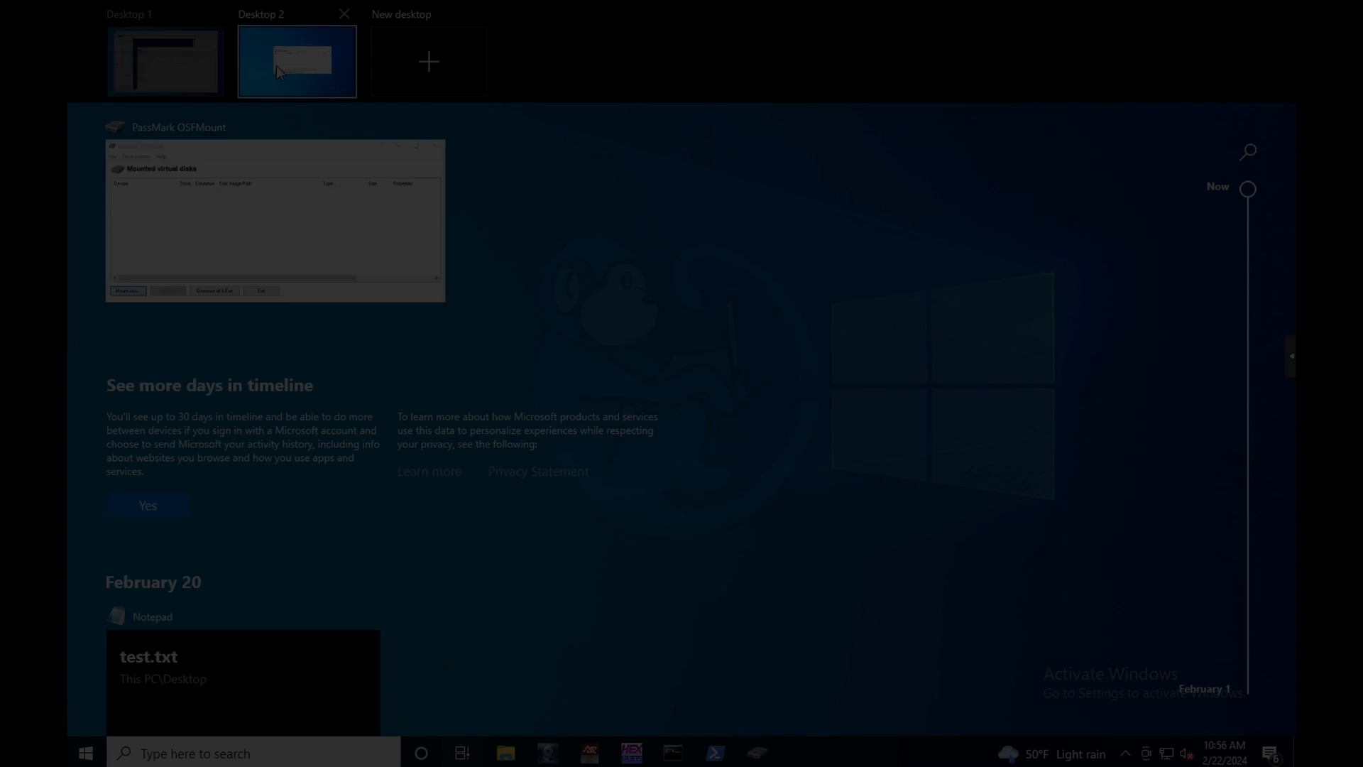